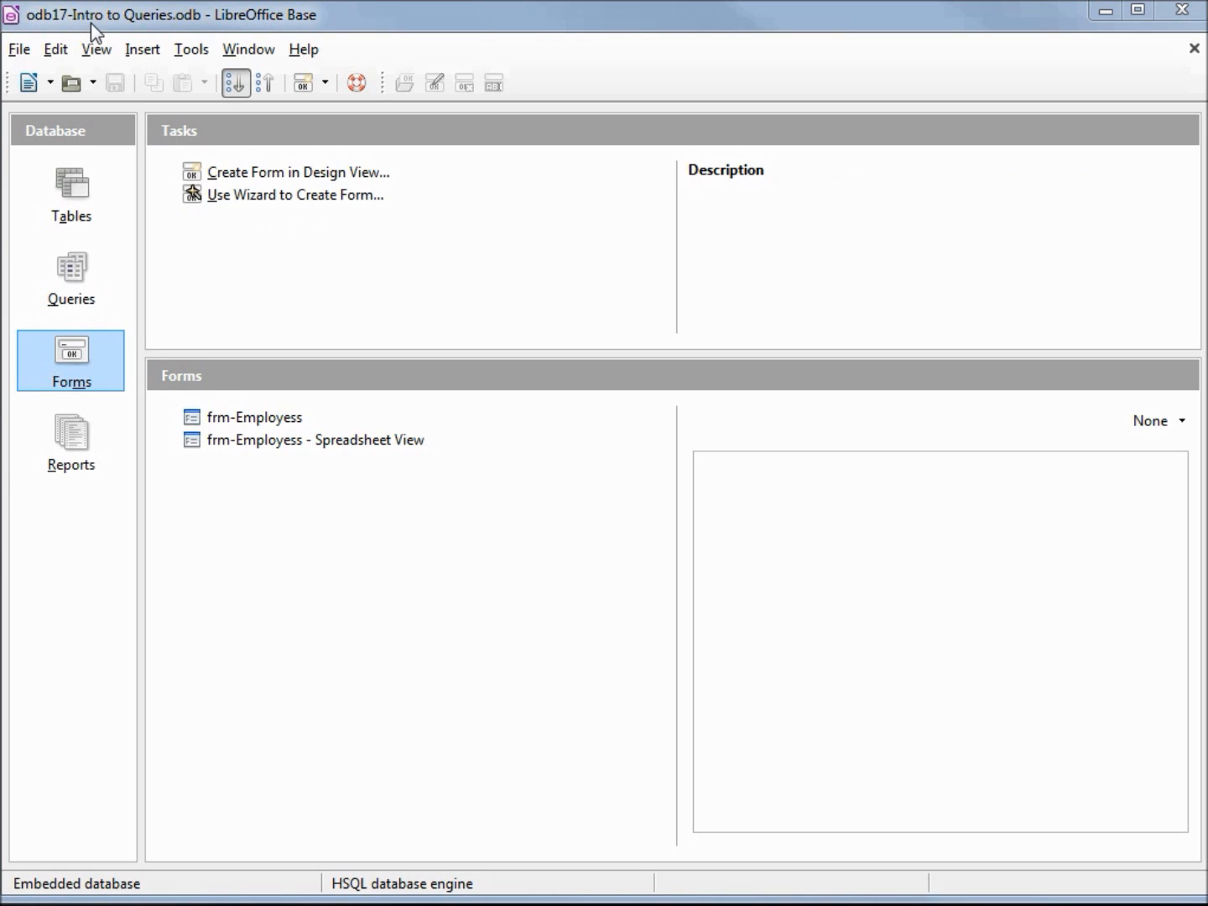
mouse_move(460, 304)
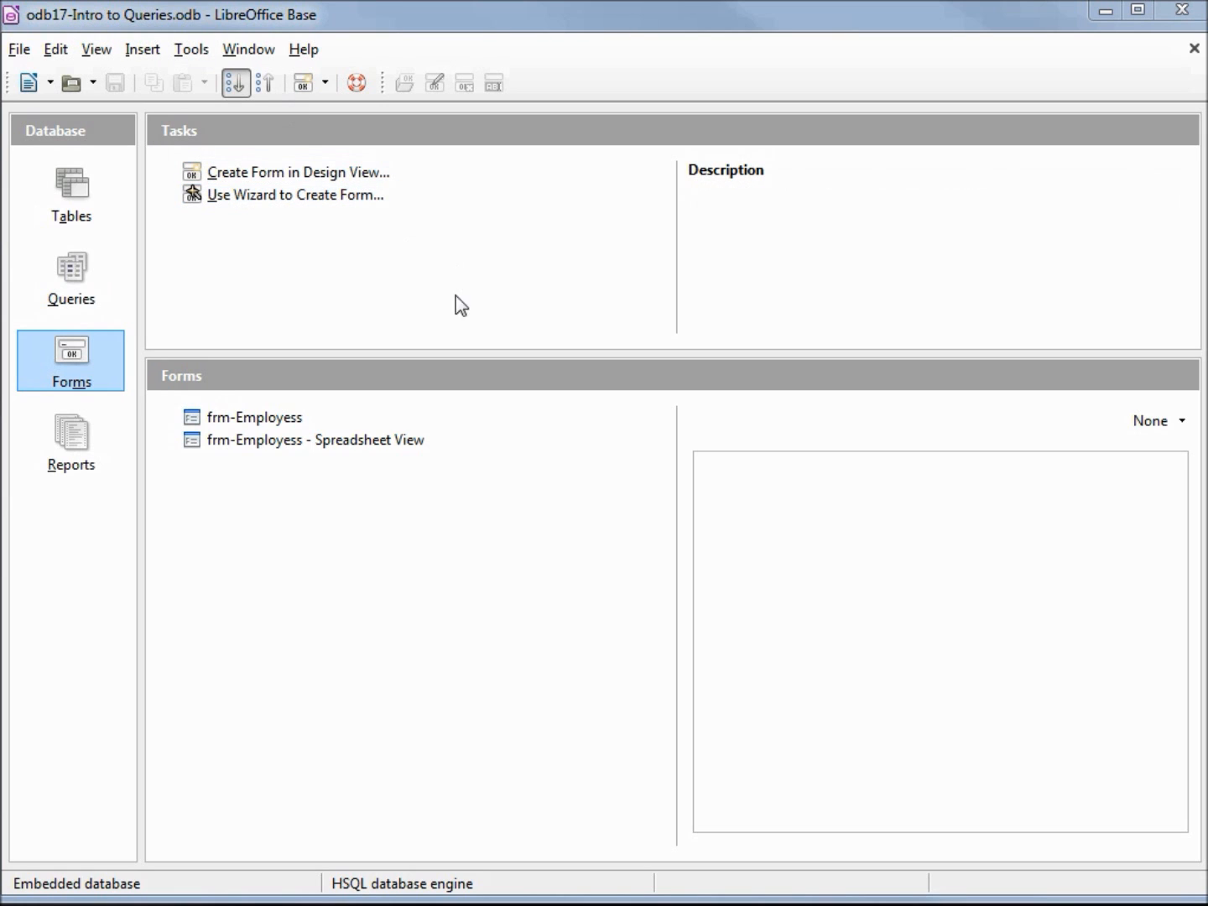
mouse_move(483, 326)
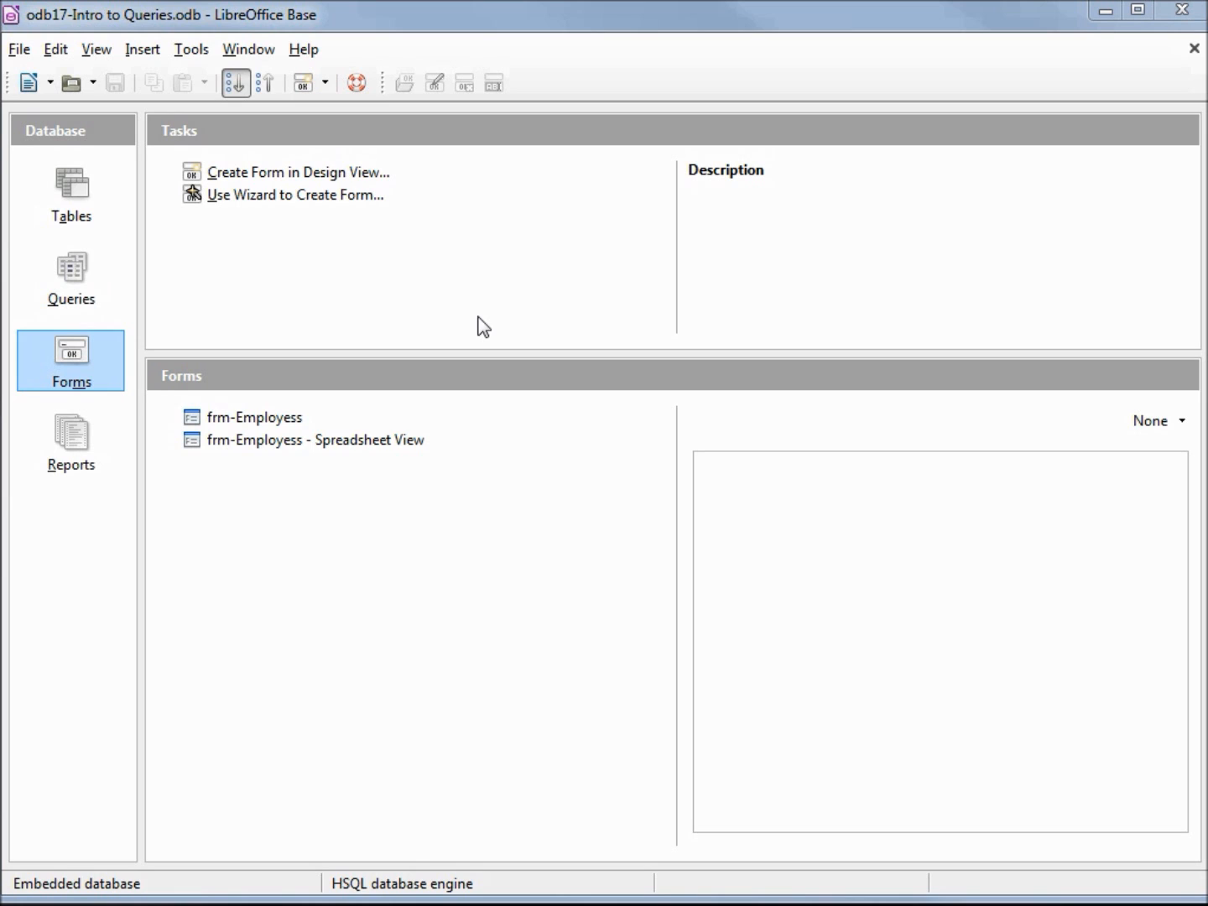
mouse_move(119, 279)
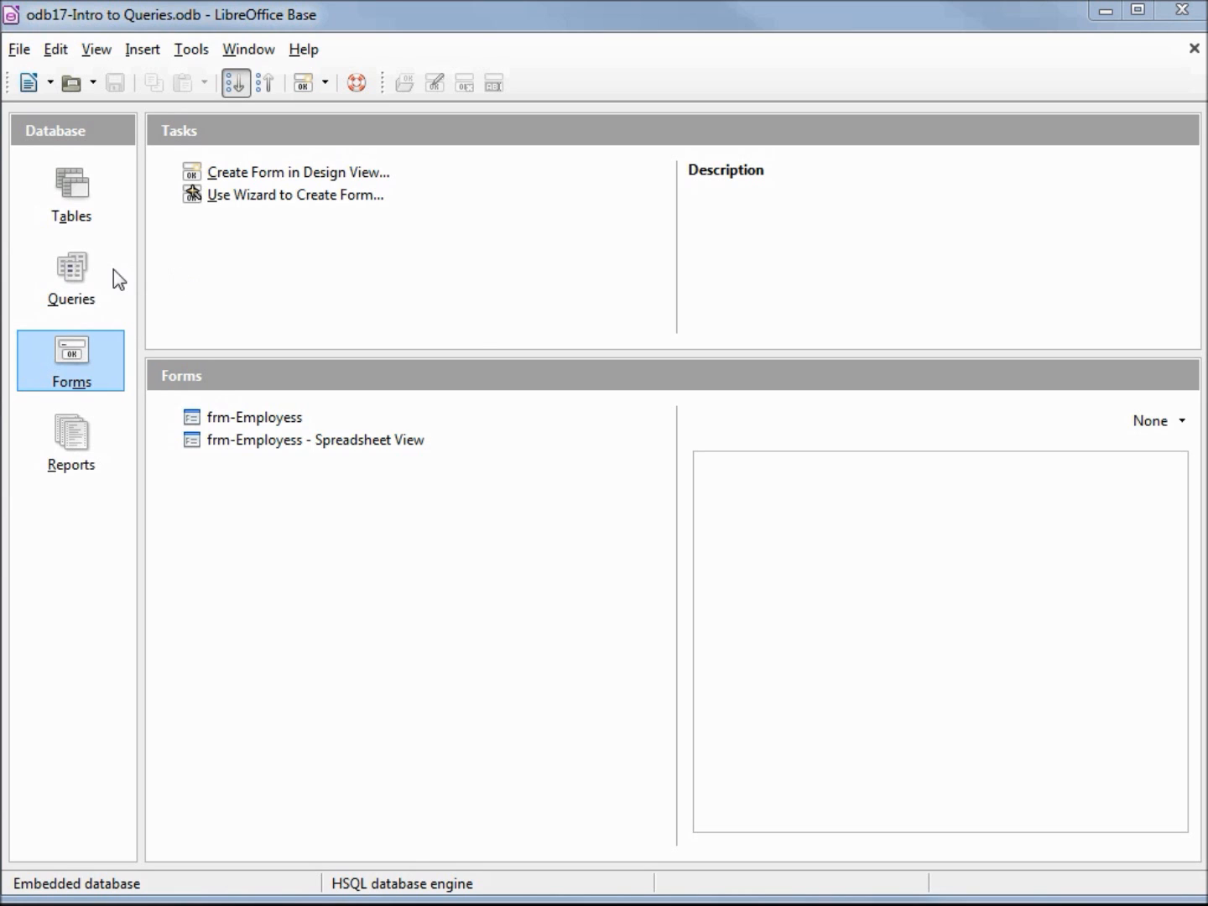
Step: Show the empty Queries section and look over its Create Query tasks, including the wizard
click(71, 277)
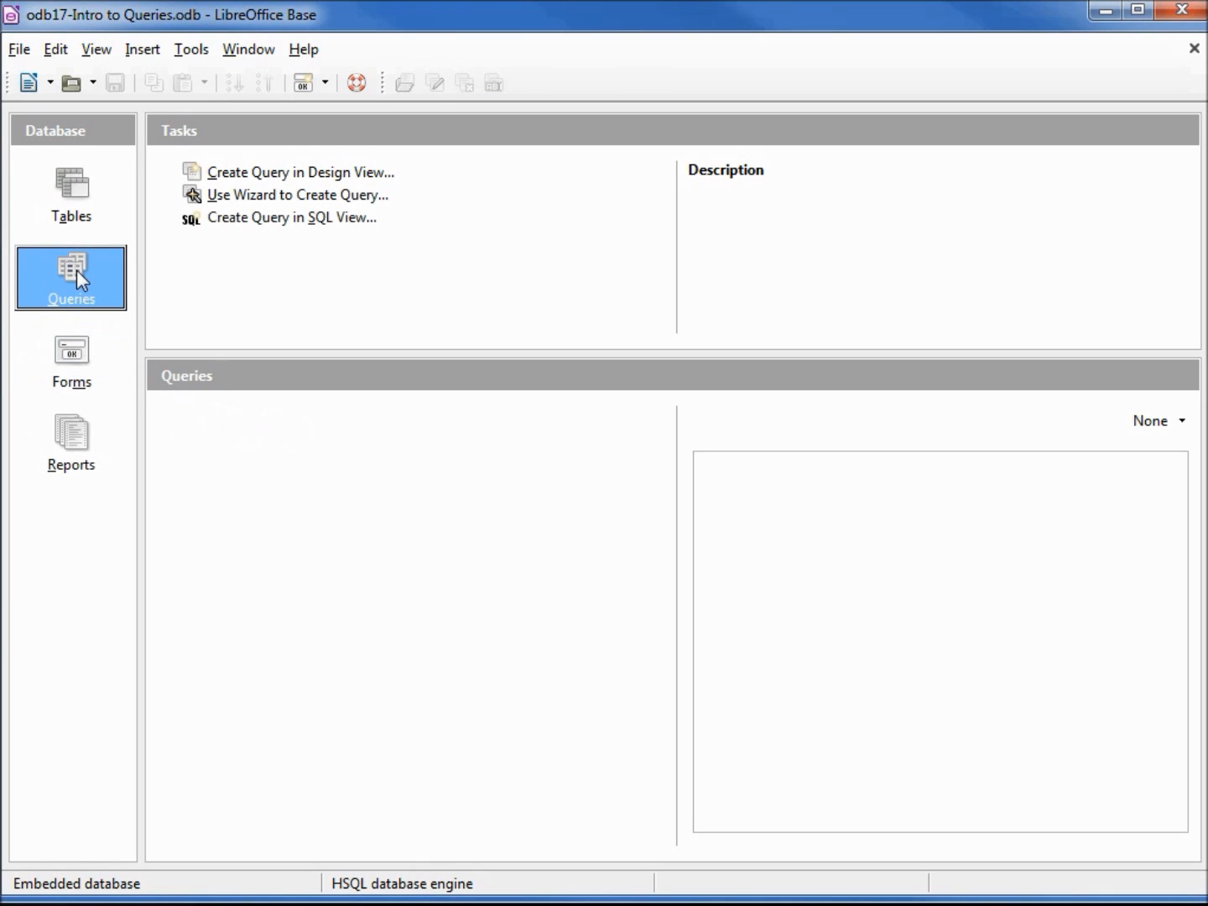
click(297, 193)
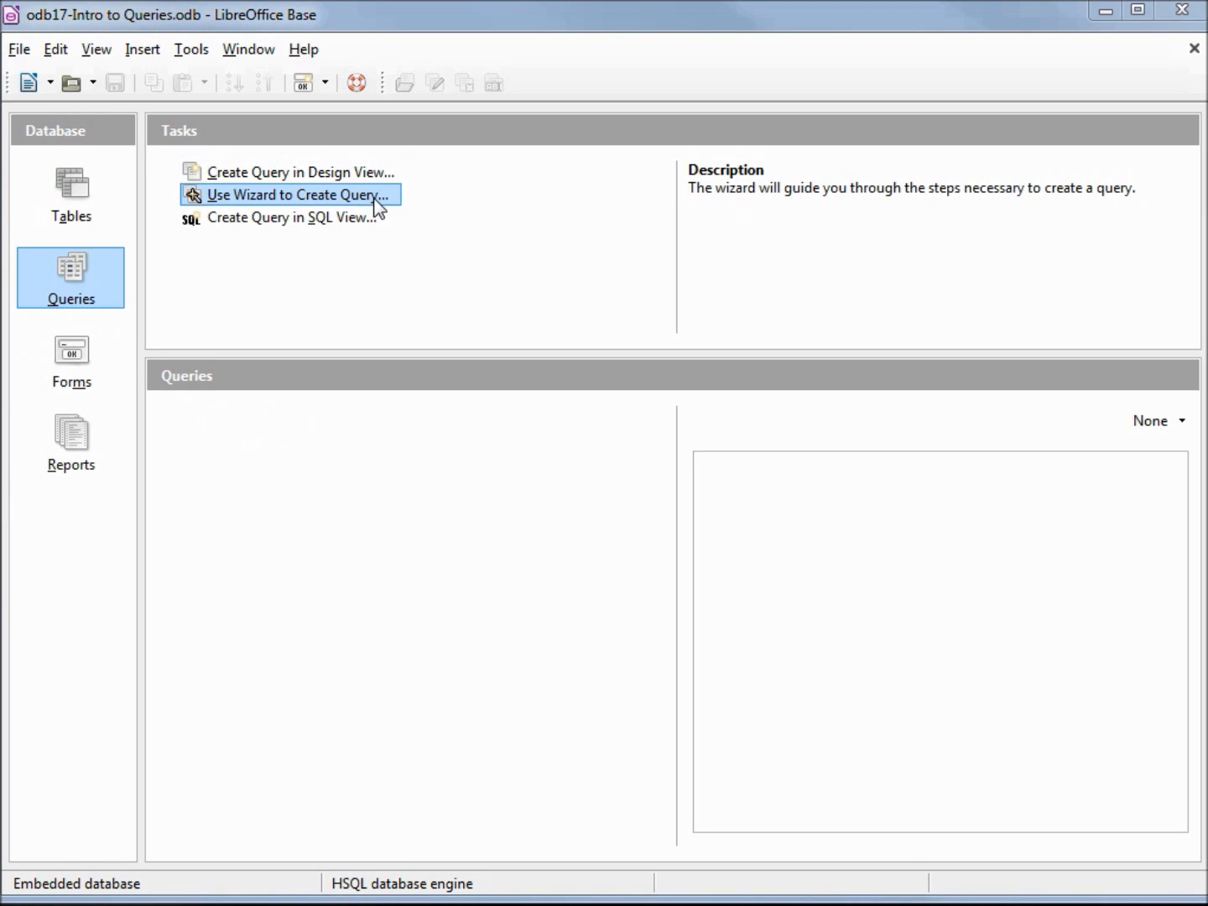
click(293, 217)
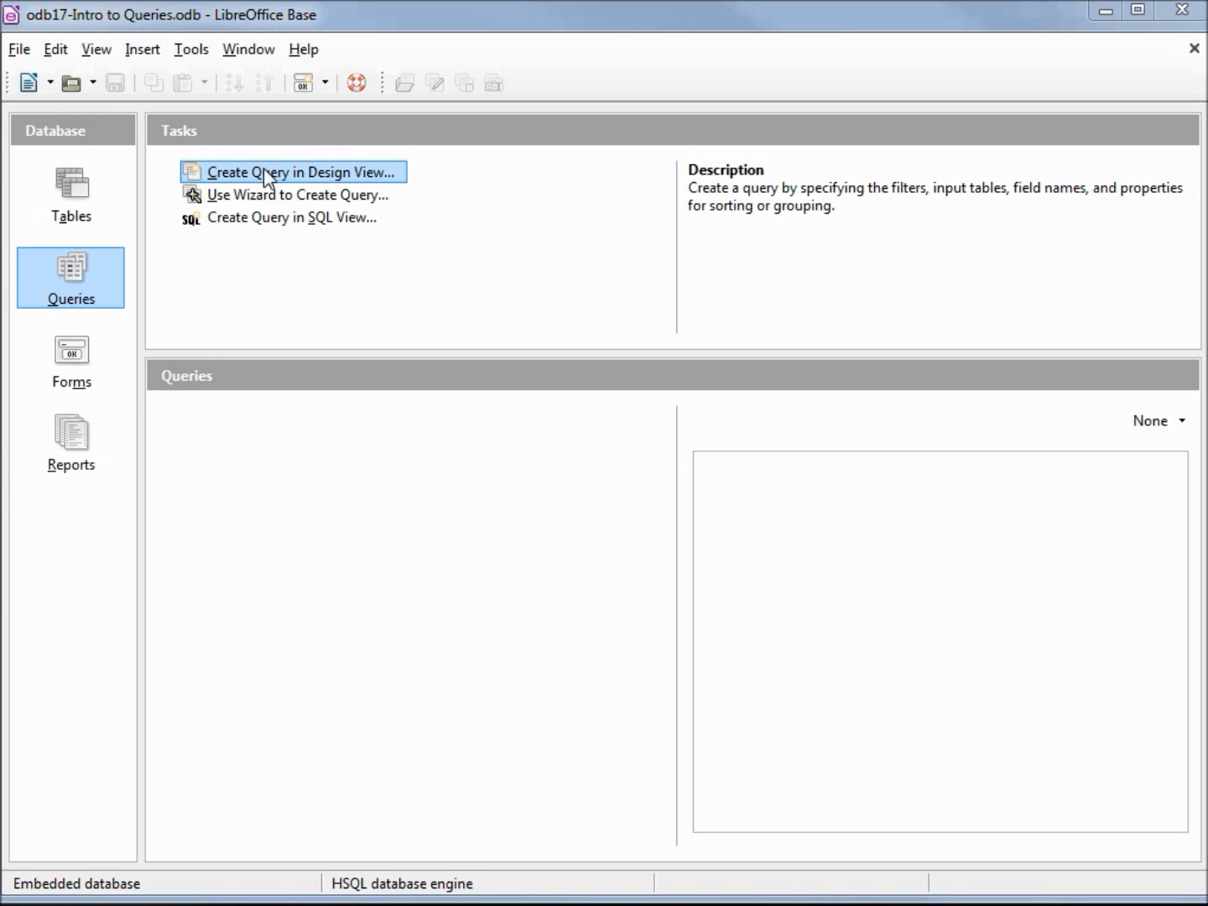
Step: Start a new Design View query and add tbl_Employees to it twice
double_click(294, 172)
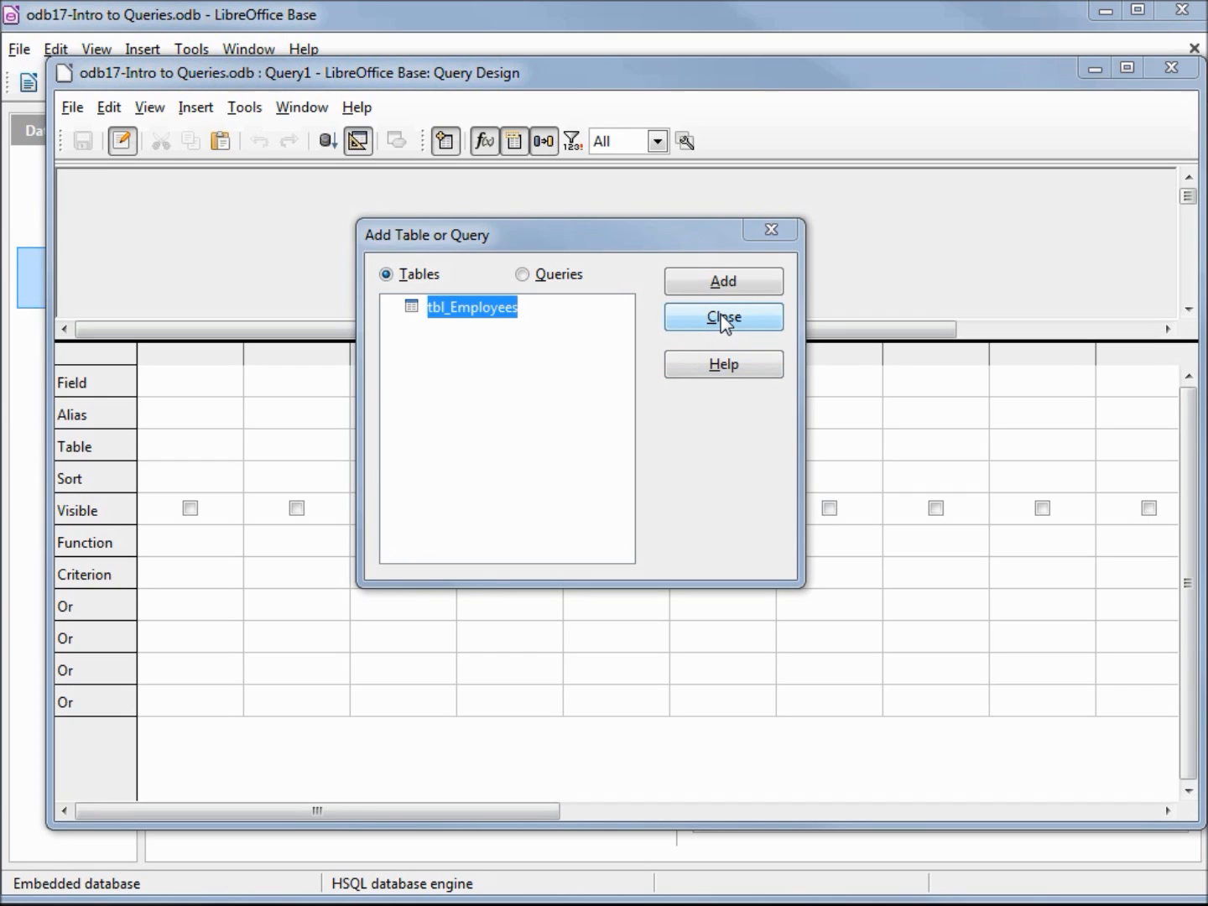
click(722, 316)
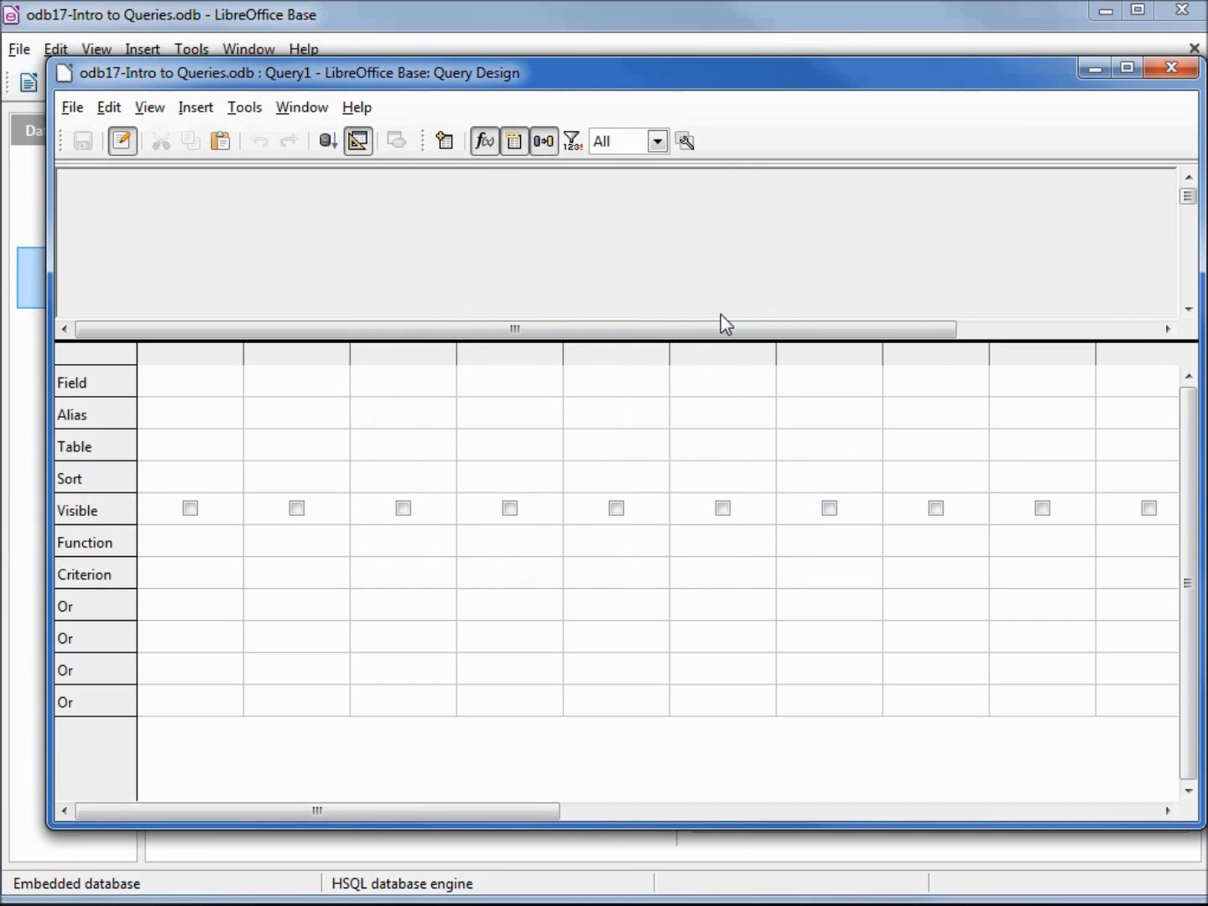
click(195, 107)
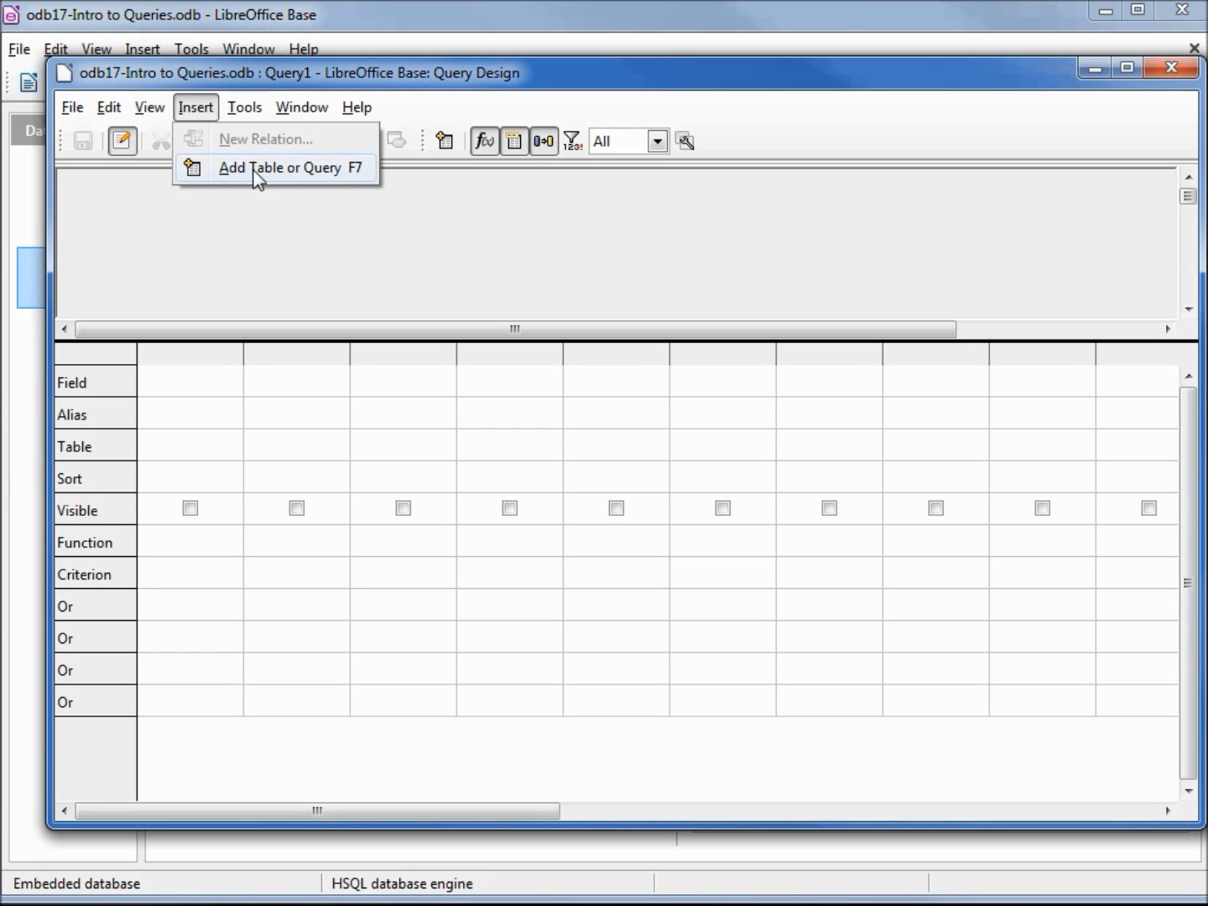
click(281, 166)
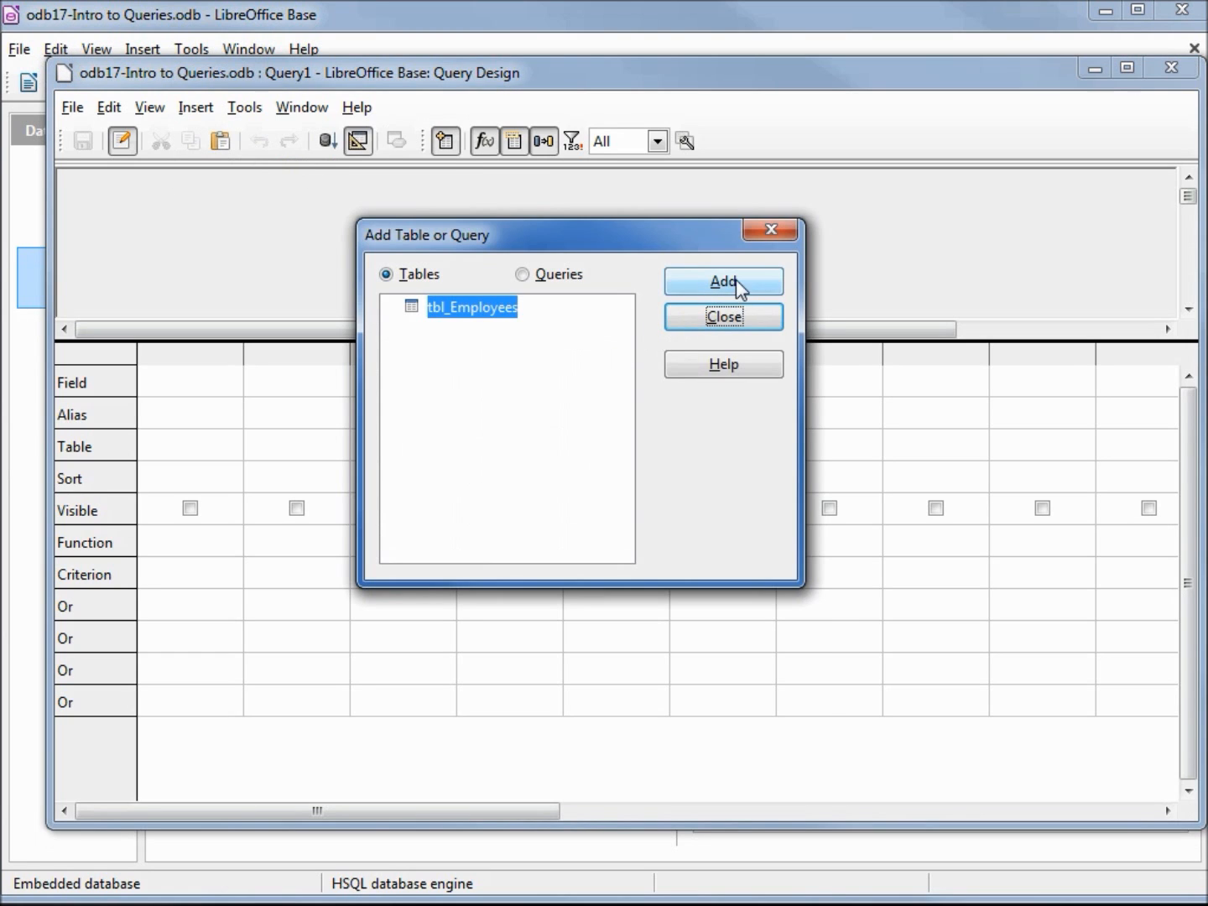
click(722, 281)
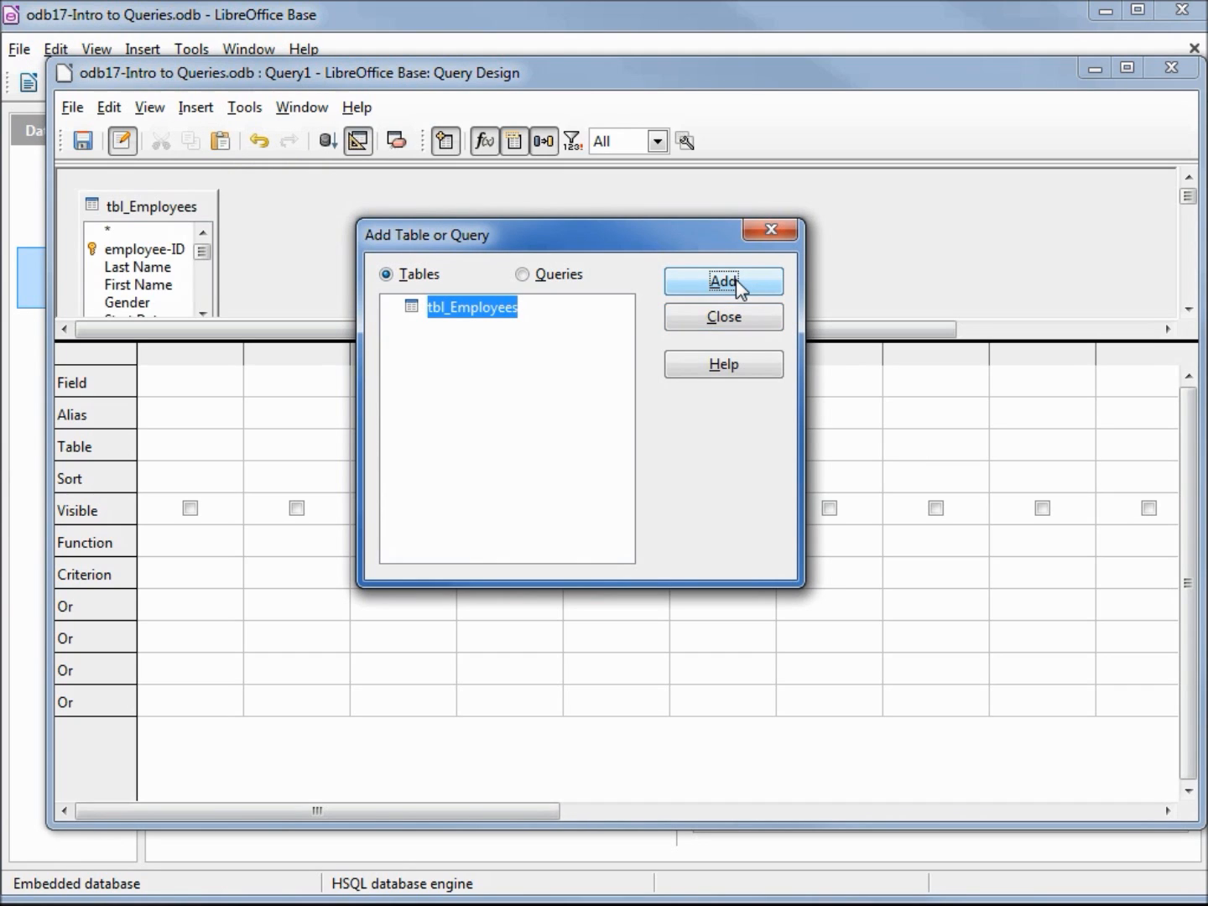
click(722, 281)
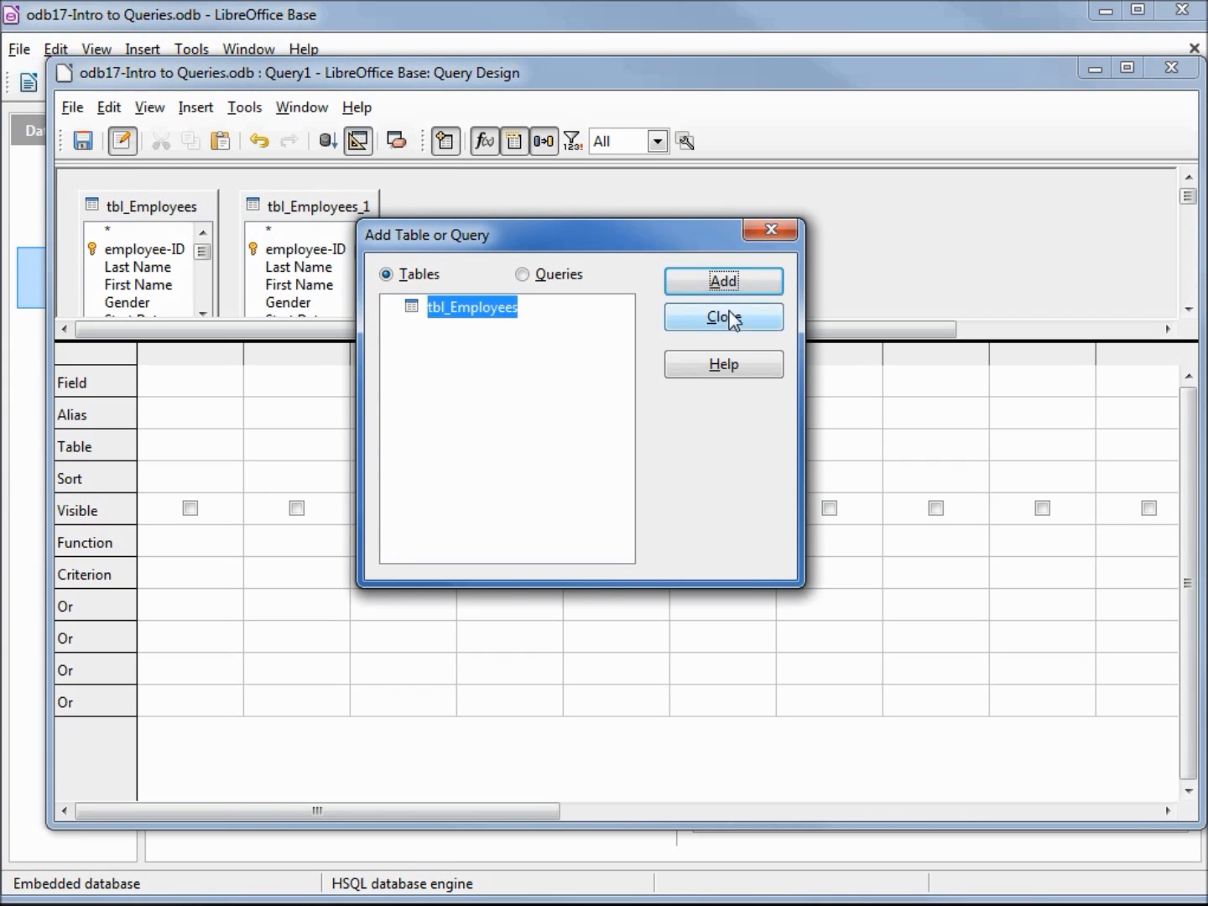
click(722, 317)
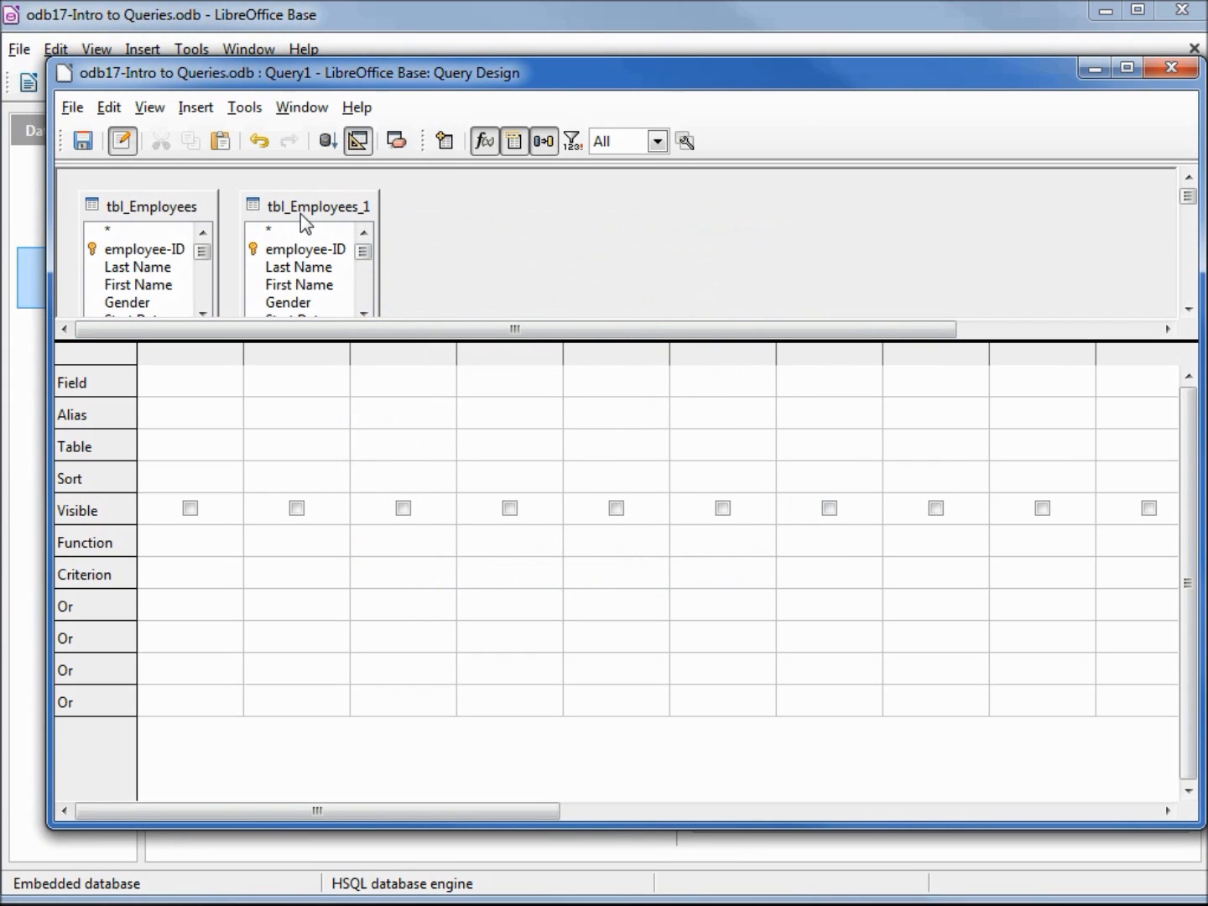
Step: Delete the duplicate tbl_Employees_1 and enlarge the table area to show all tbl_Employees fields
right_click(317, 205)
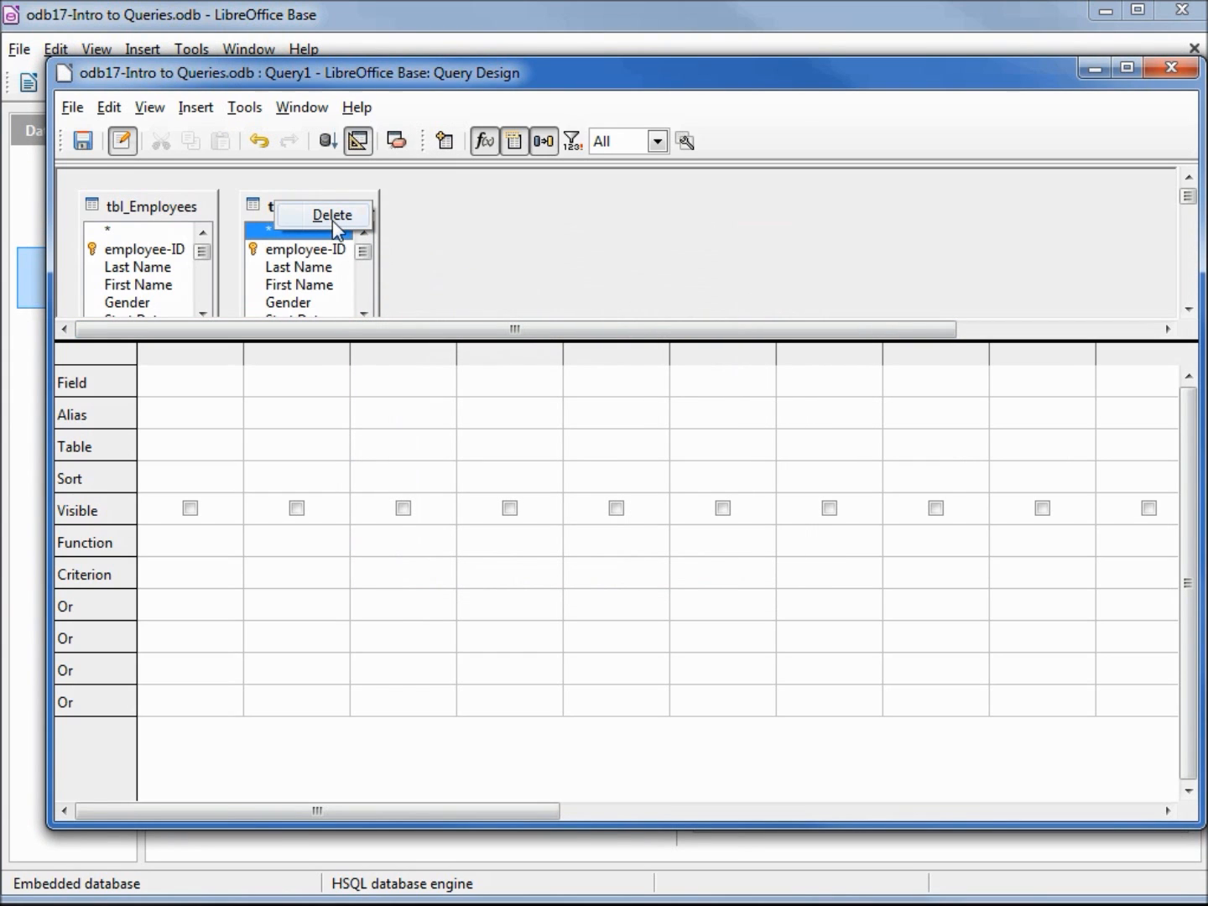
click(332, 215)
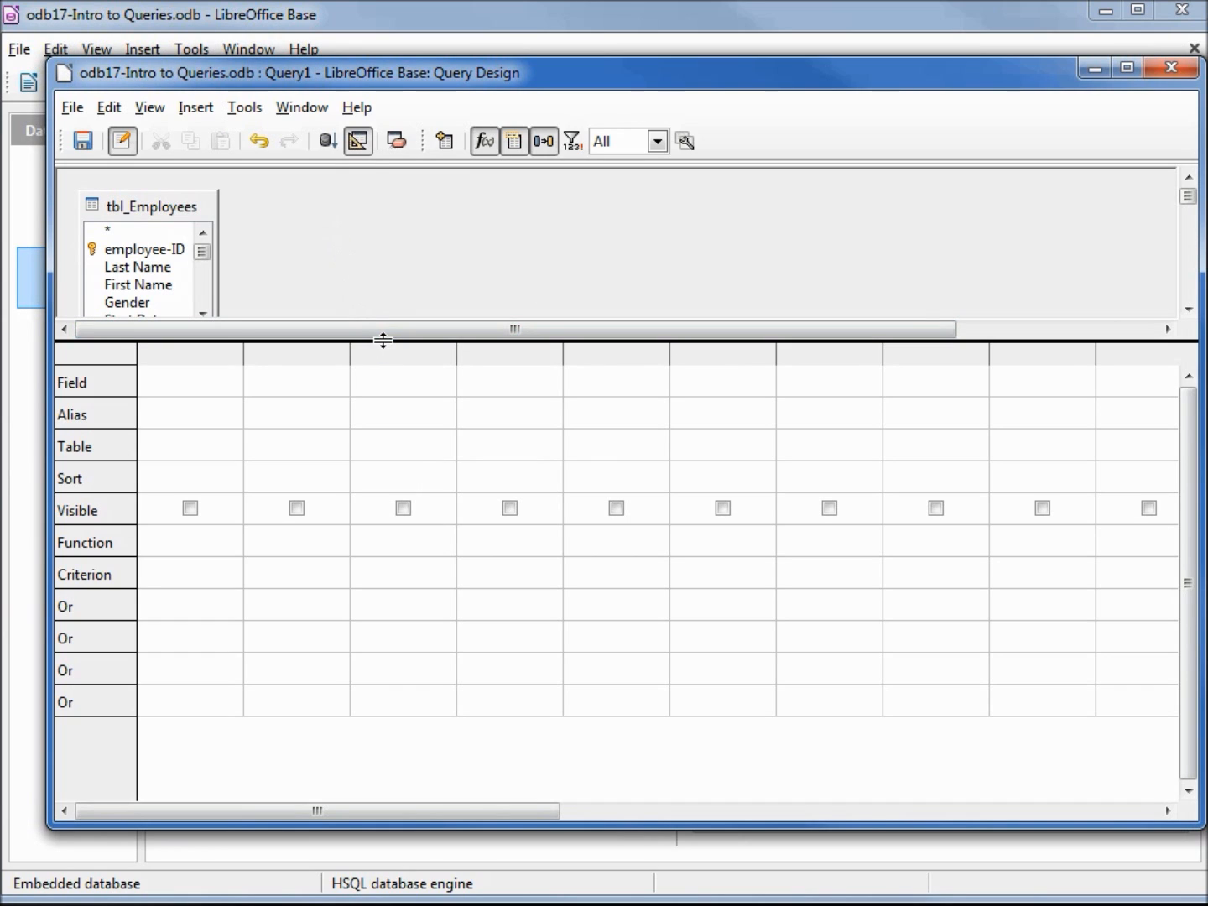
drag(385, 340, 387, 399)
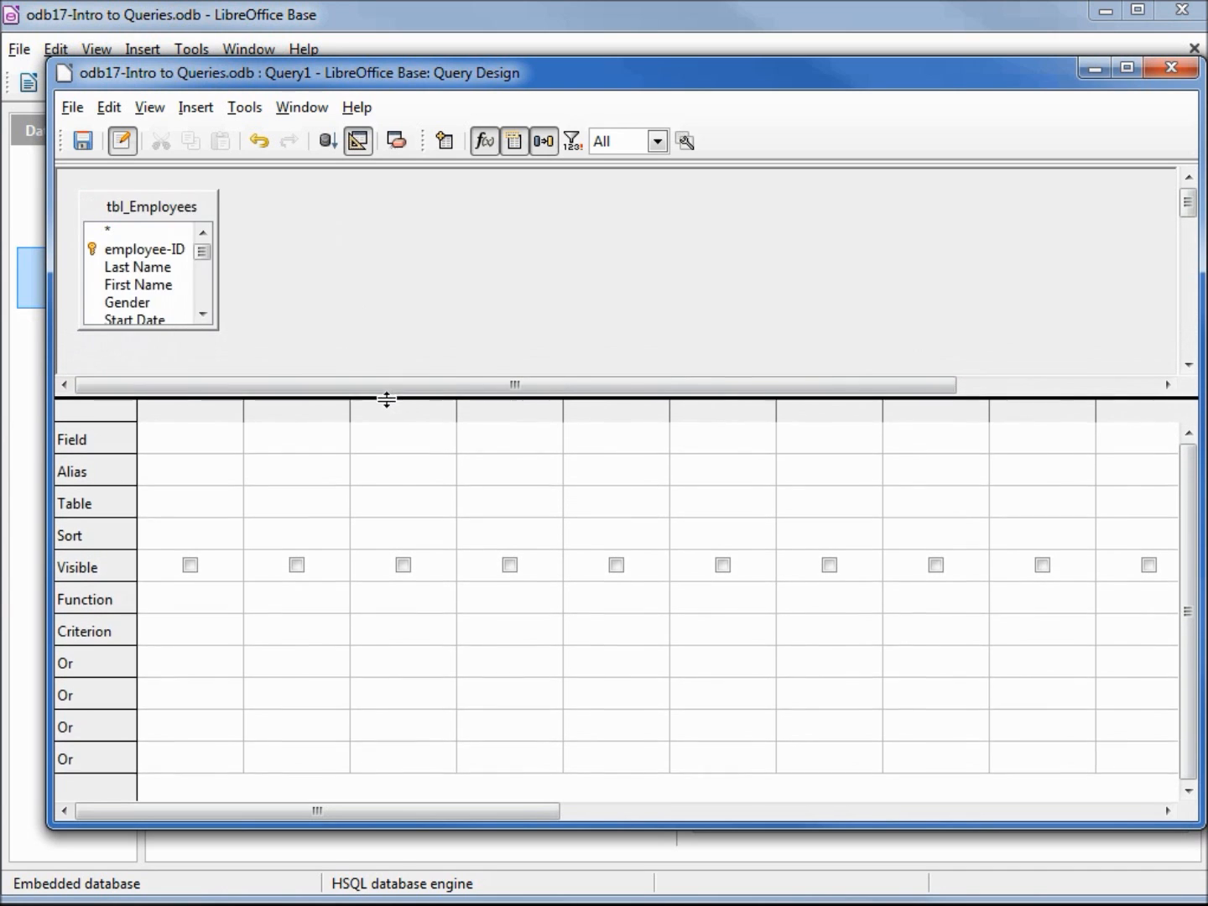
drag(387, 399, 352, 489)
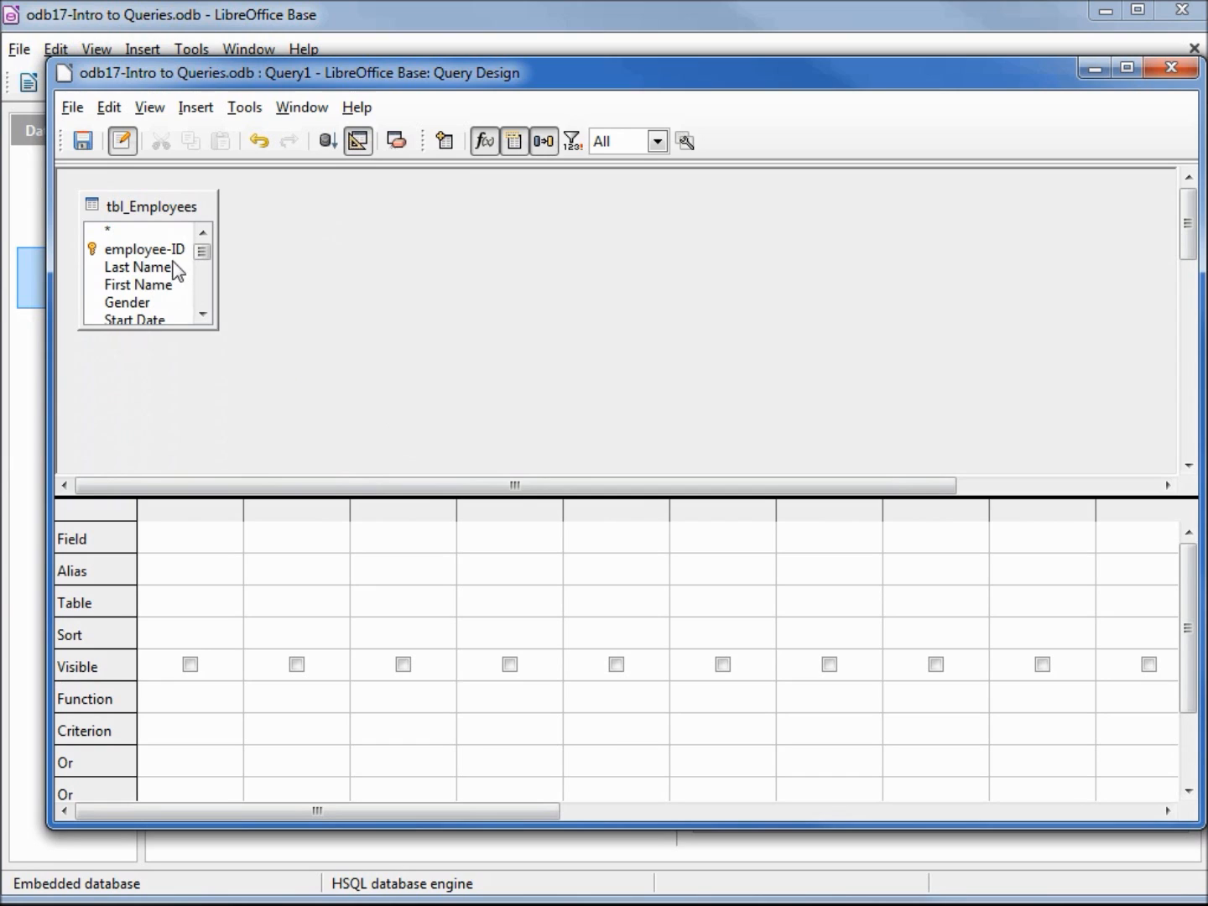
mouse_move(160, 327)
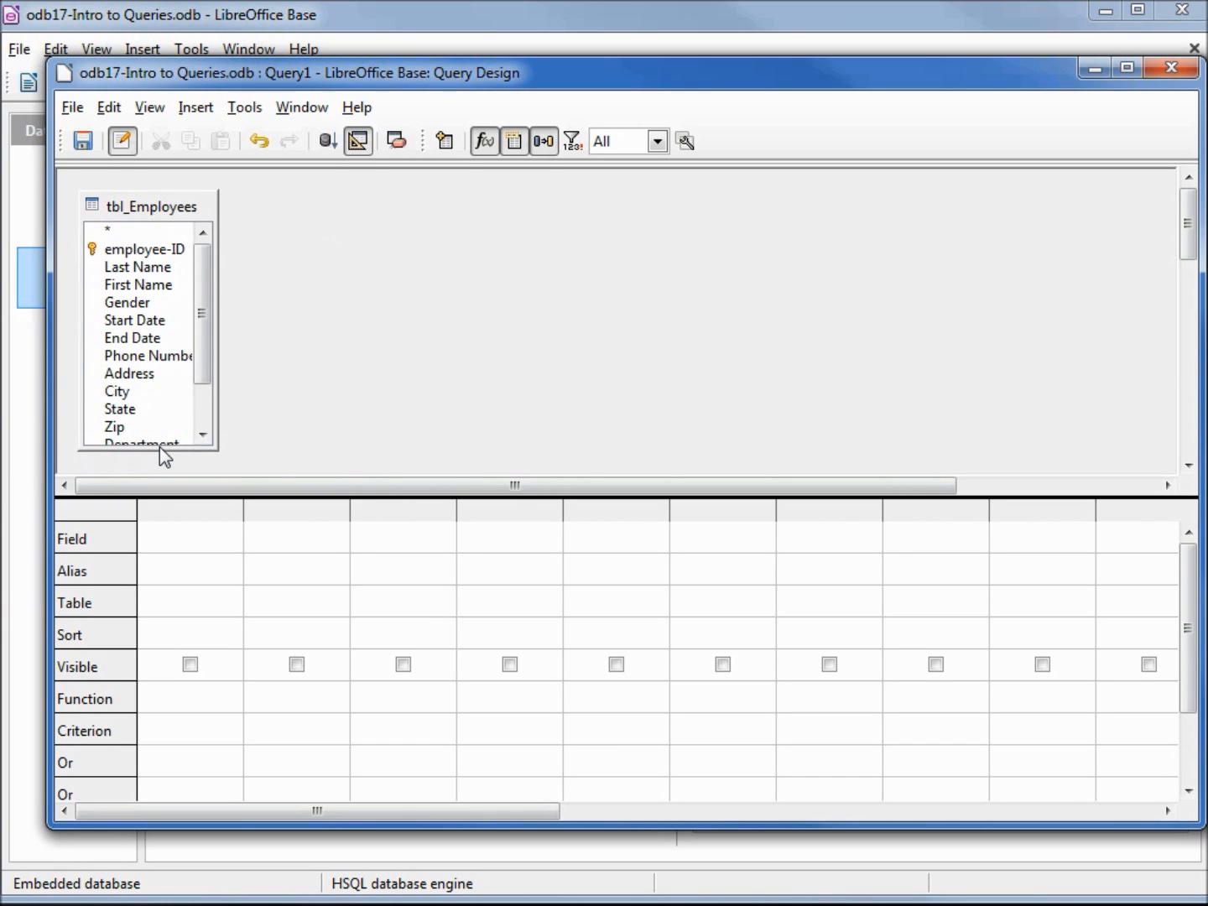
scroll(down, 3)
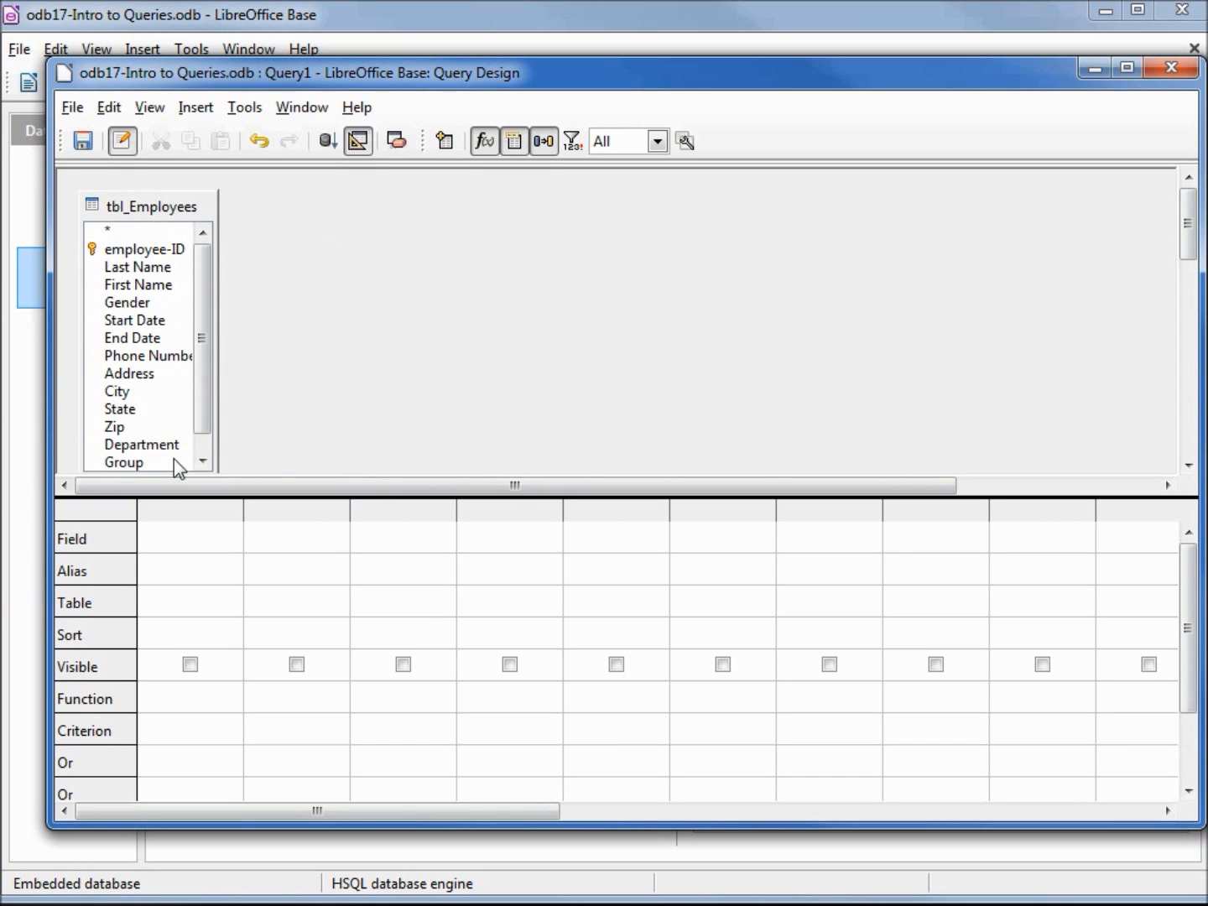
mouse_move(218, 377)
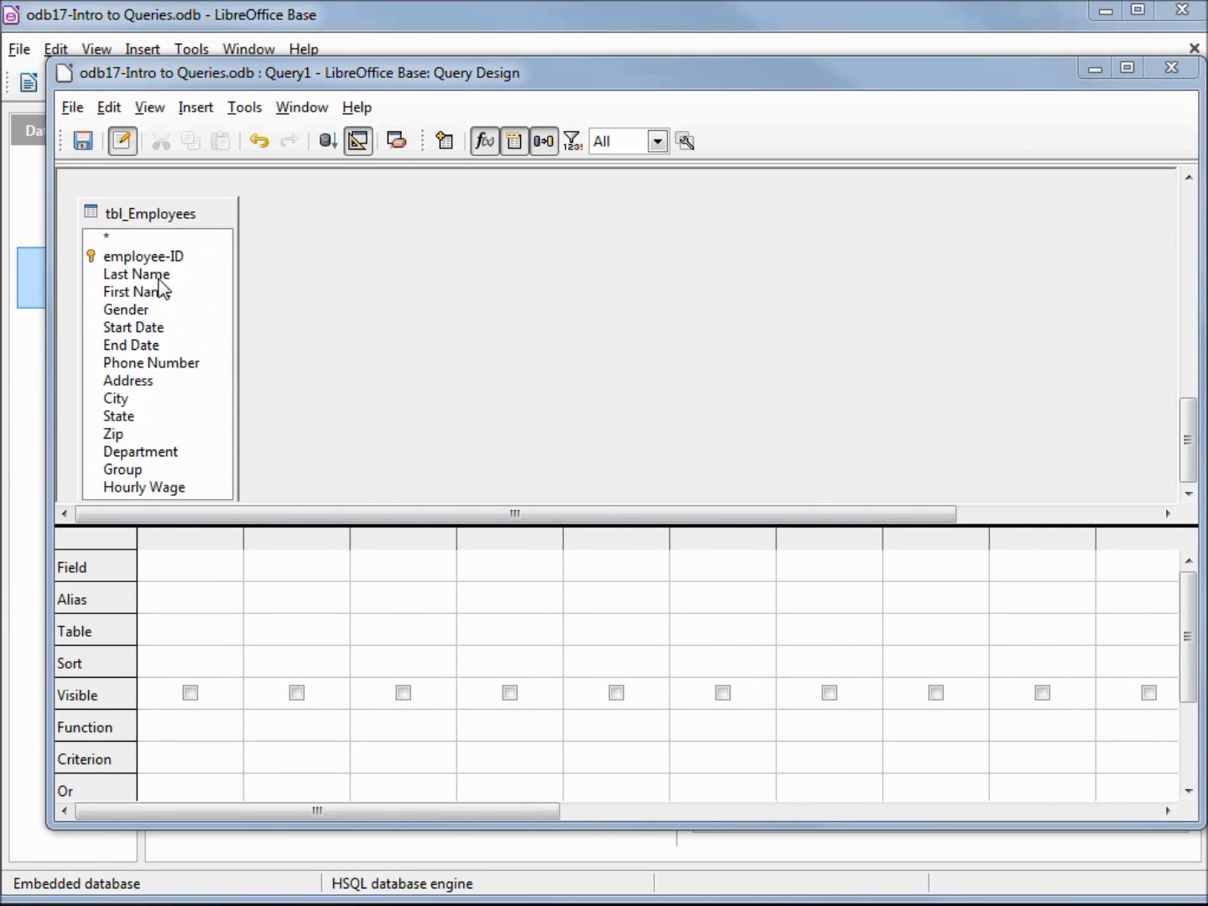
mouse_move(147, 279)
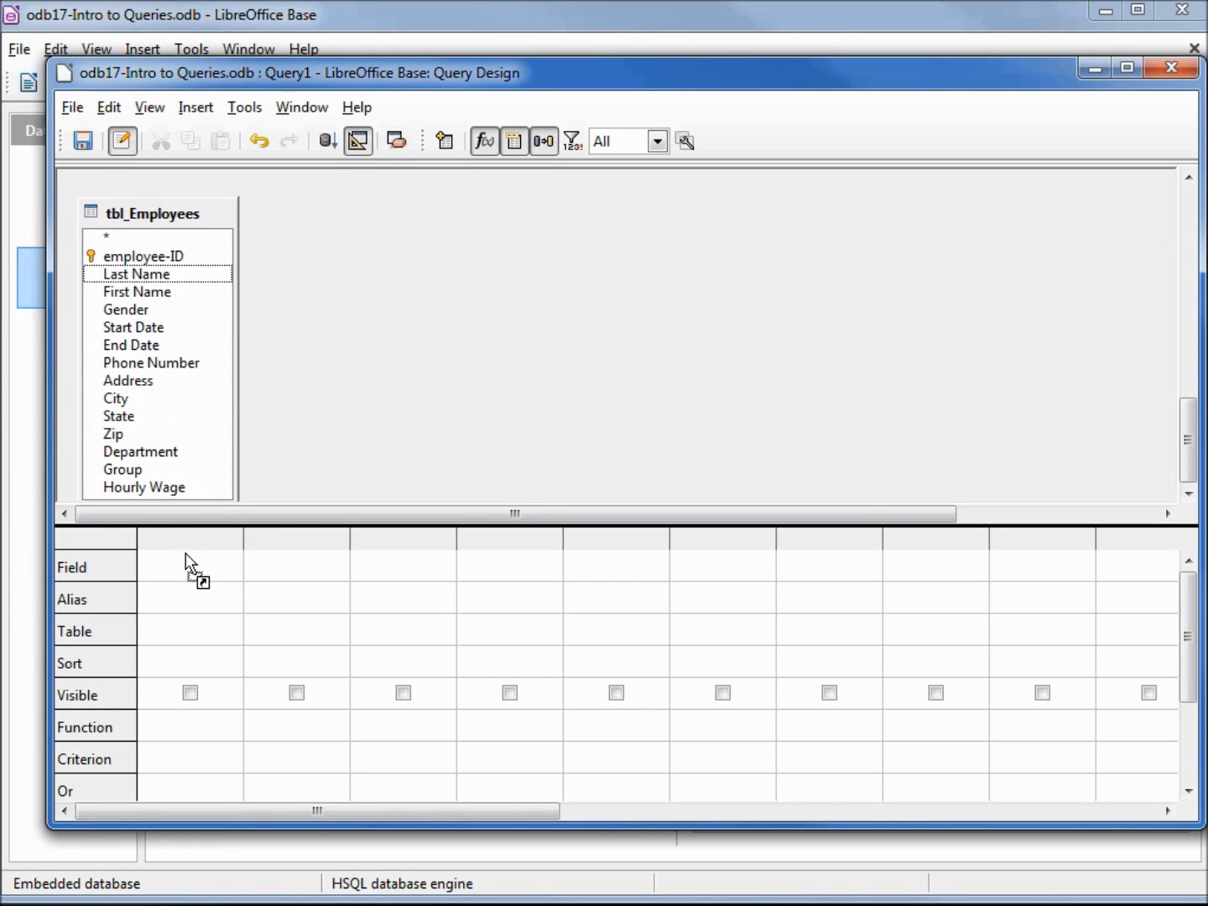
Step: Place Last Name in the query grid and delete the First Name column
drag(135, 273, 189, 565)
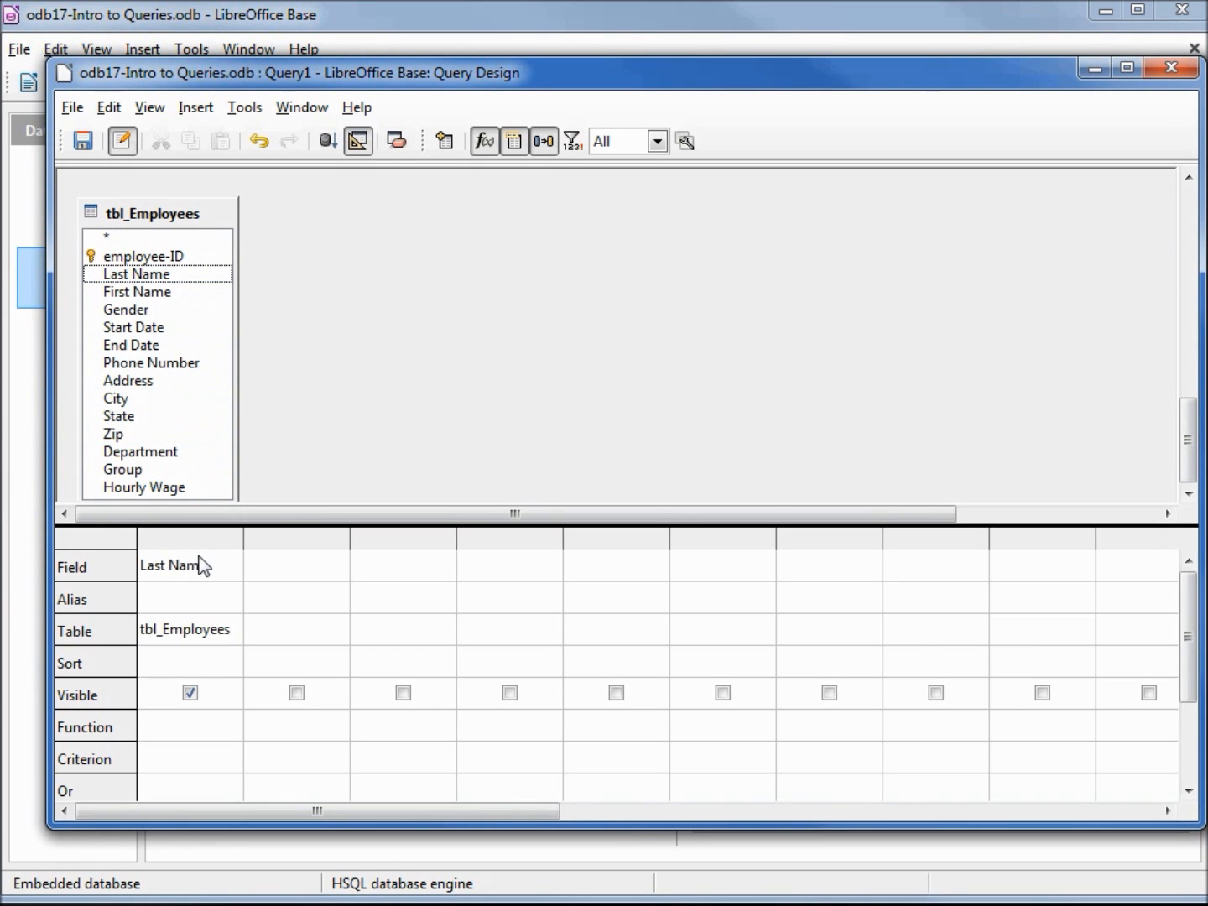
click(135, 291)
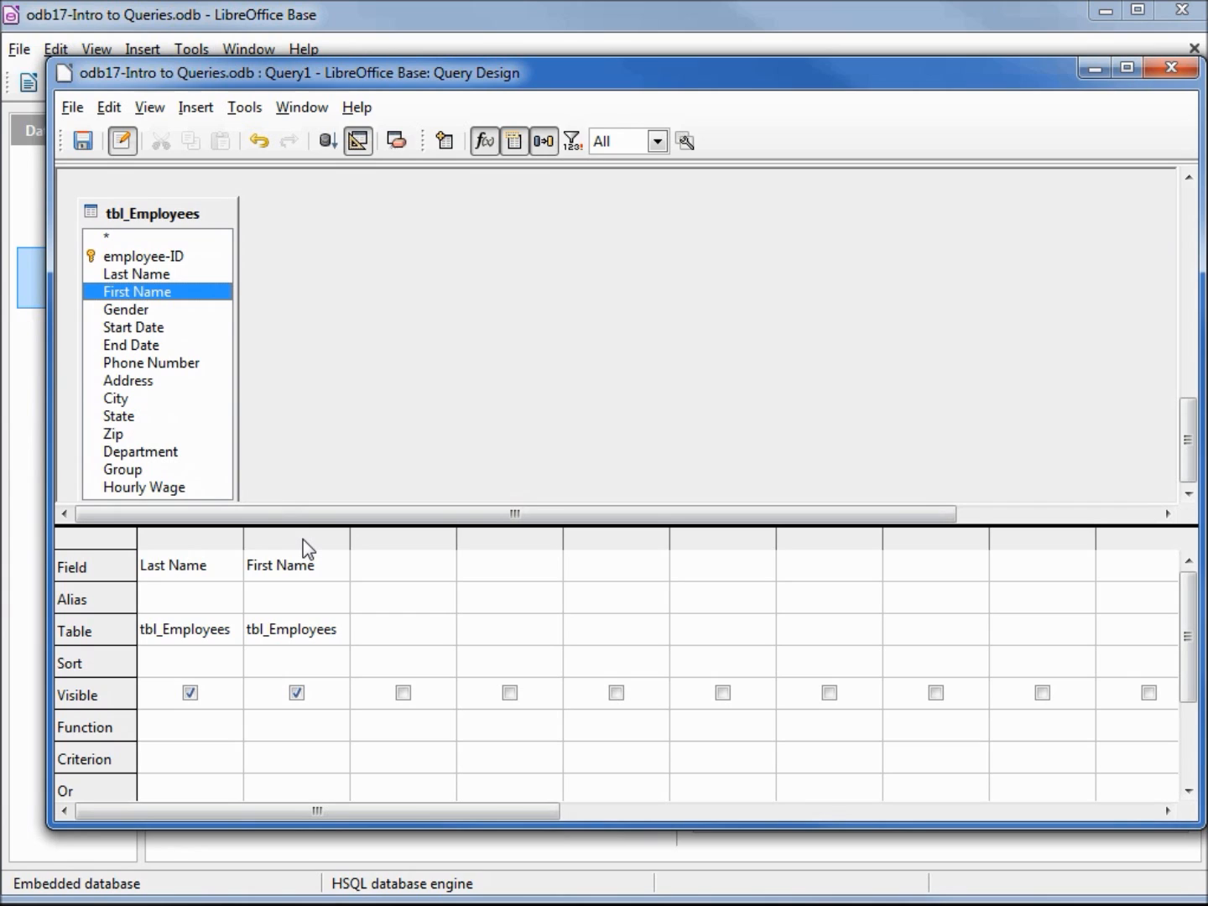
right_click(281, 564)
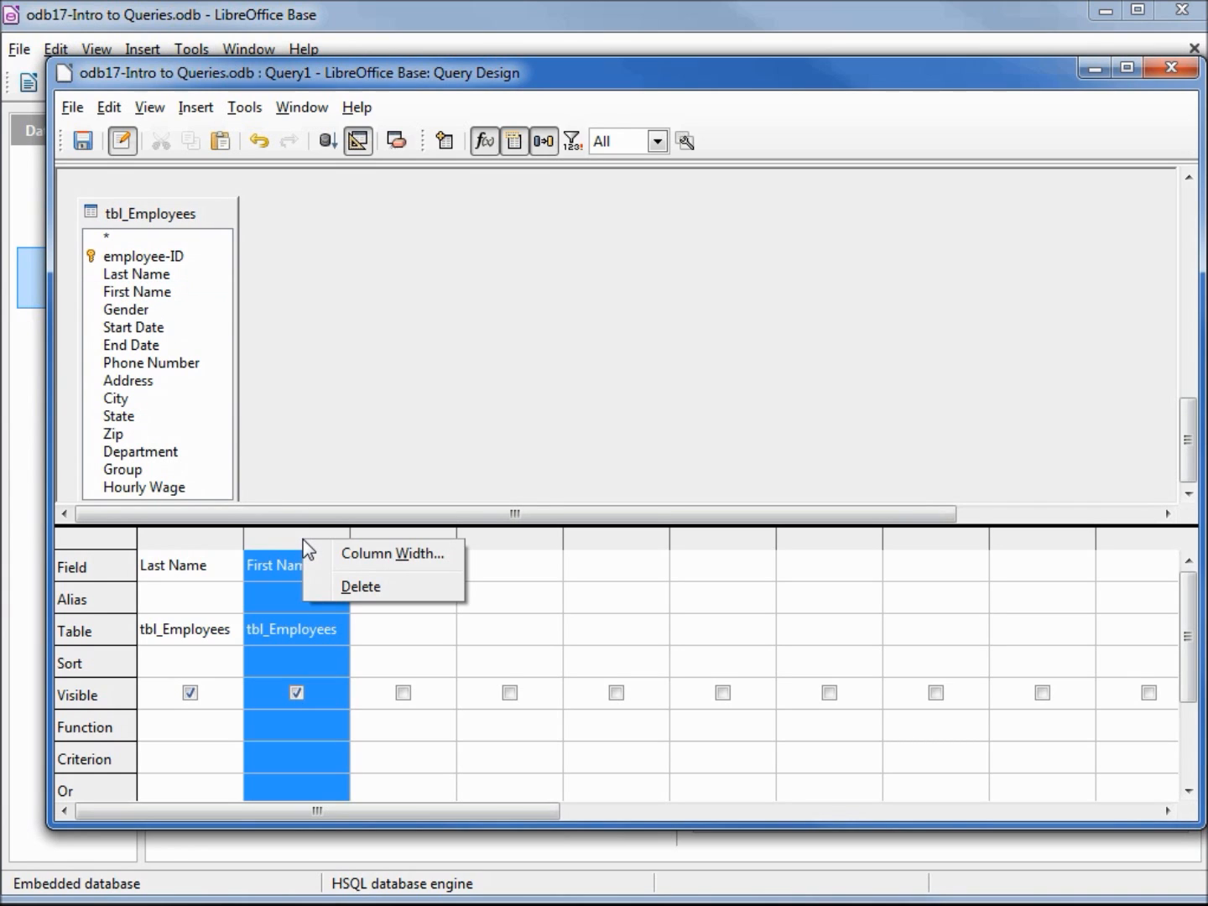
click(360, 587)
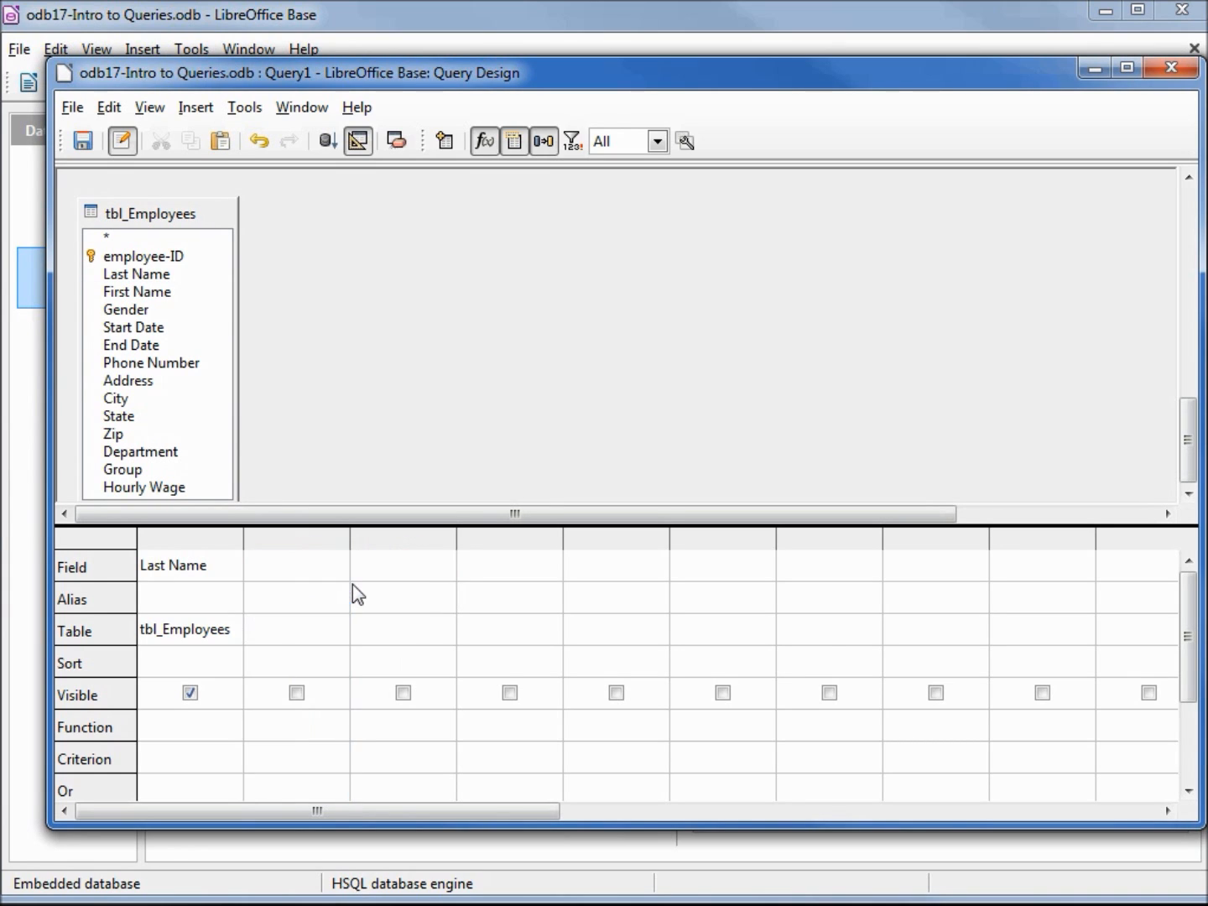
mouse_move(109, 274)
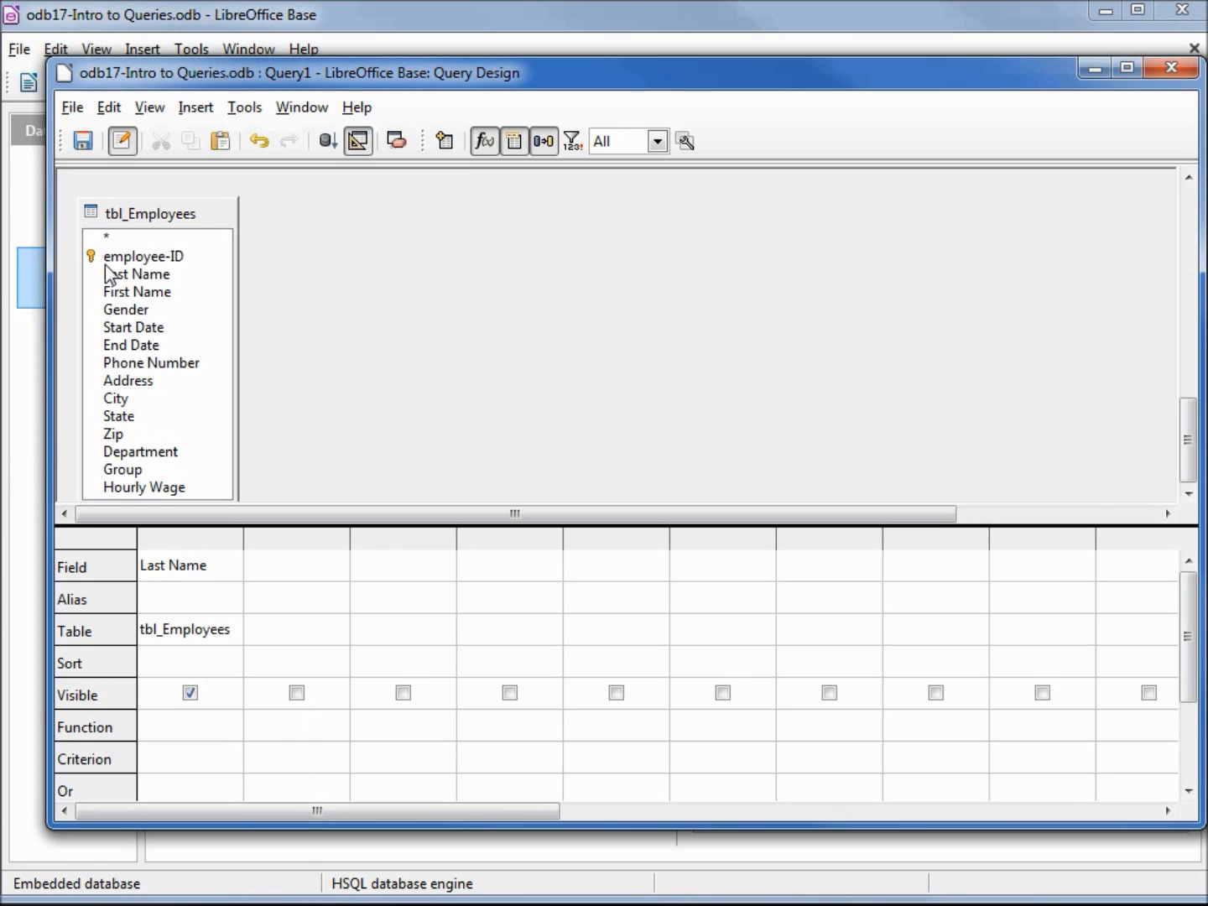
mouse_move(115, 244)
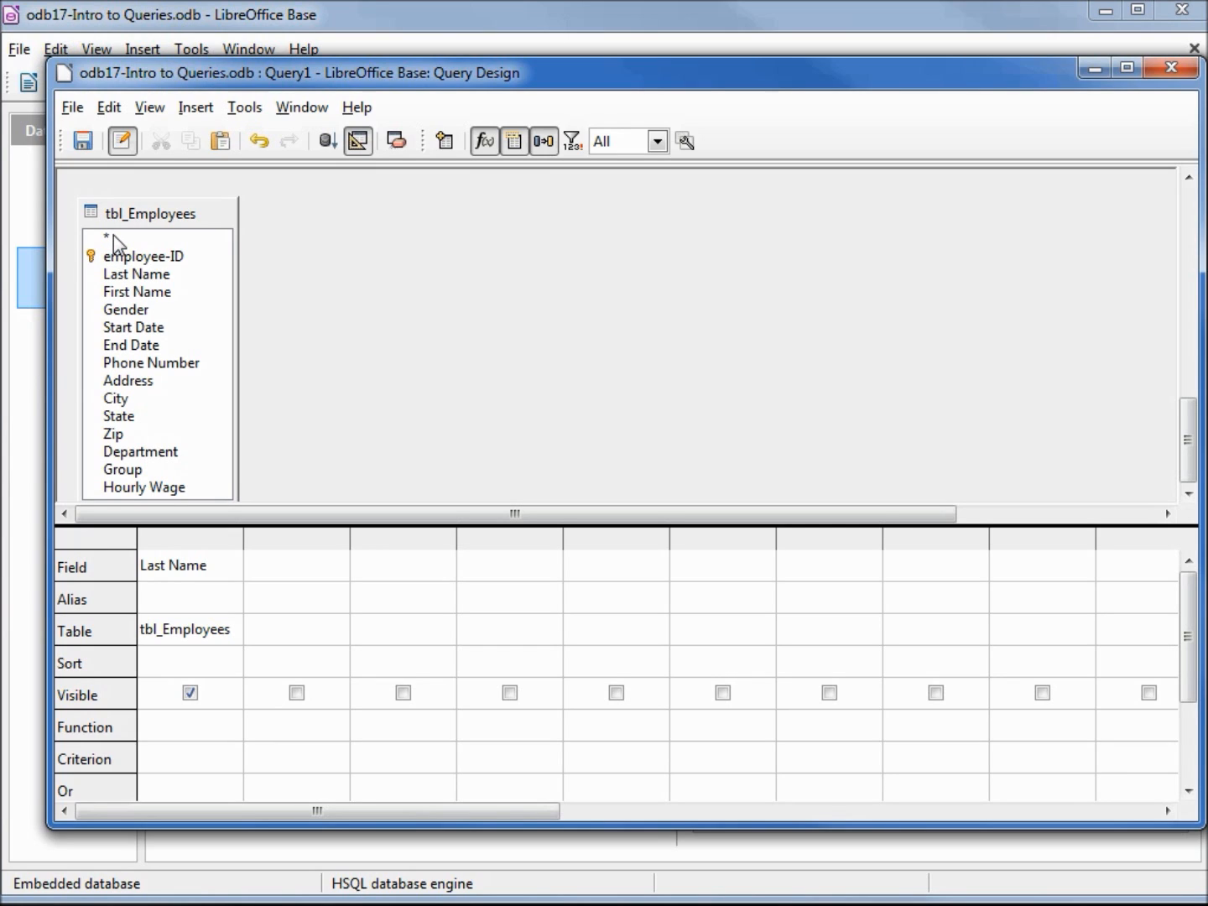
Step: Add tbl_Employees.* to the query and run it to preview all 28 records
double_click(106, 238)
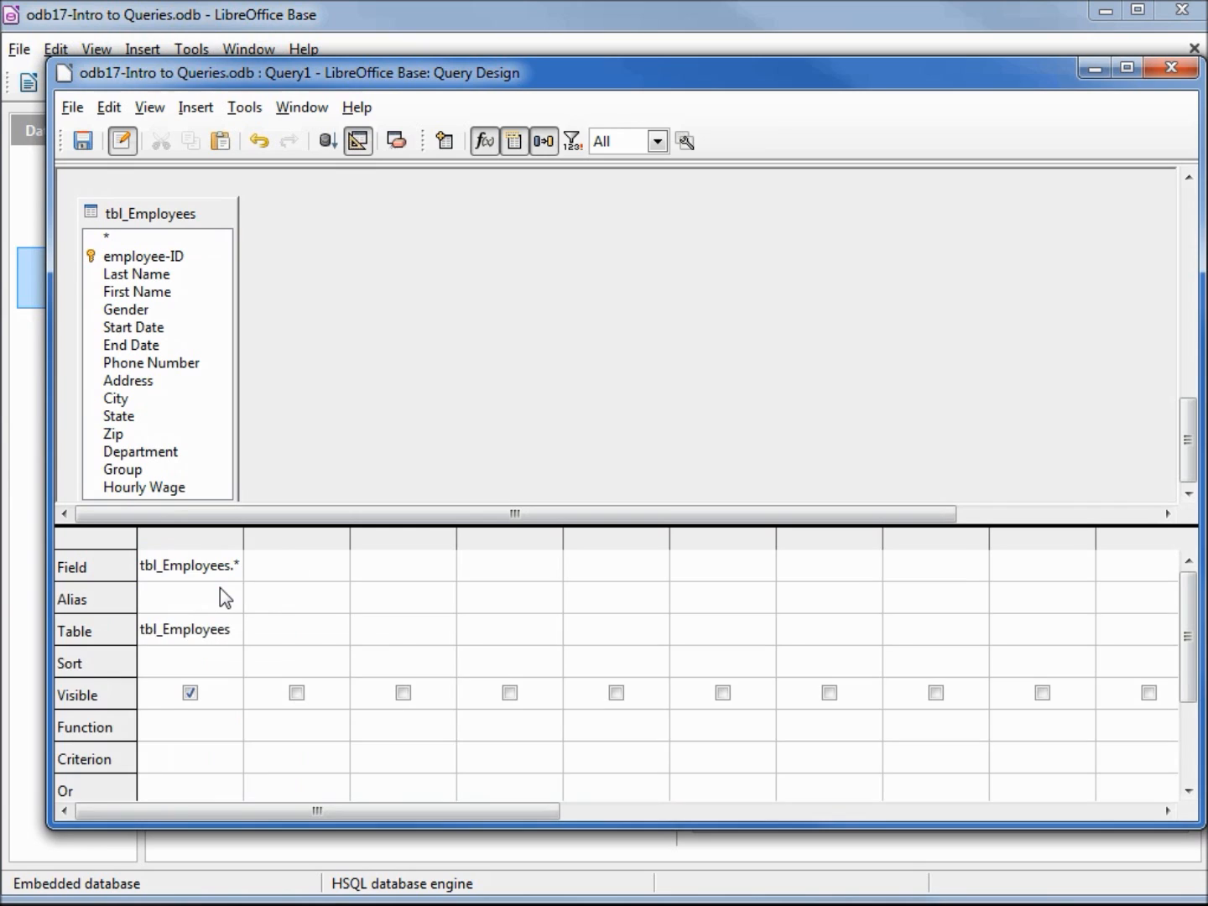
mouse_move(239, 444)
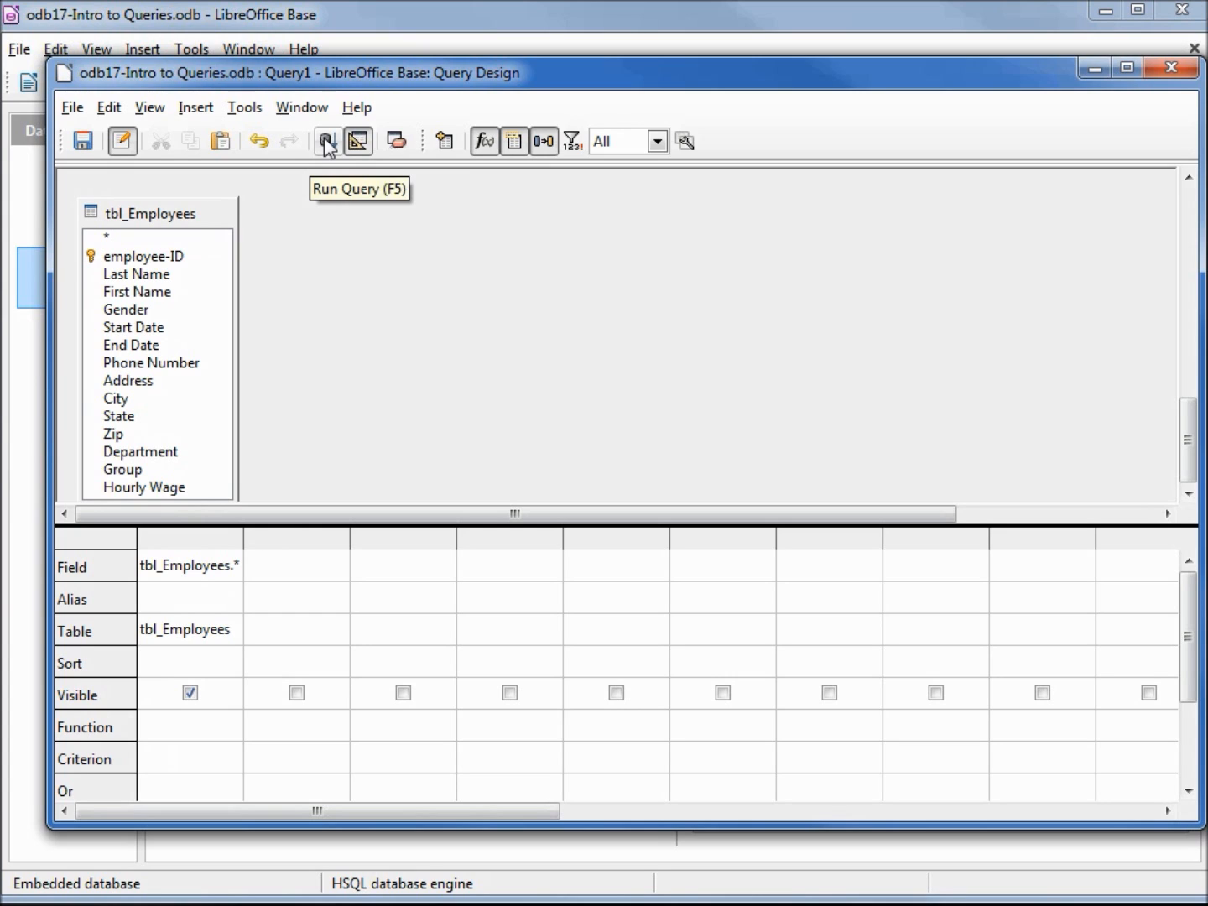
mouse_move(118, 105)
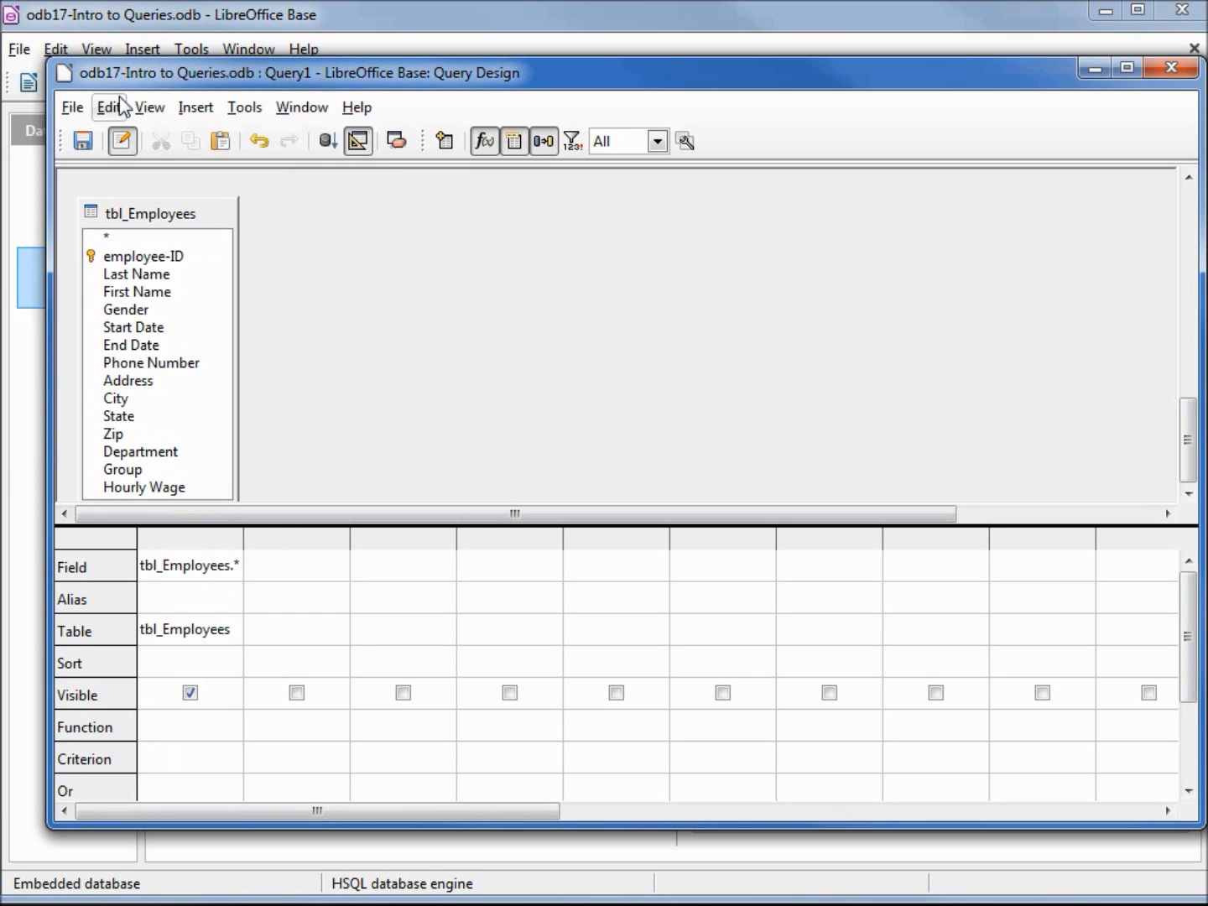
click(108, 107)
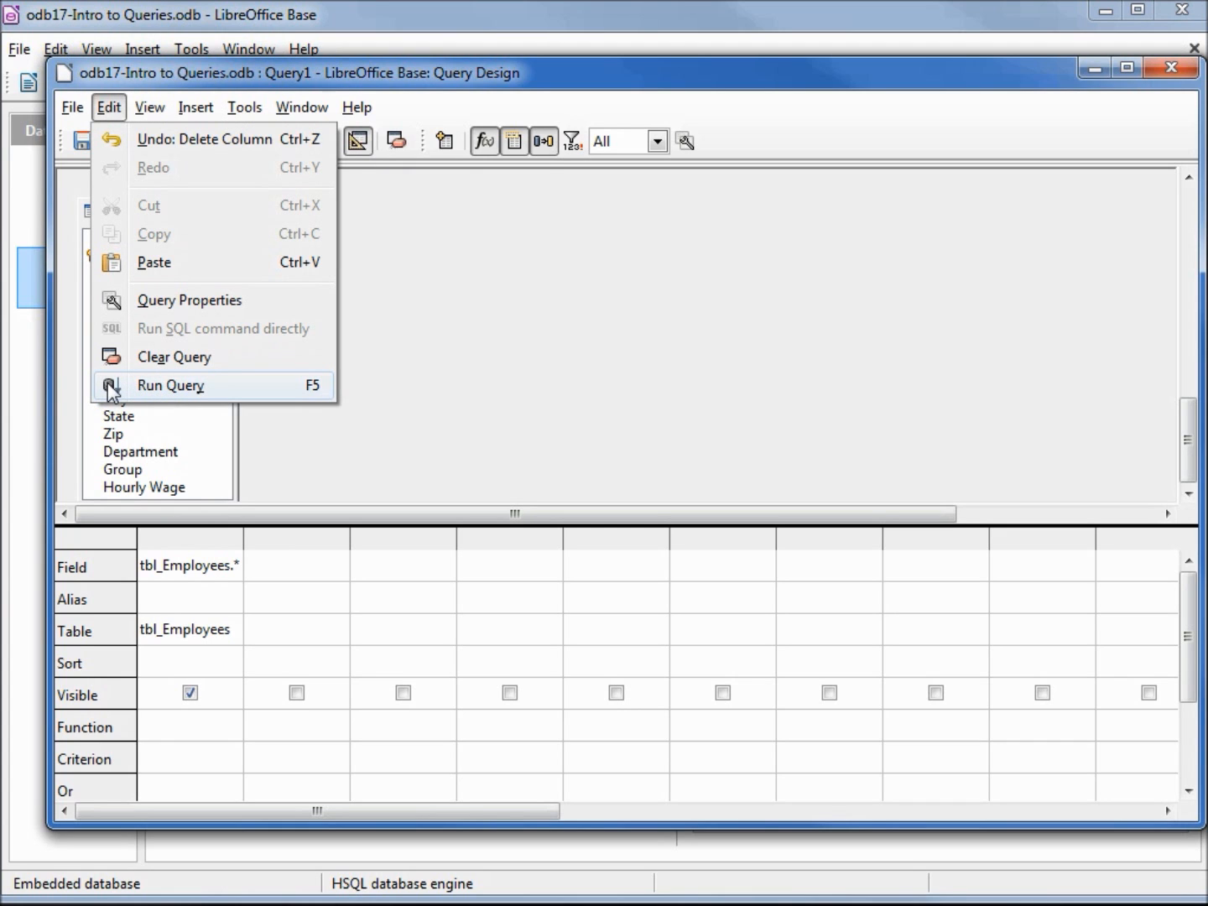
click(170, 385)
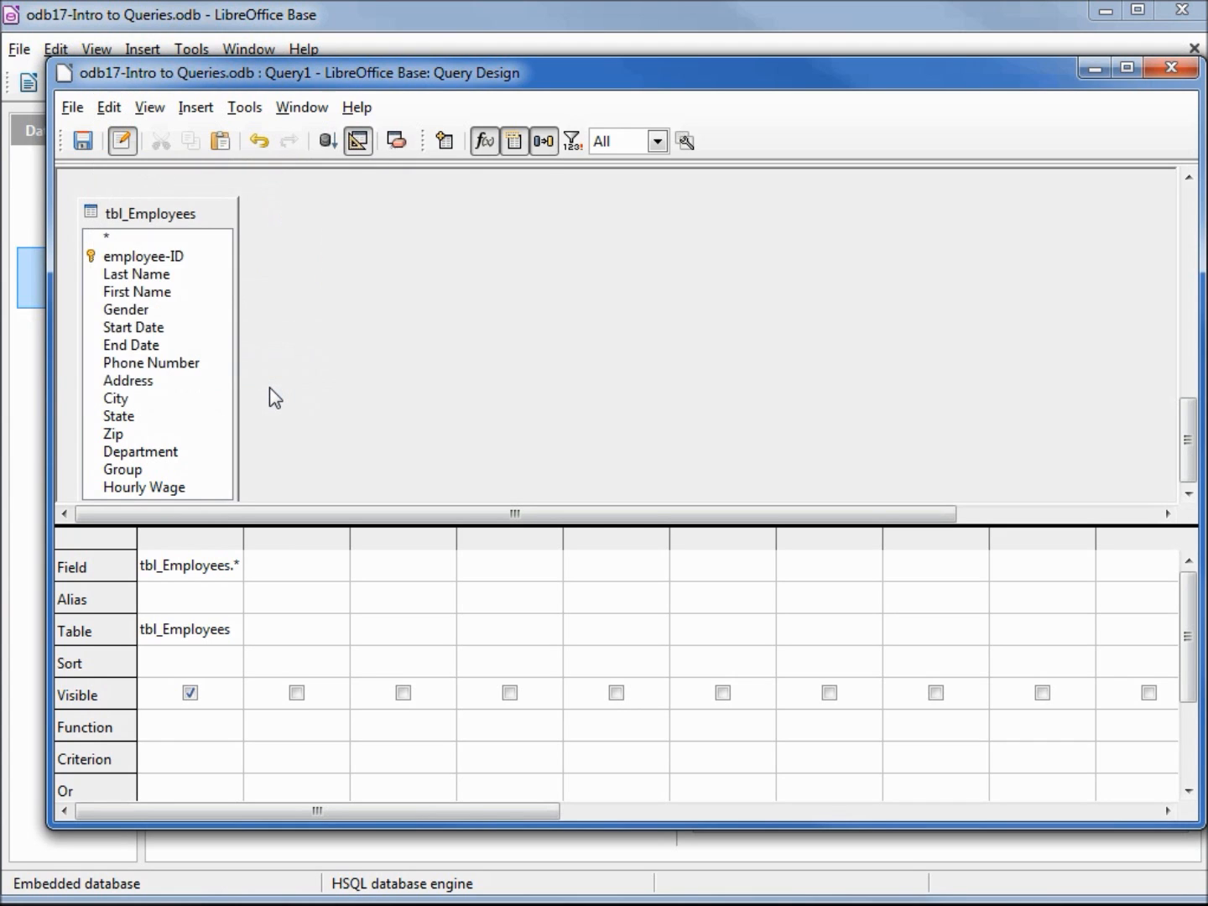
click(357, 140)
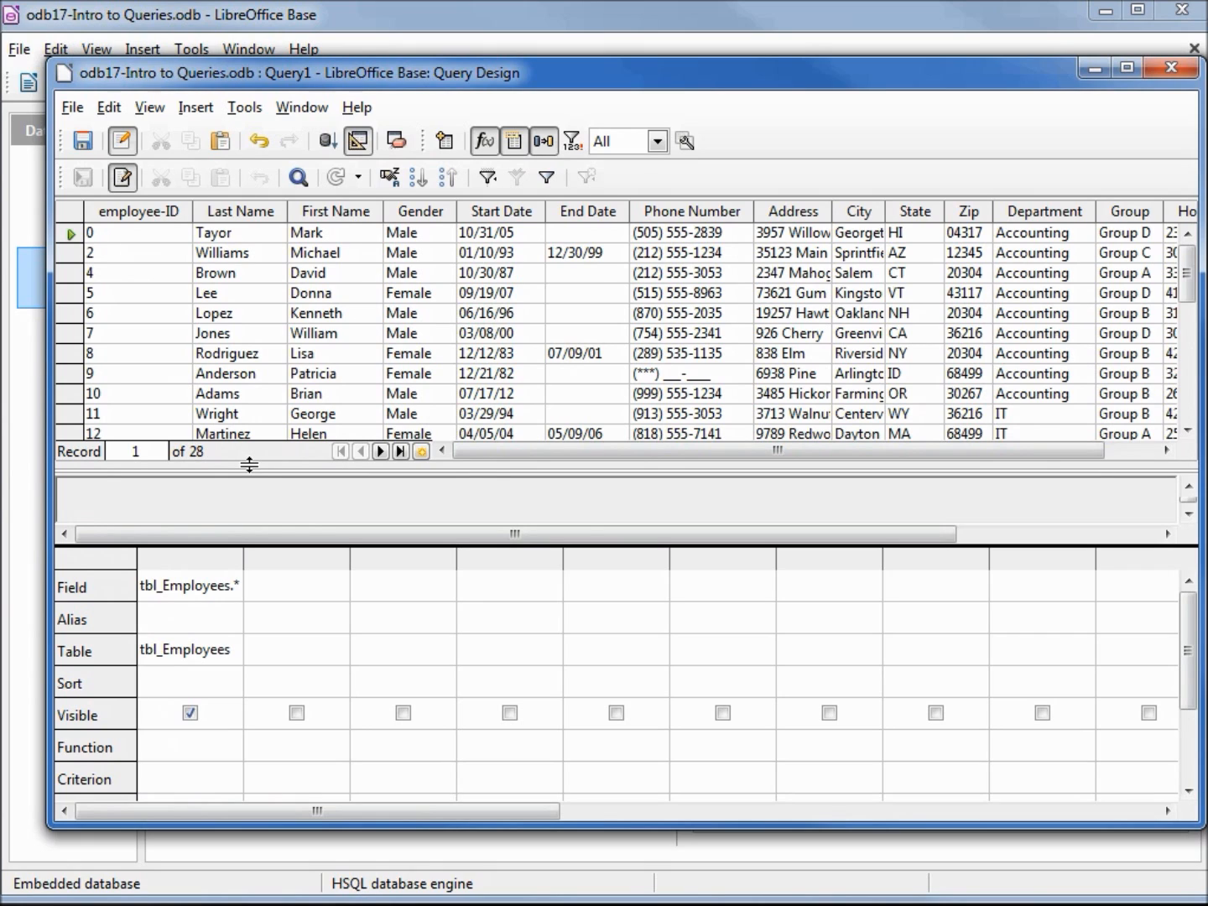
mouse_move(185, 195)
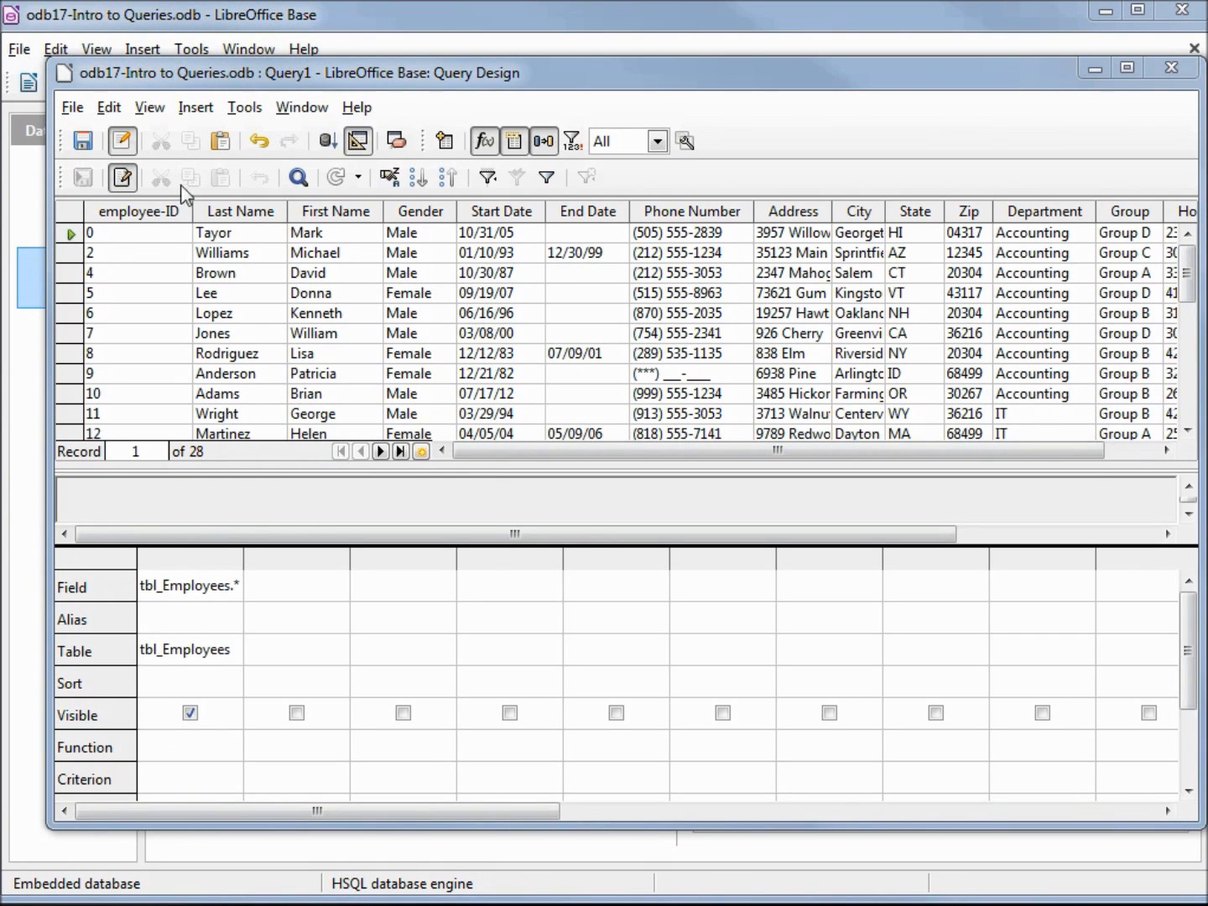
Step: Uncheck Preview in the View menu to close the results pane
click(149, 107)
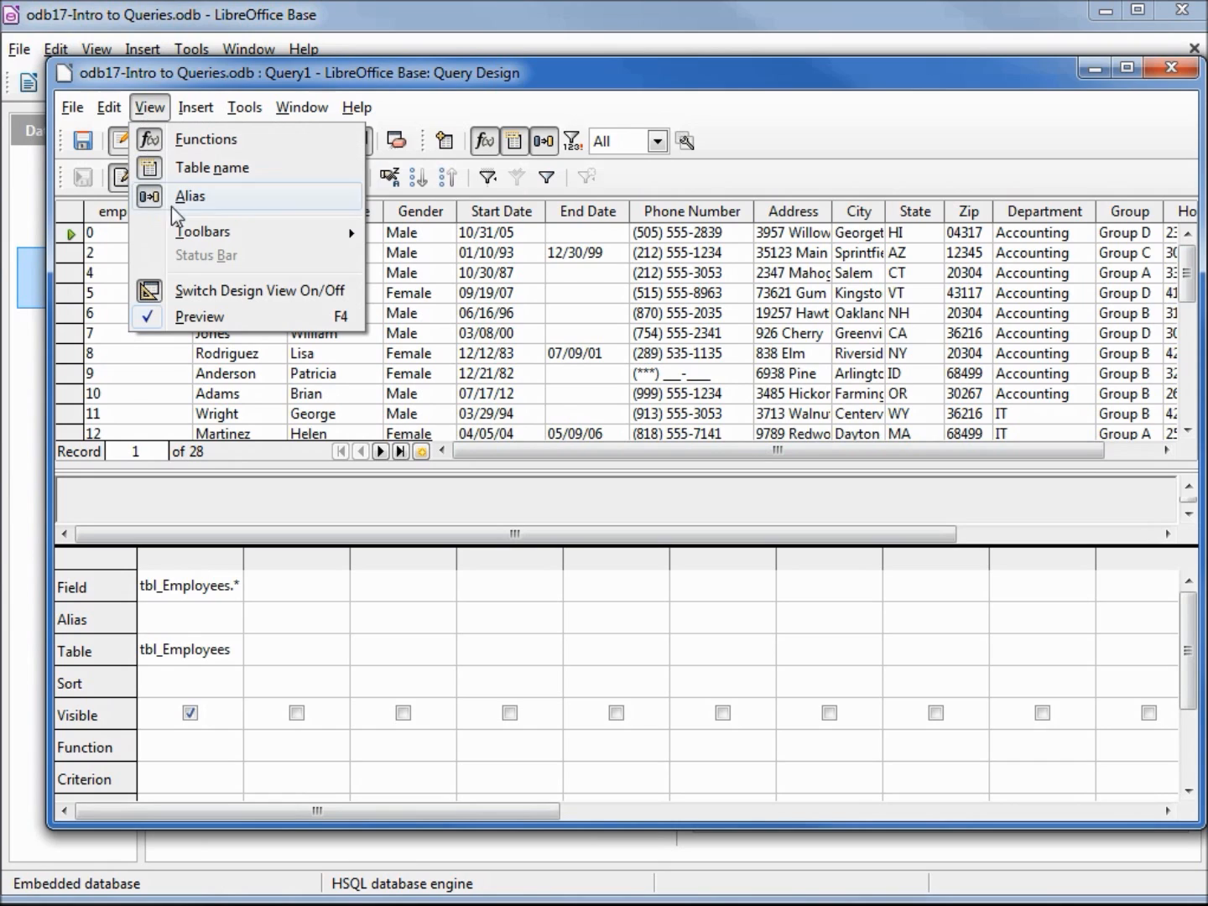
mouse_move(199, 317)
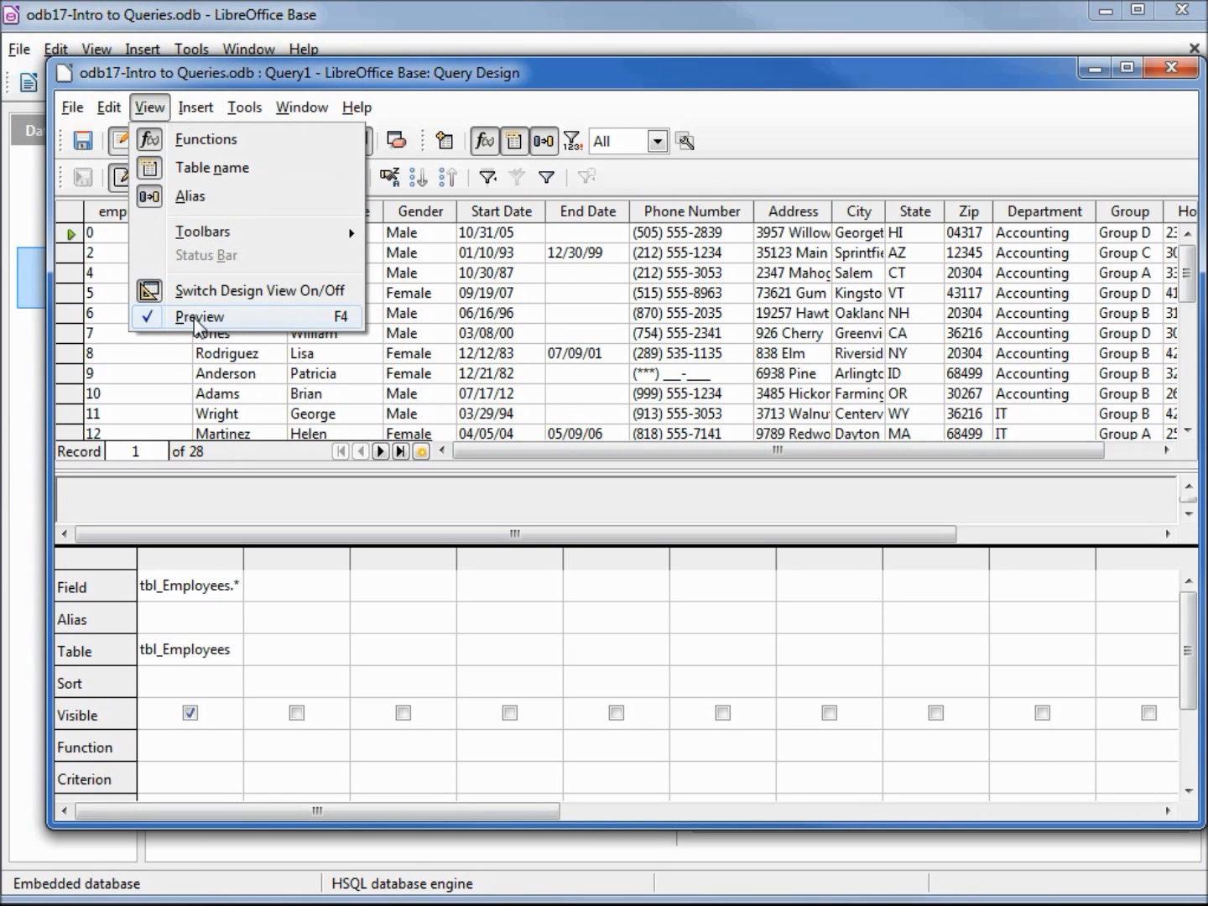
click(199, 316)
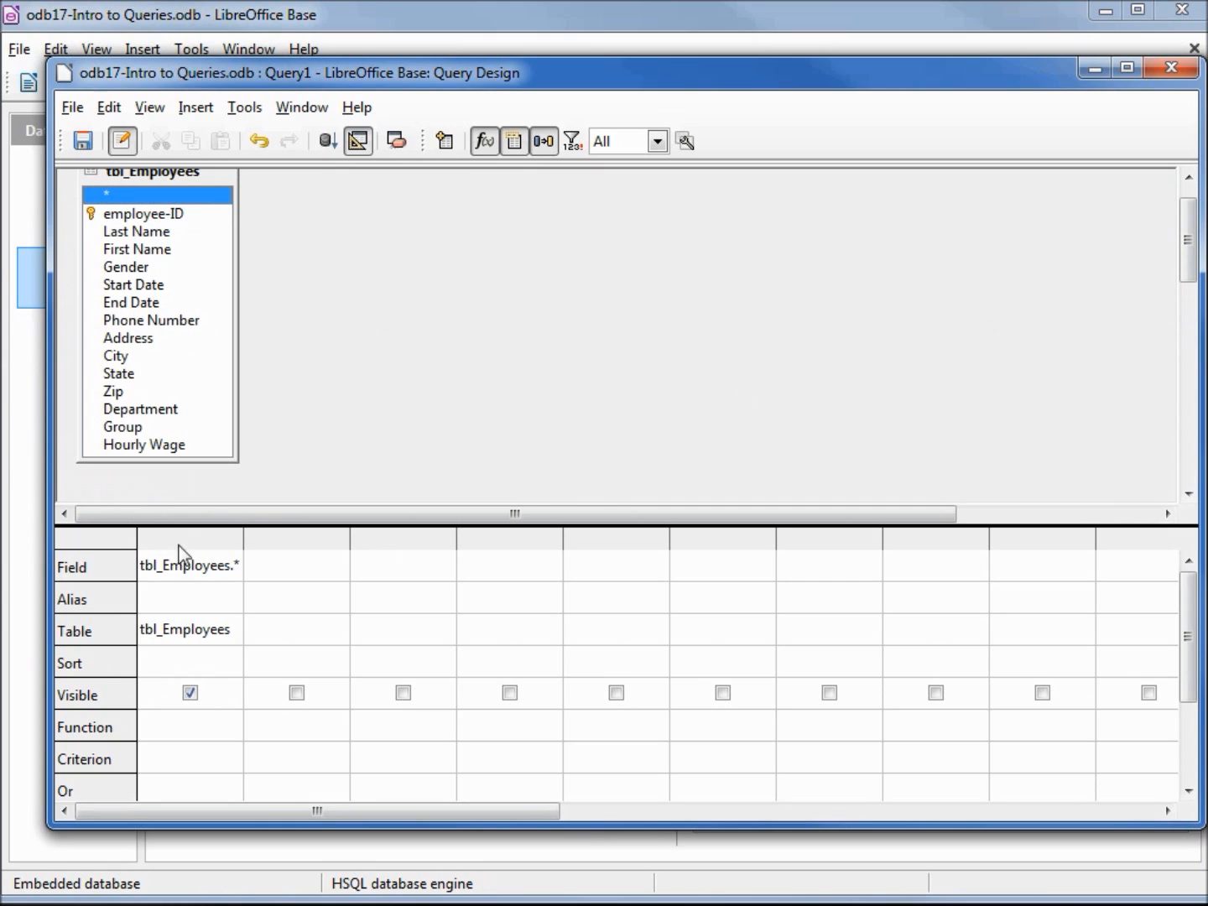
Step: Replace the tbl_Employees.* column with Last Name and First Name, then run the query
right_click(189, 553)
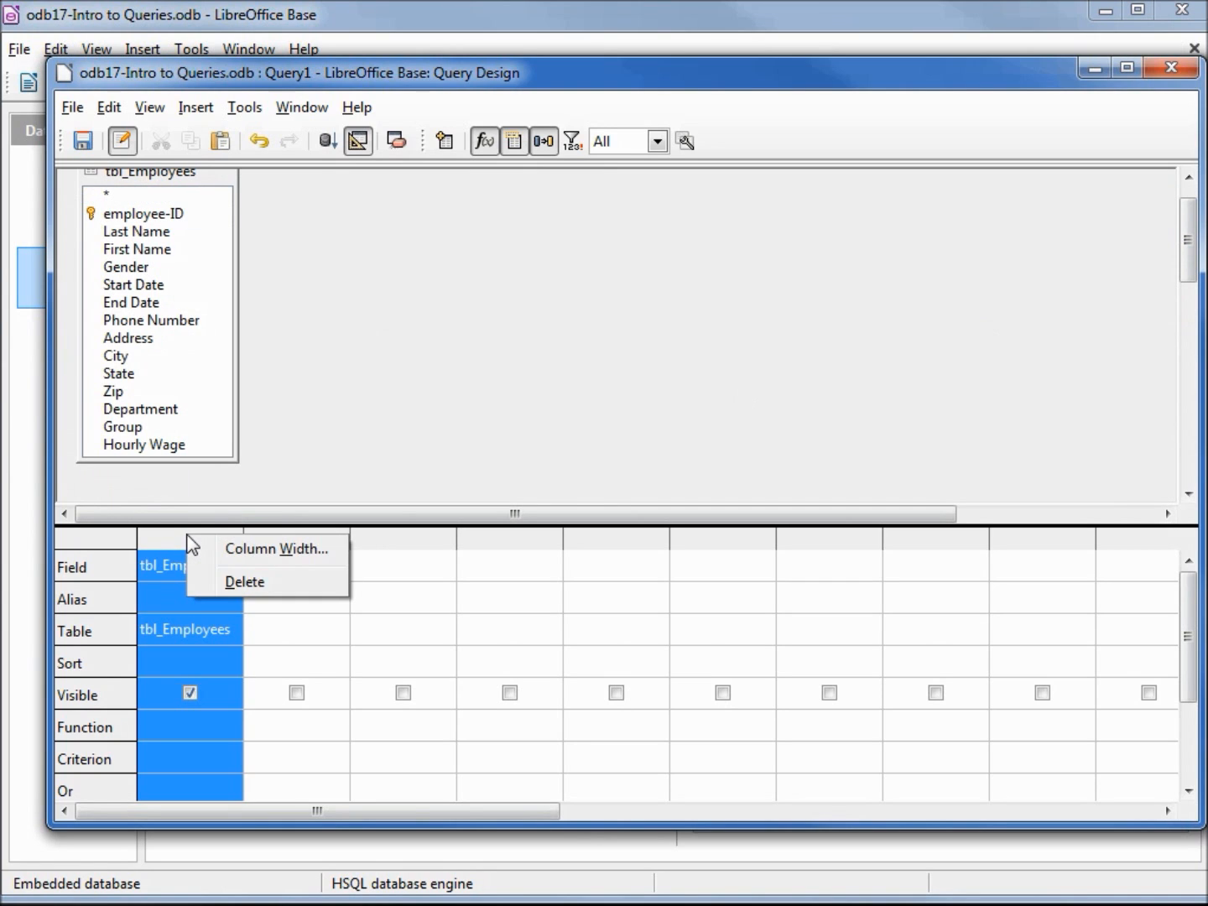
click(244, 582)
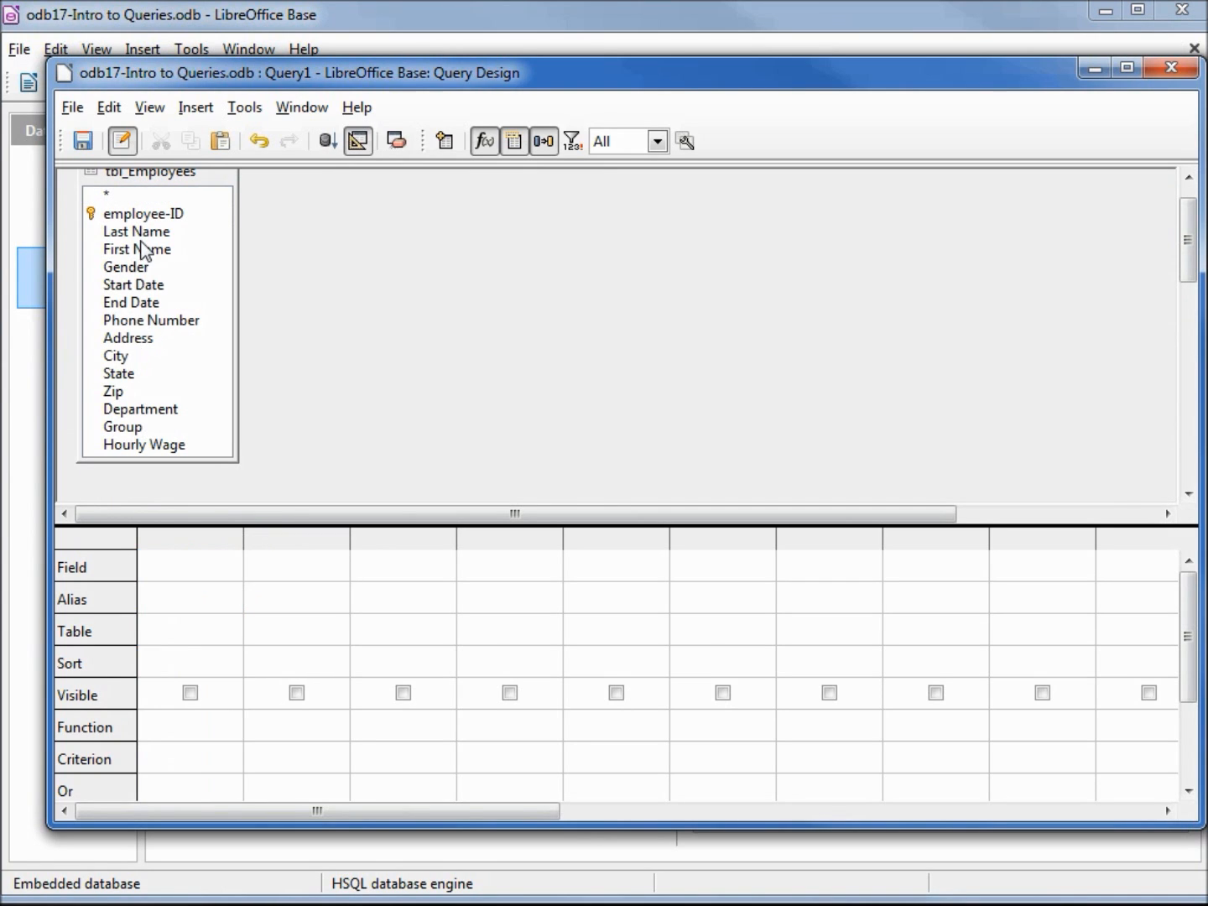
double_click(136, 230)
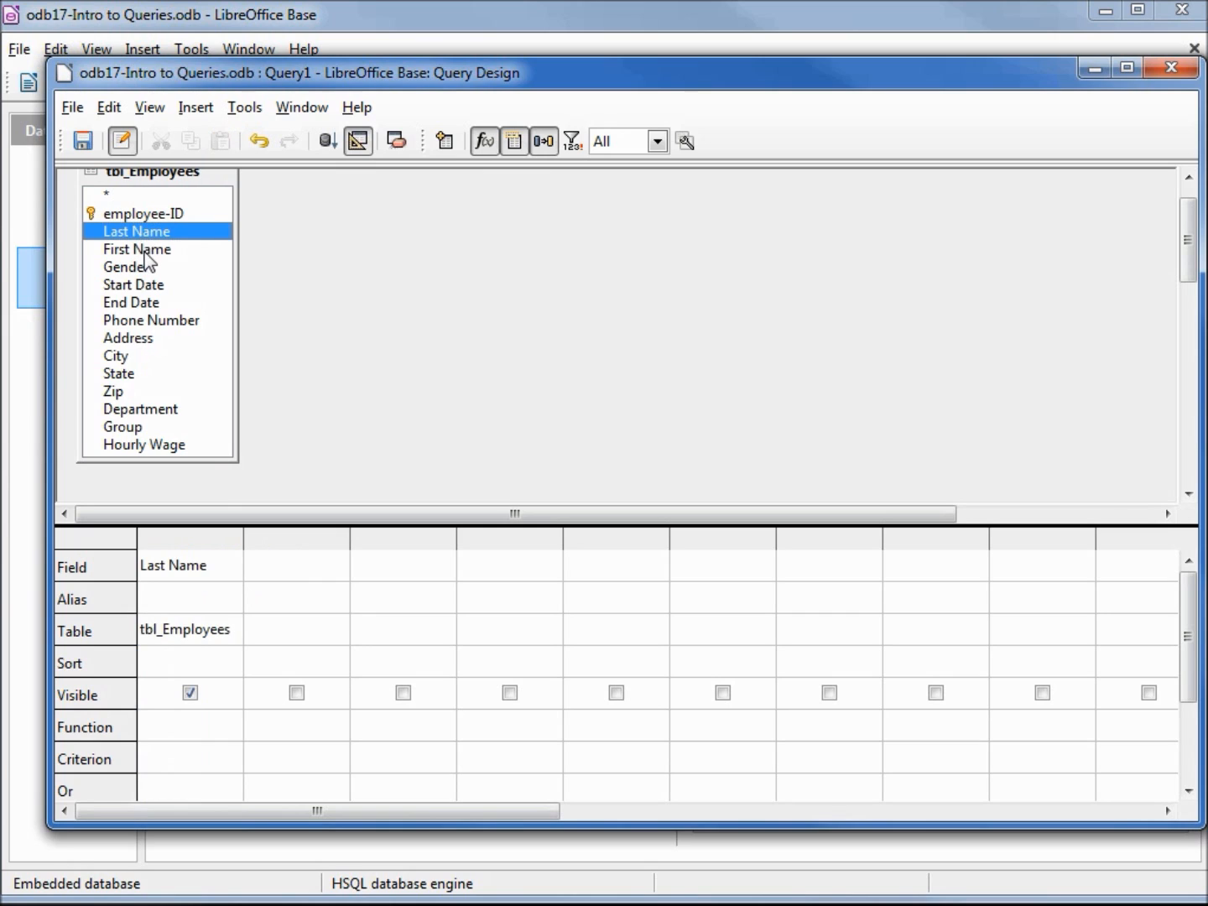
double_click(136, 248)
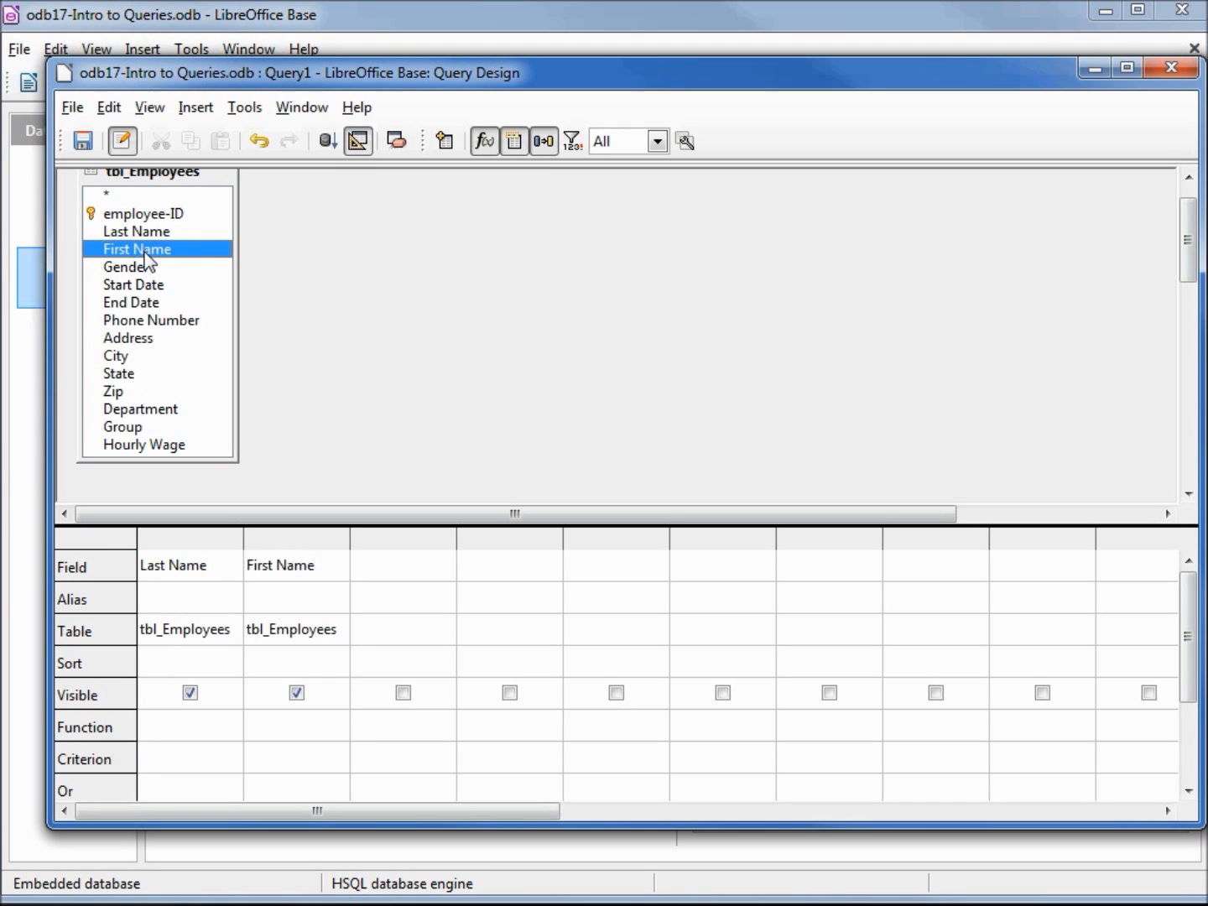
click(357, 140)
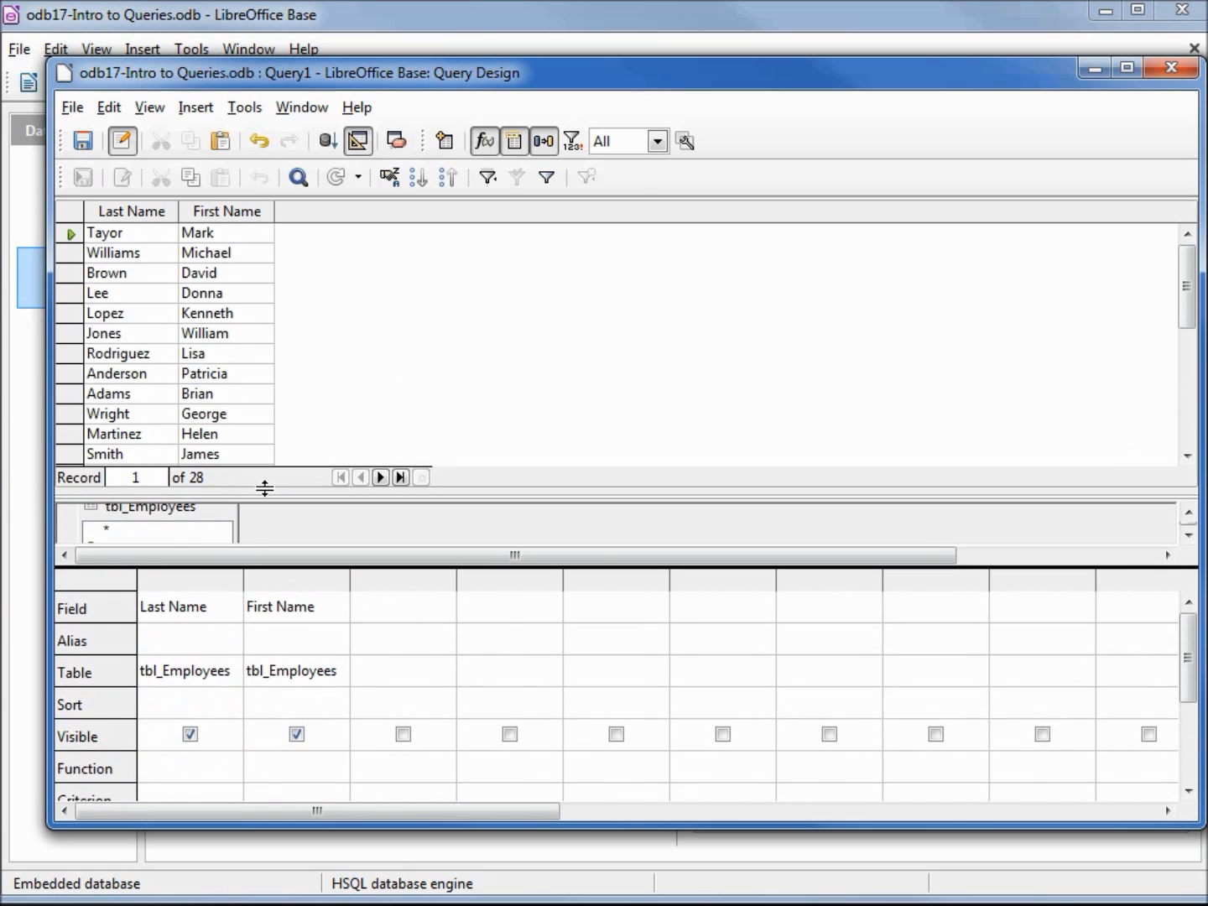
mouse_move(160, 283)
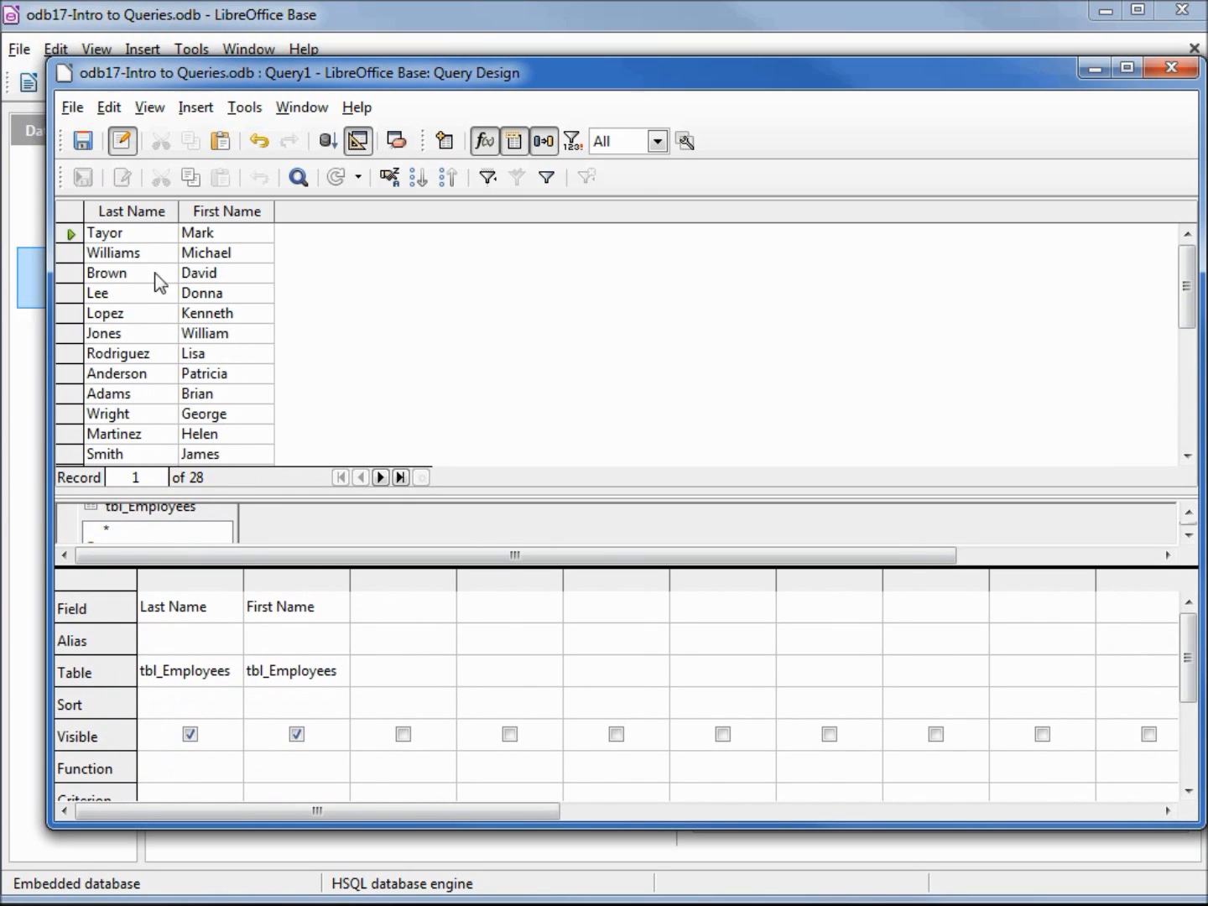
mouse_move(116, 285)
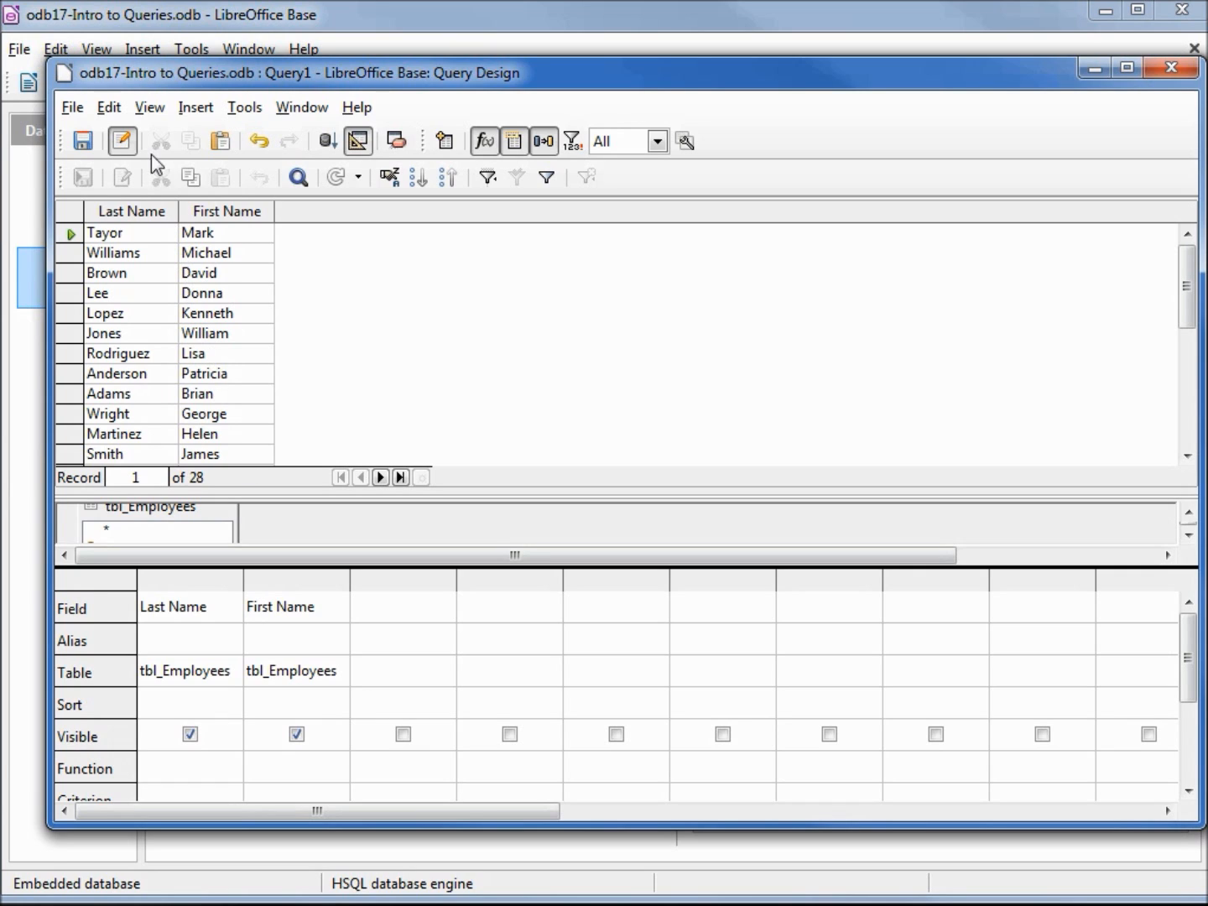
Step: Switch to SQL view, add "Department" after "First Name", and rerun the query
click(149, 107)
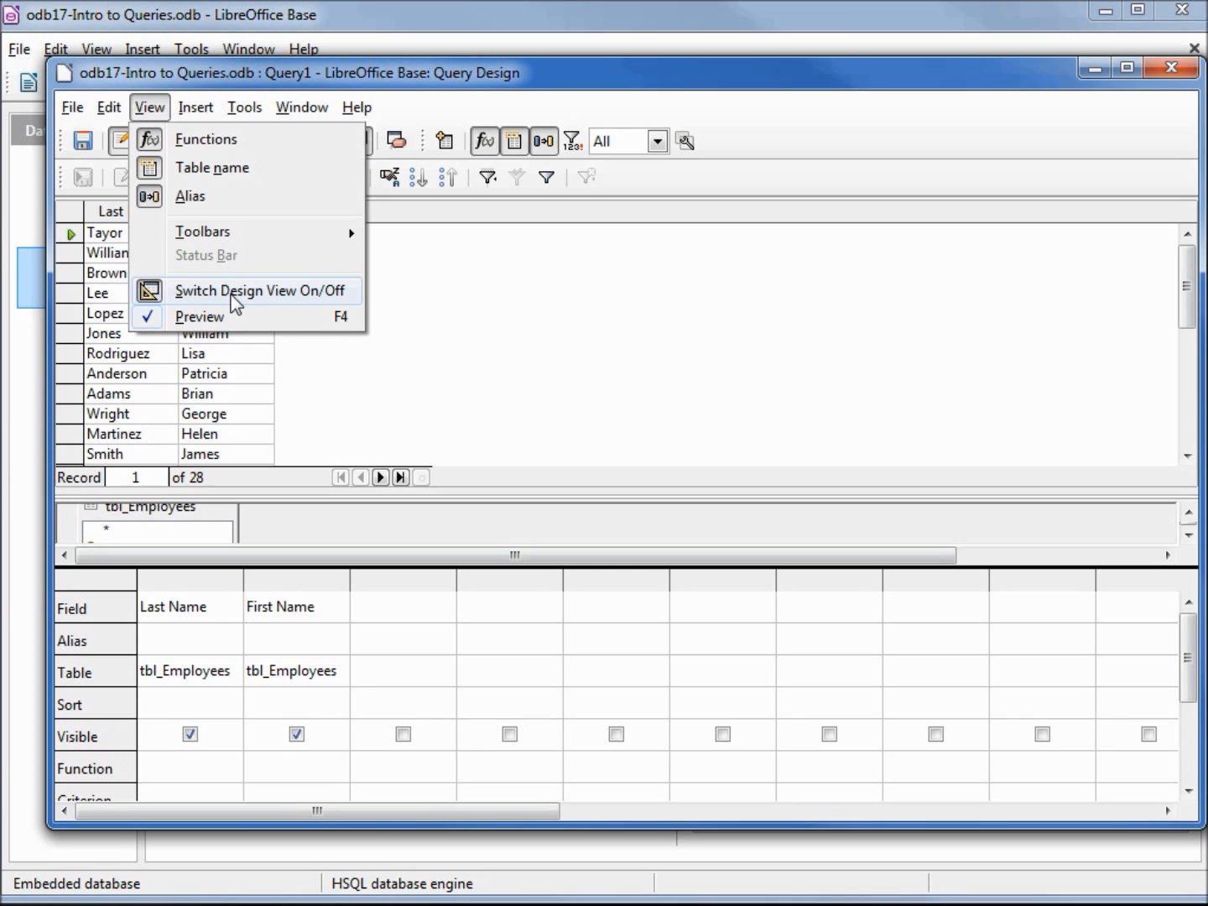
click(263, 290)
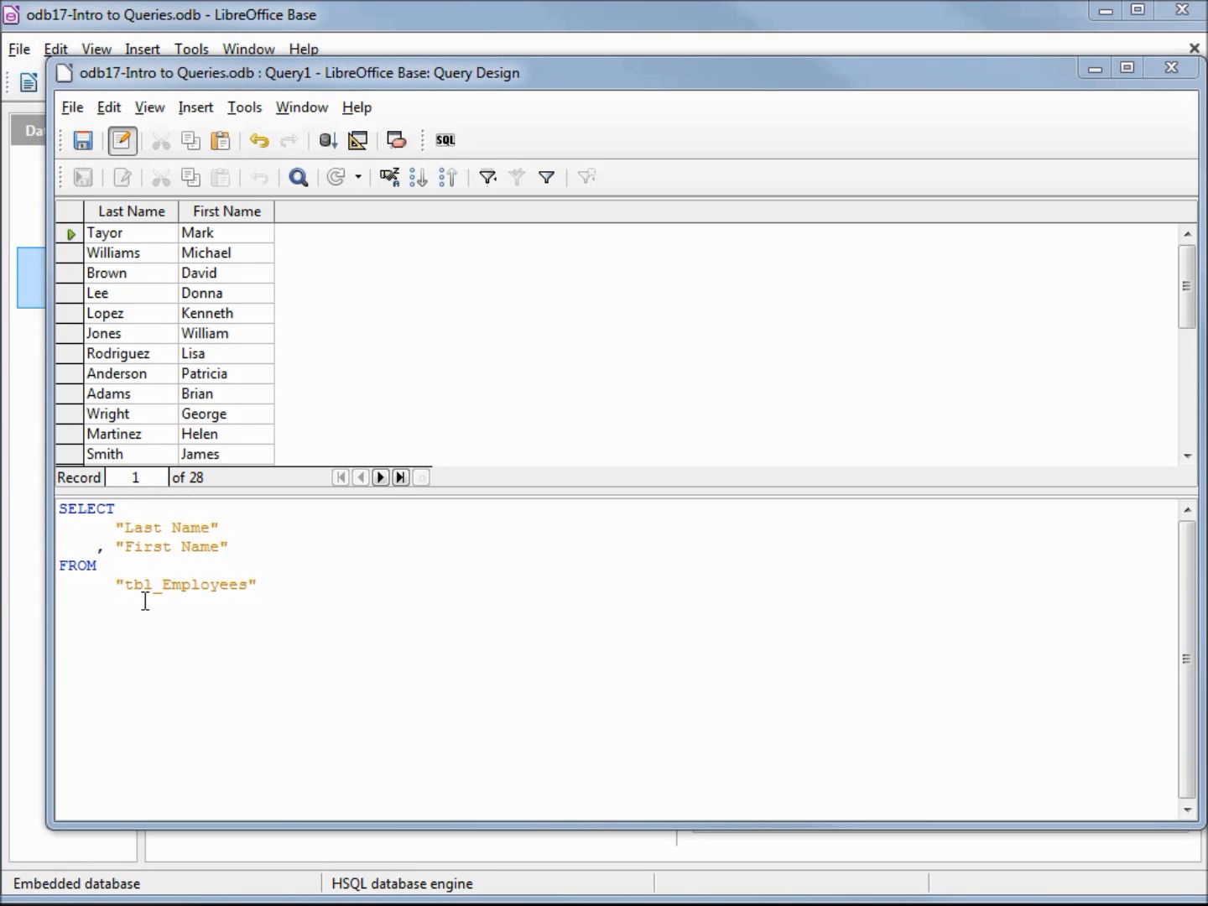
mouse_move(236, 590)
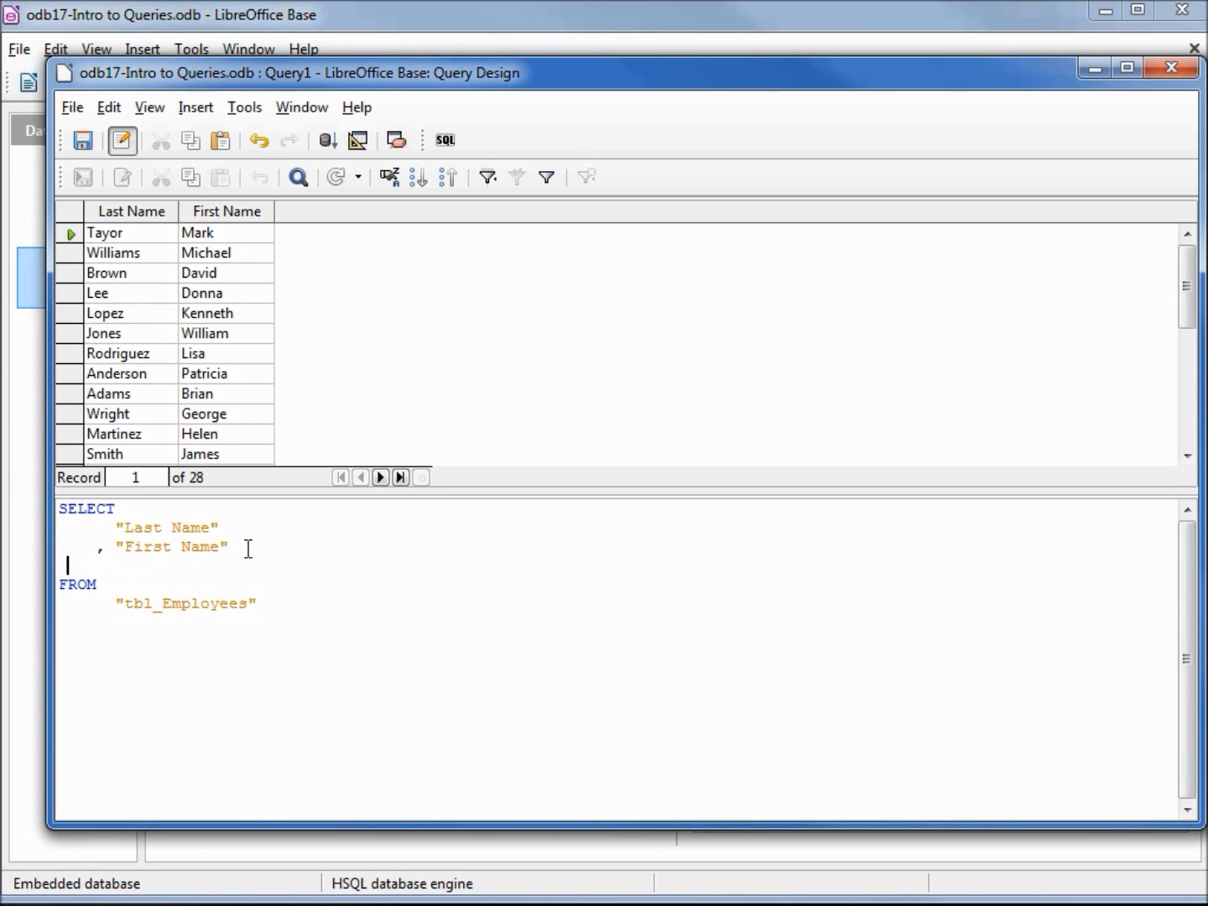
text(, "Department)
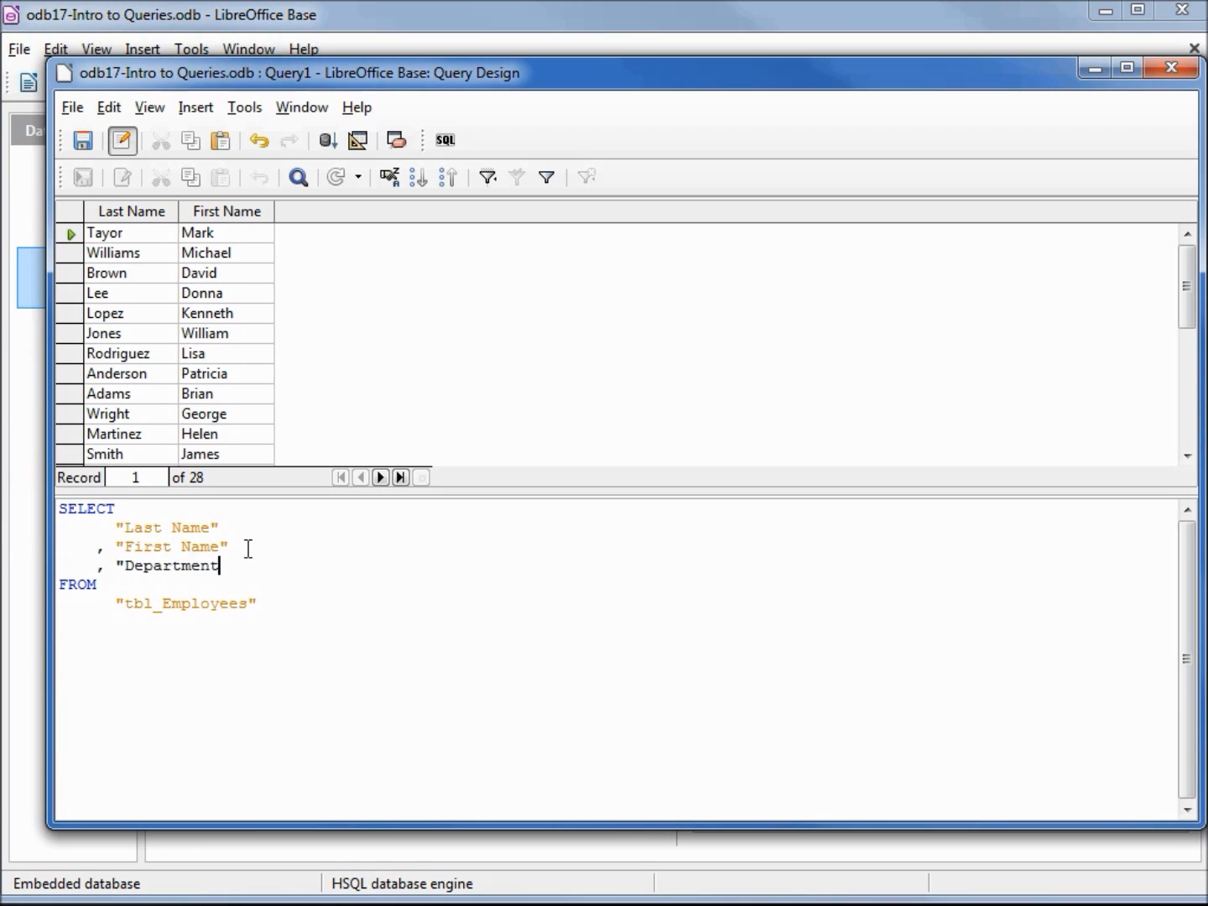
text(")
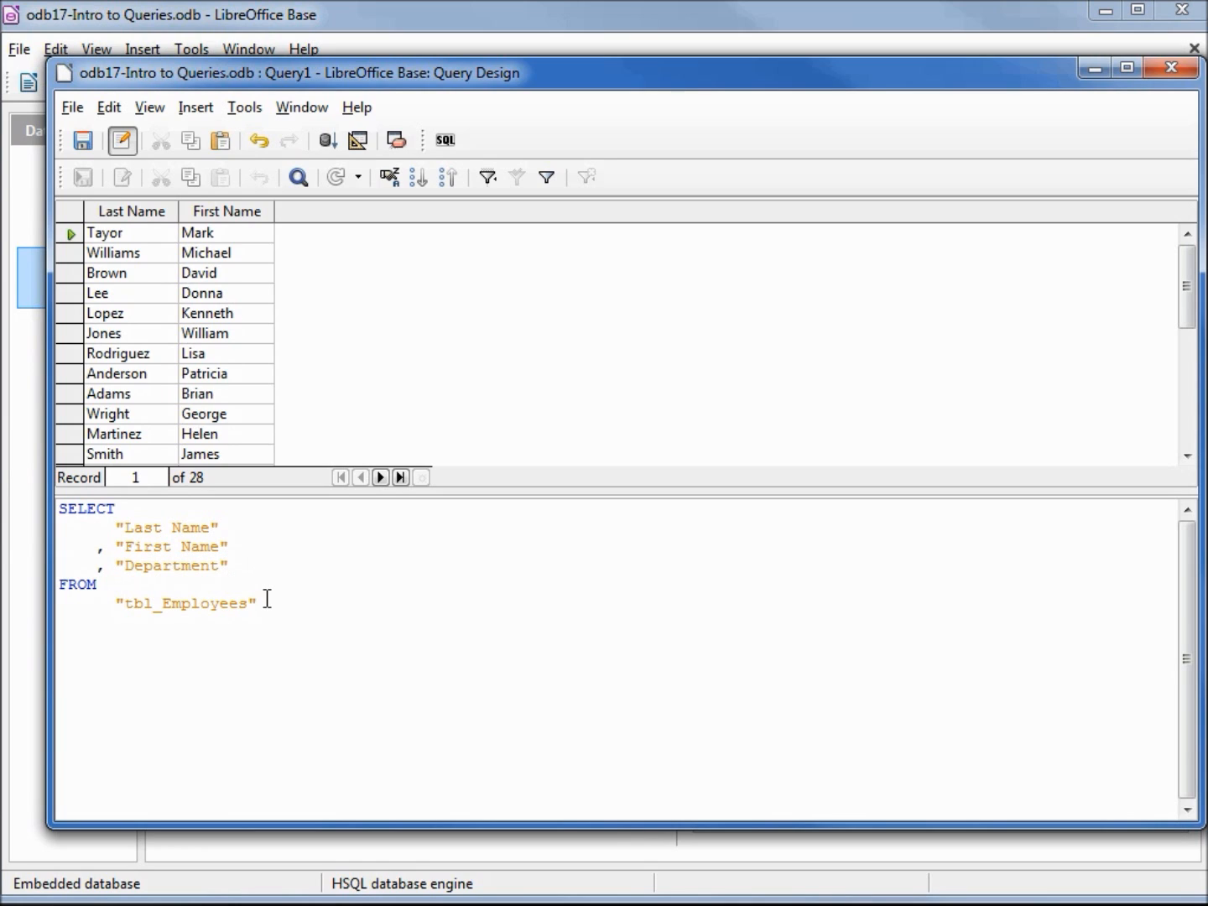
click(254, 602)
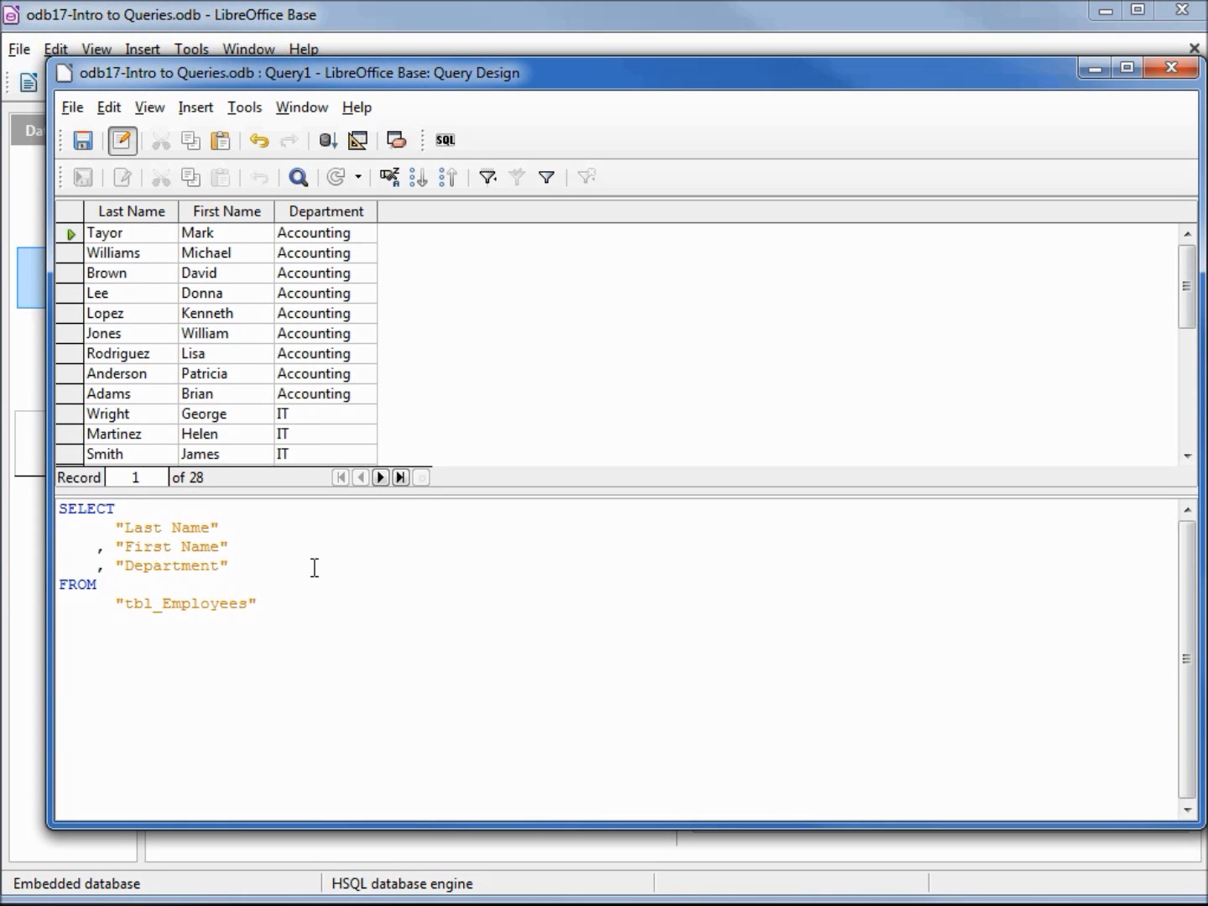
mouse_move(309, 530)
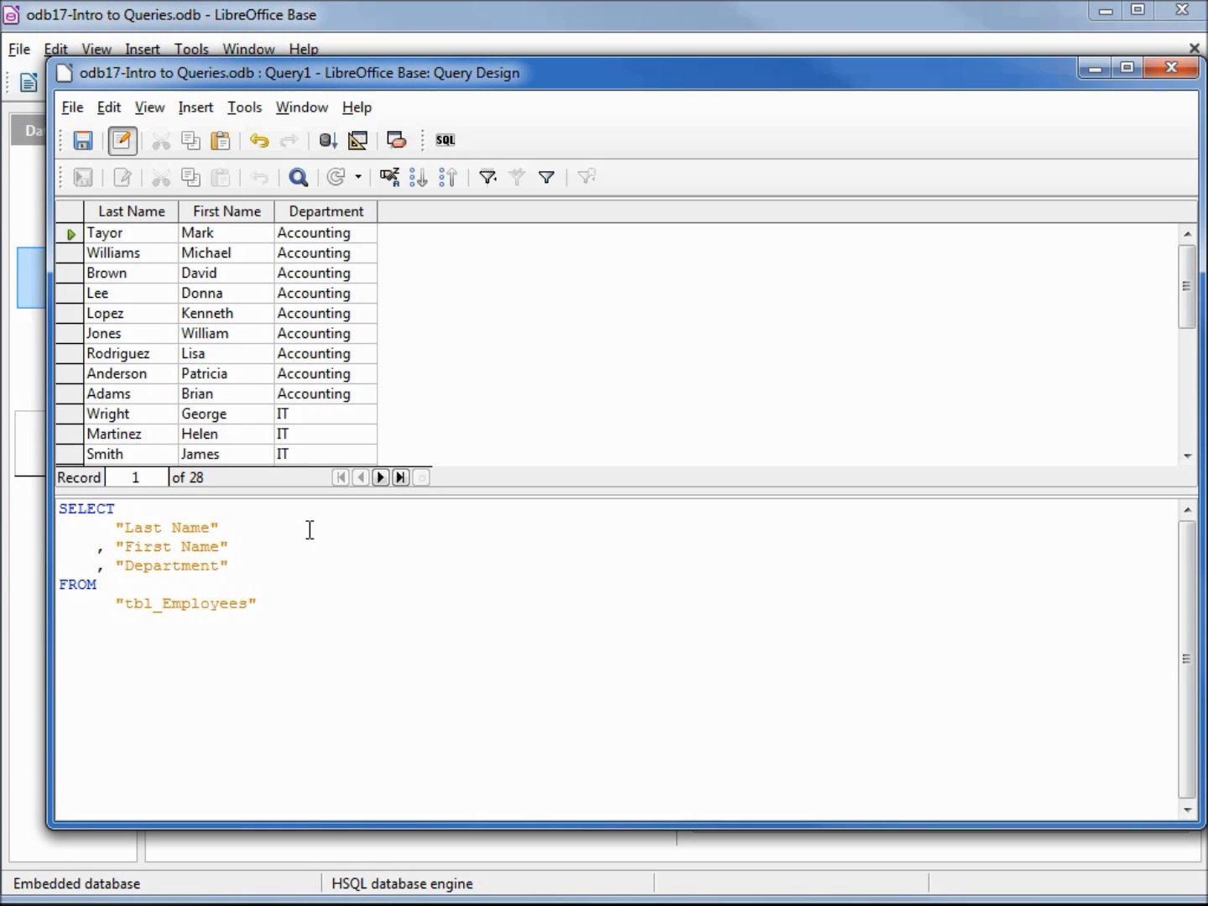
click(358, 140)
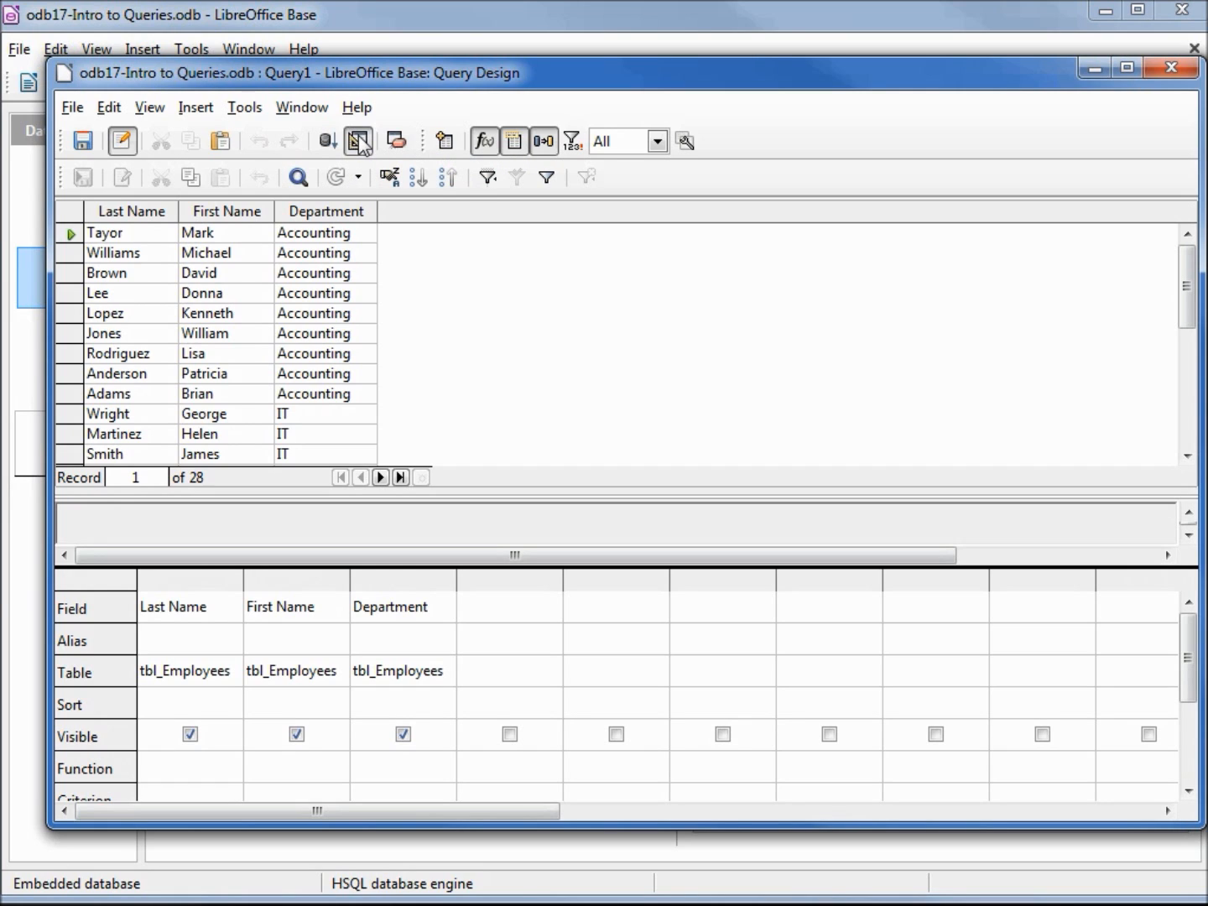
click(359, 140)
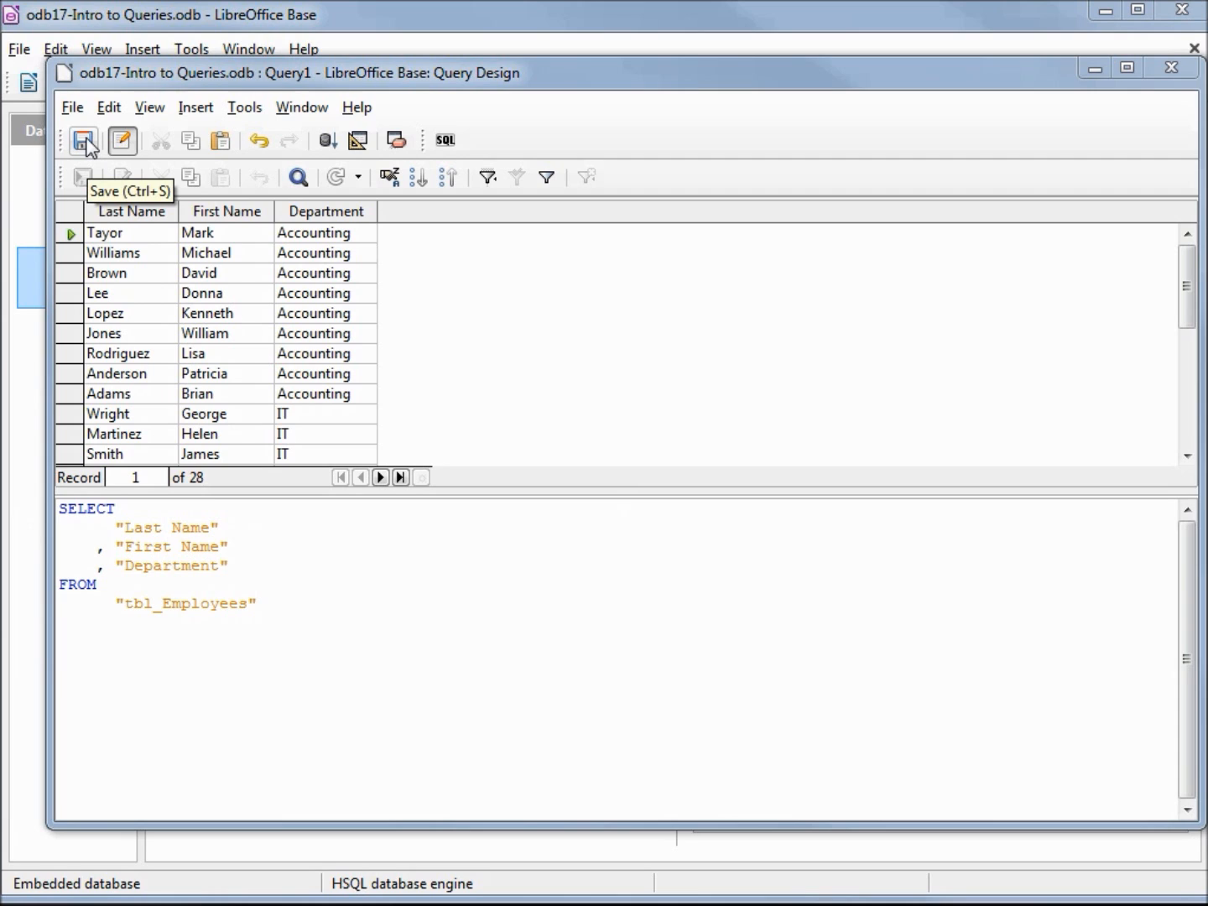
Step: Save the query as 'qry-Employee Name and Dept'
click(83, 140)
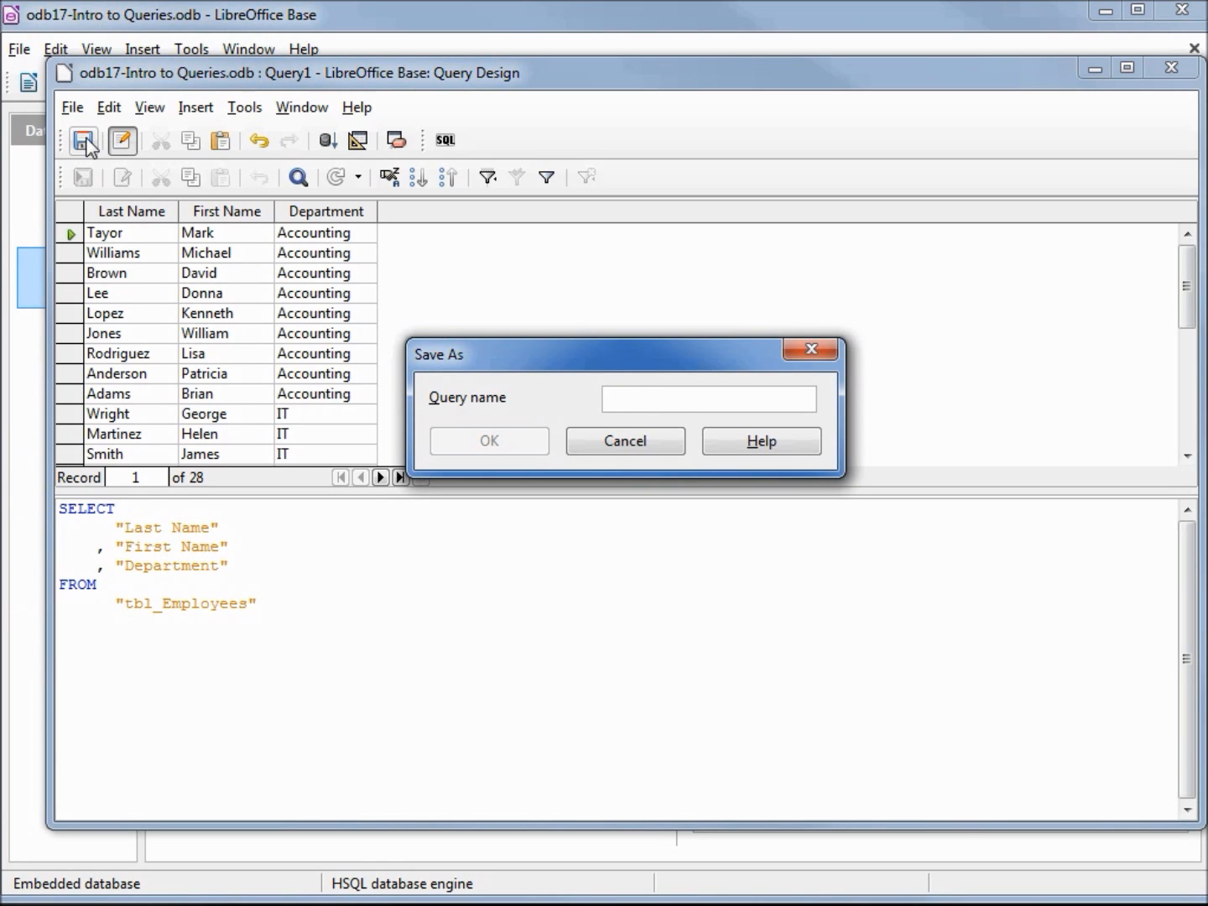
text(qry-Employee Name and Dept)
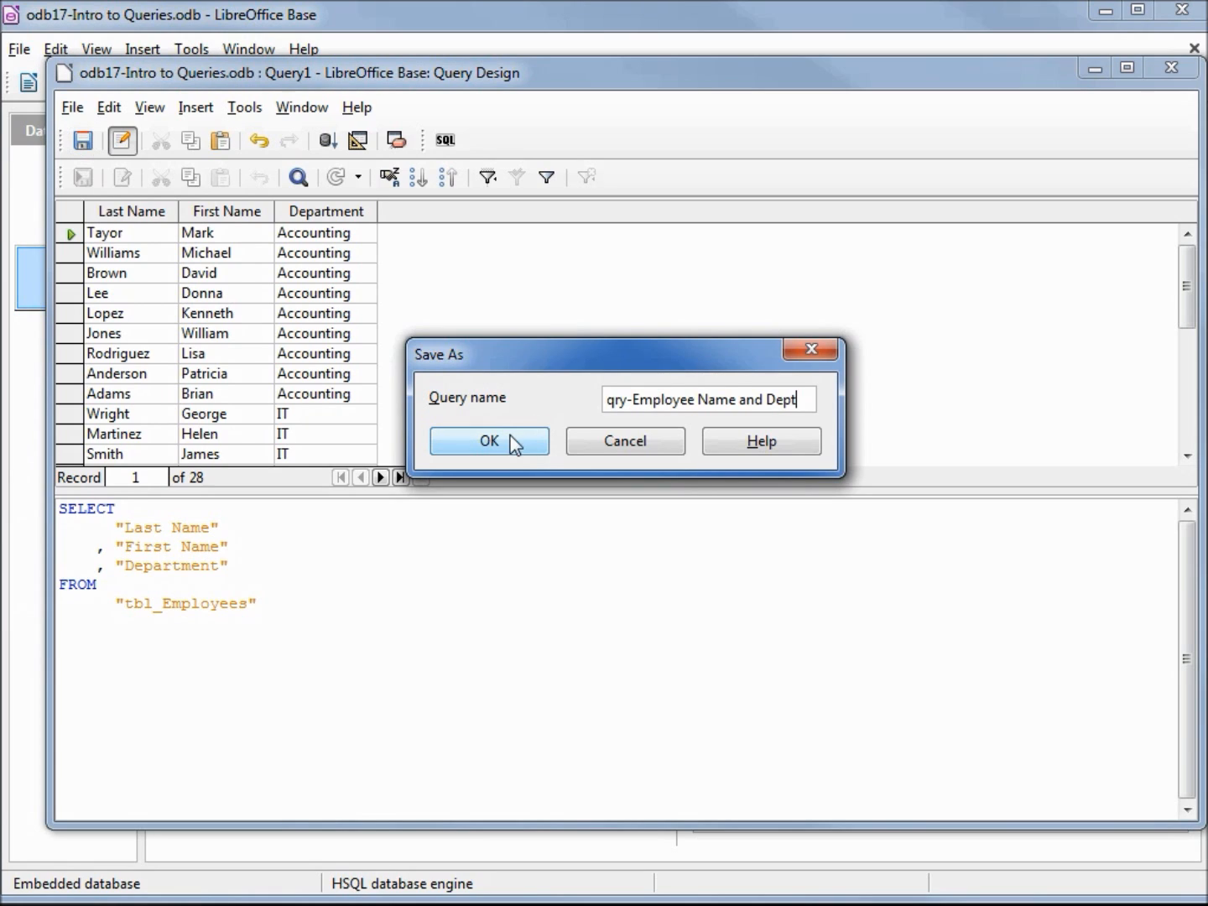
click(489, 440)
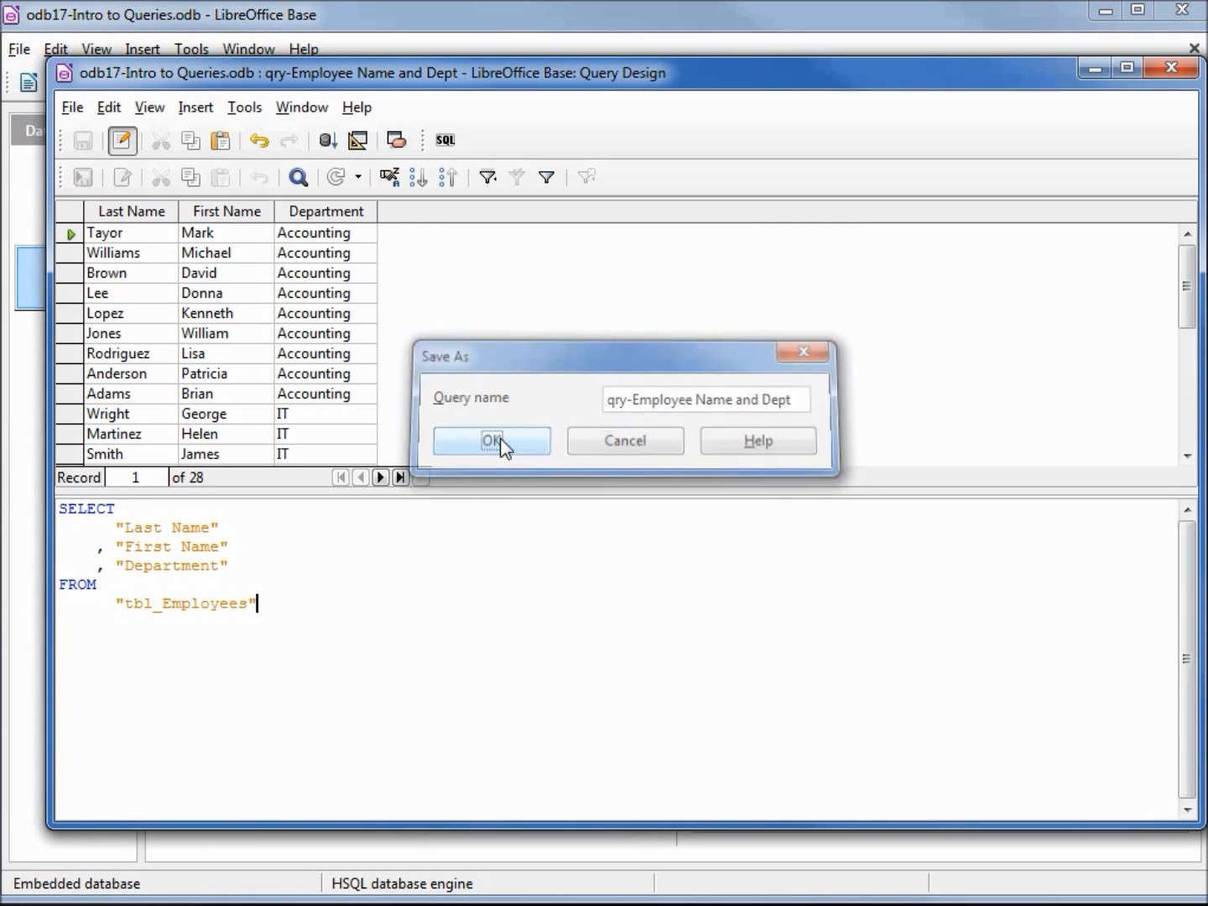
click(492, 440)
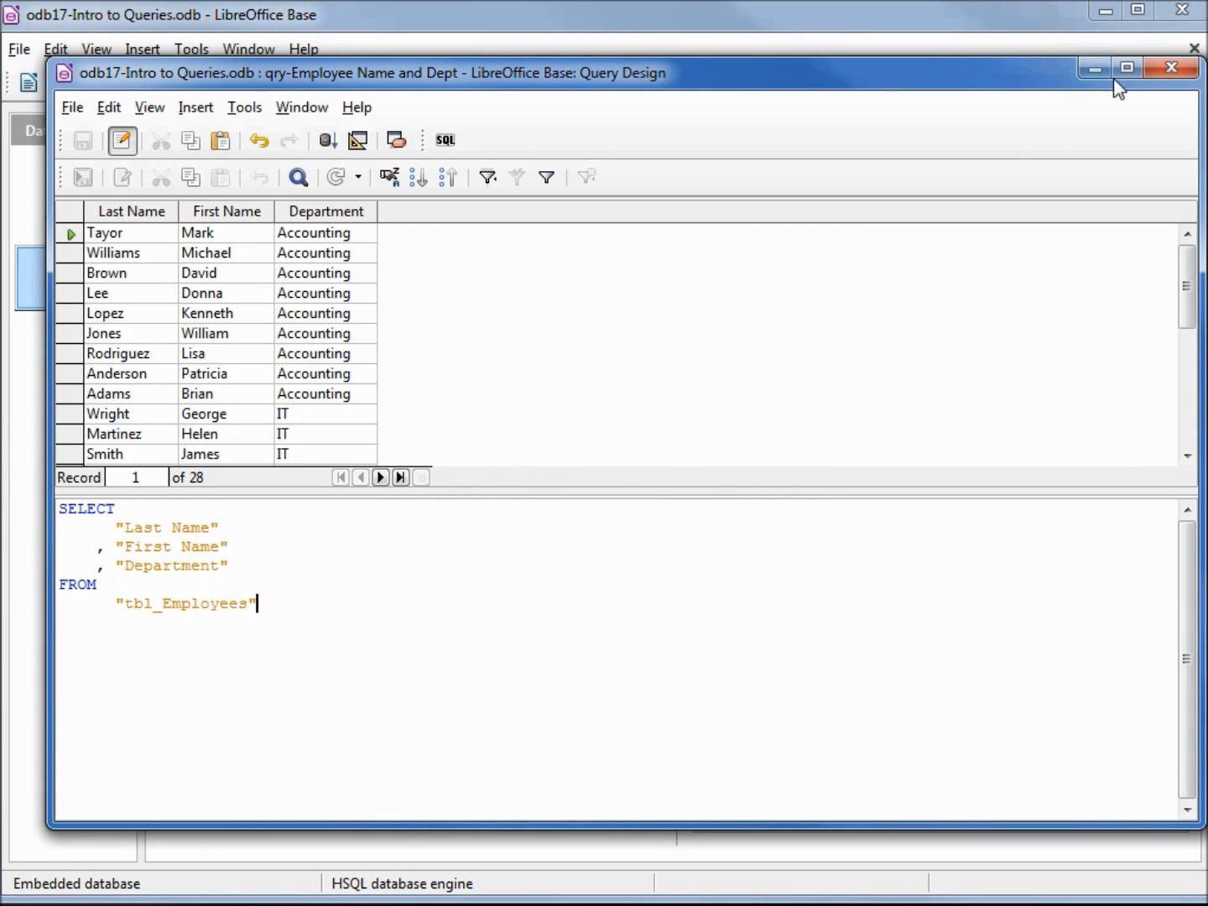
Step: Close the query design, reopen qry-Employee Name and Dept in SQL View, then close it
click(1171, 68)
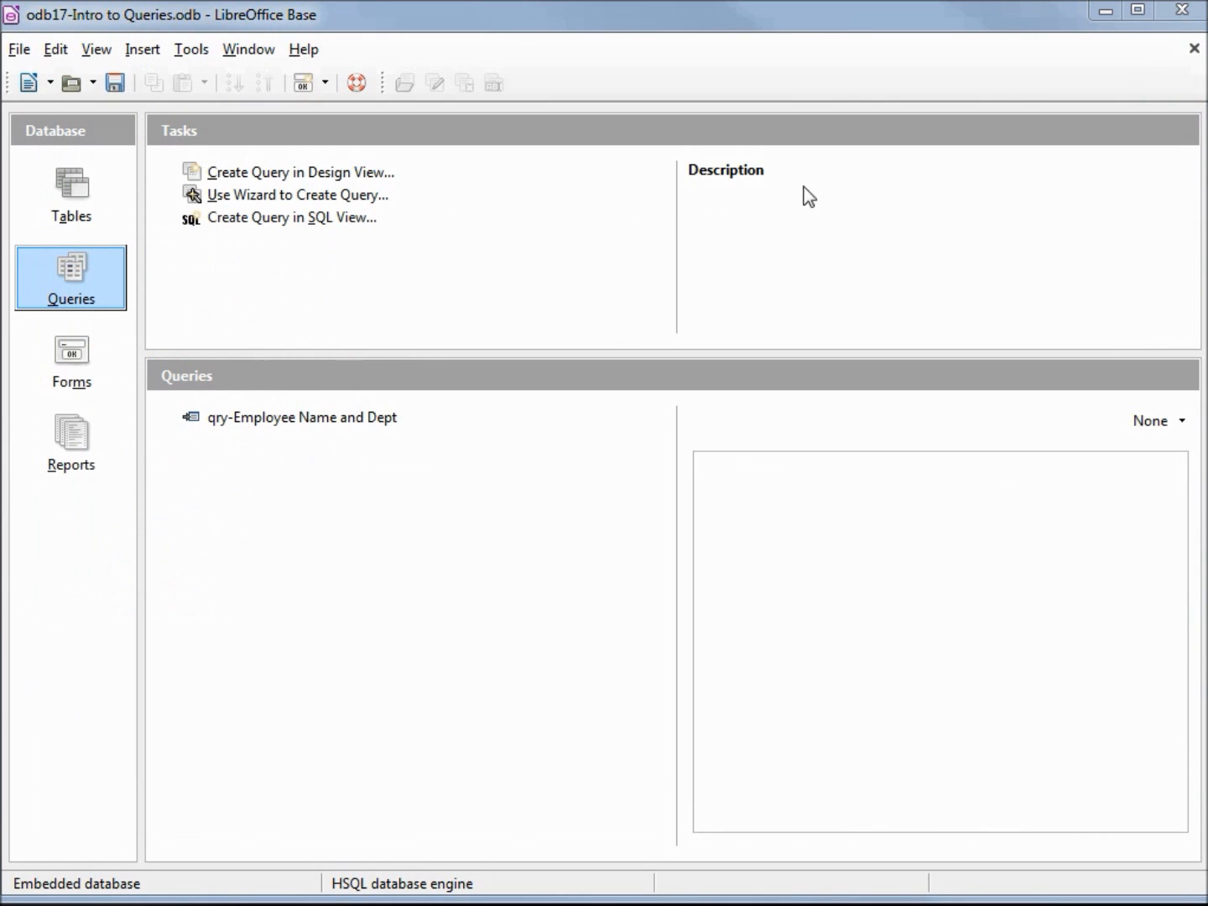
mouse_move(281, 430)
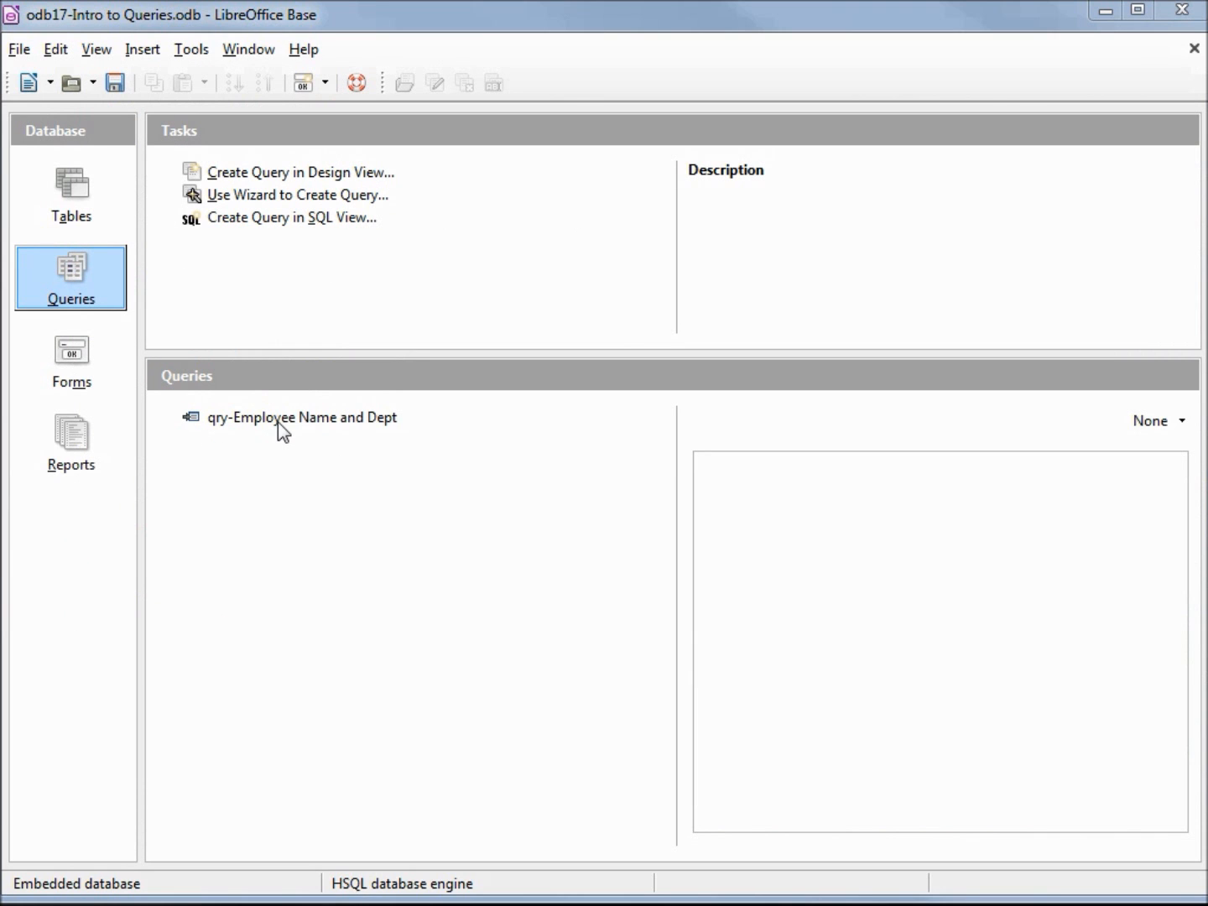
double_click(302, 416)
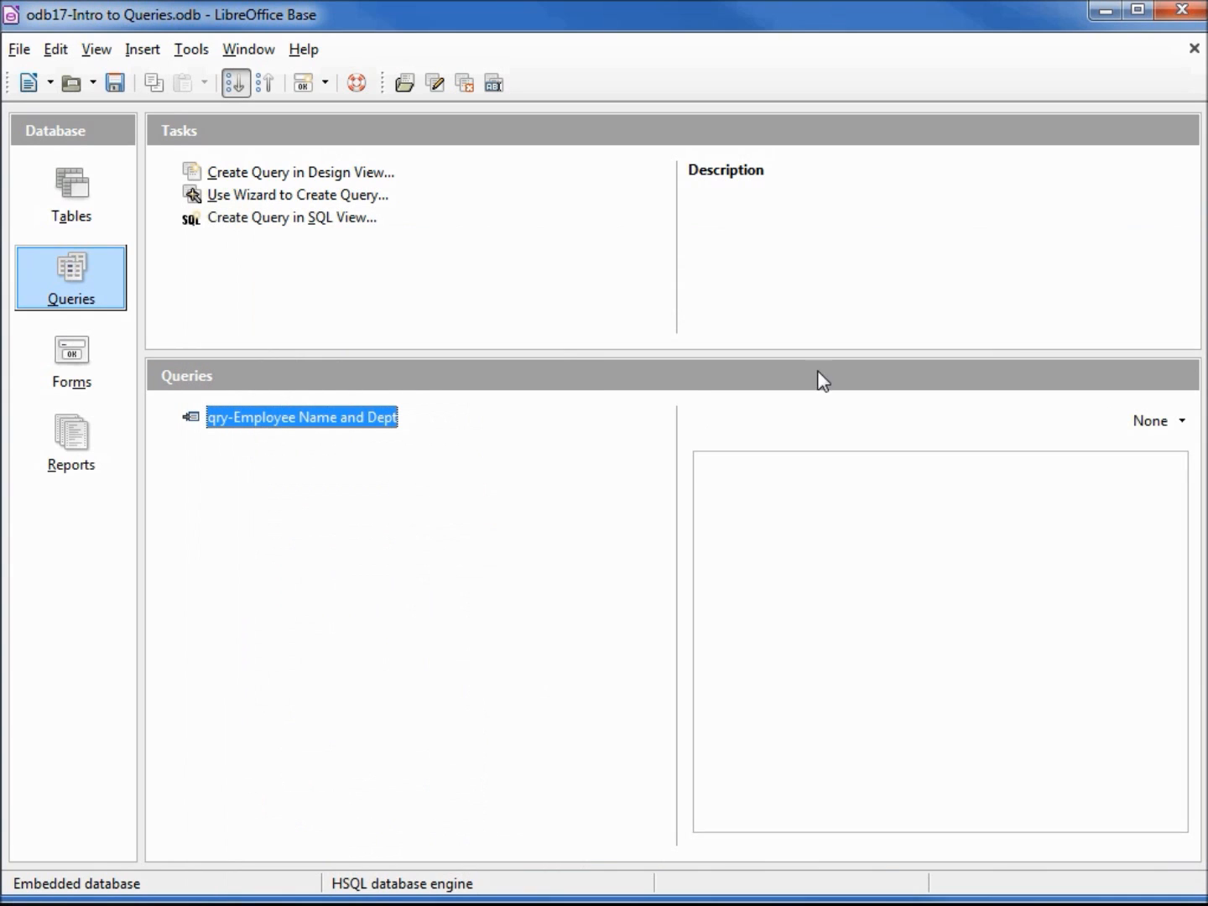
right_click(302, 417)
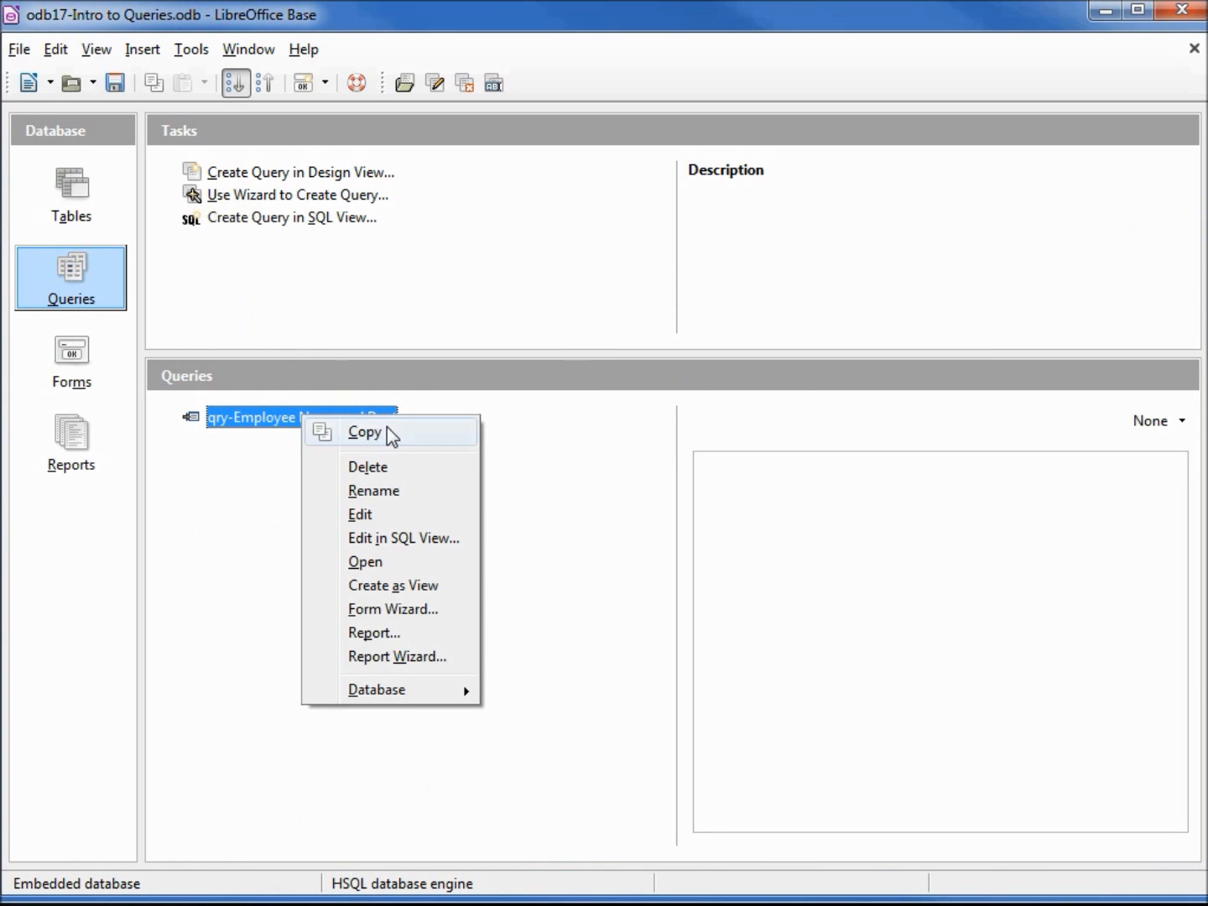
mouse_move(361, 514)
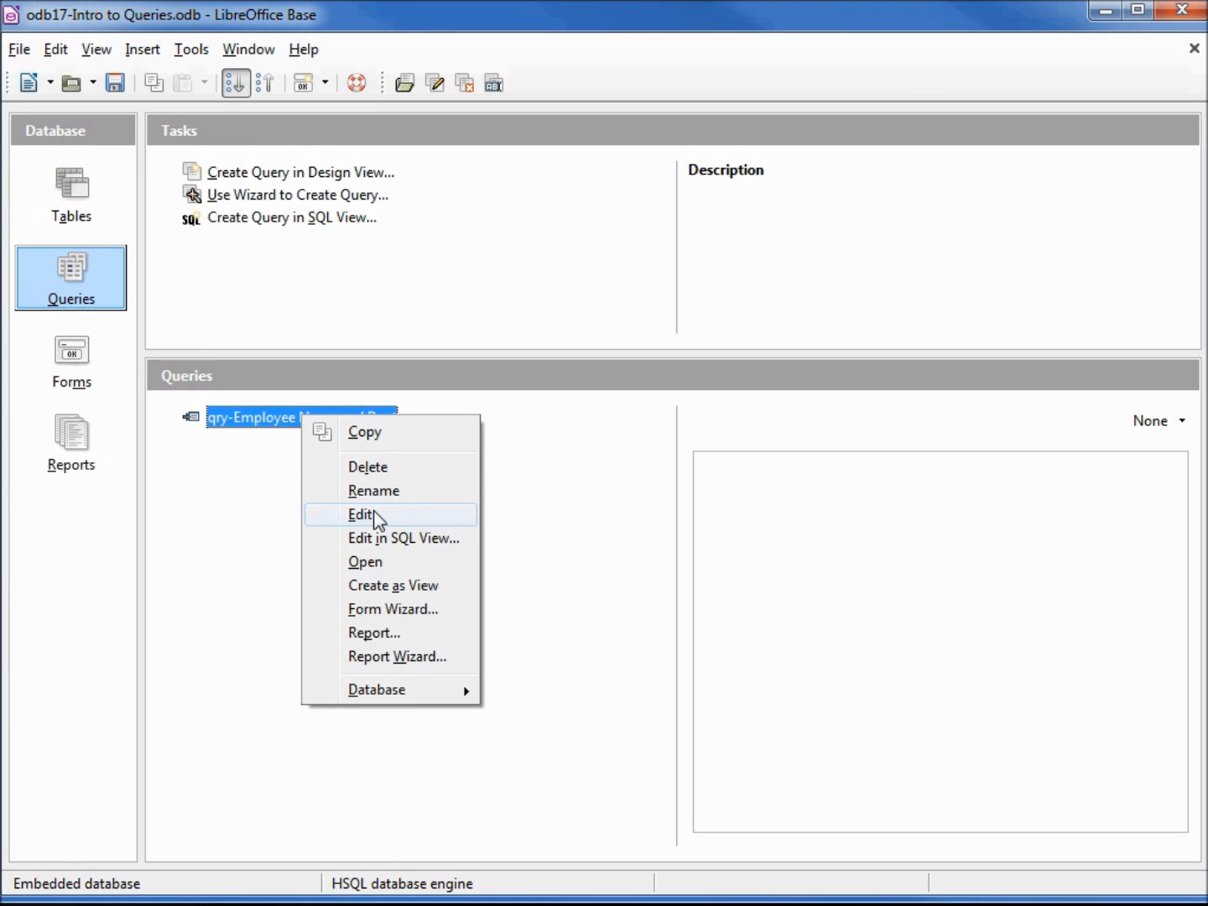
click(362, 514)
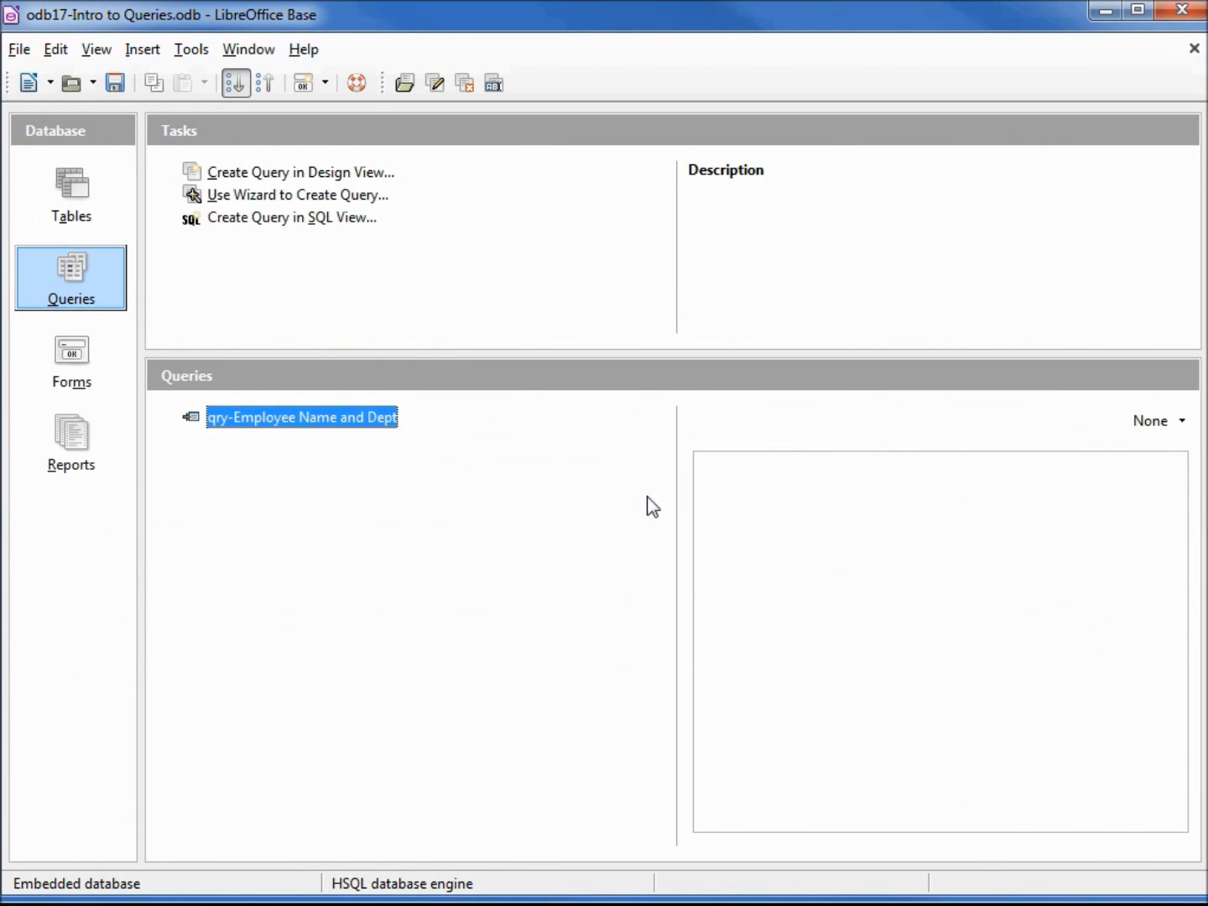
right_click(302, 417)
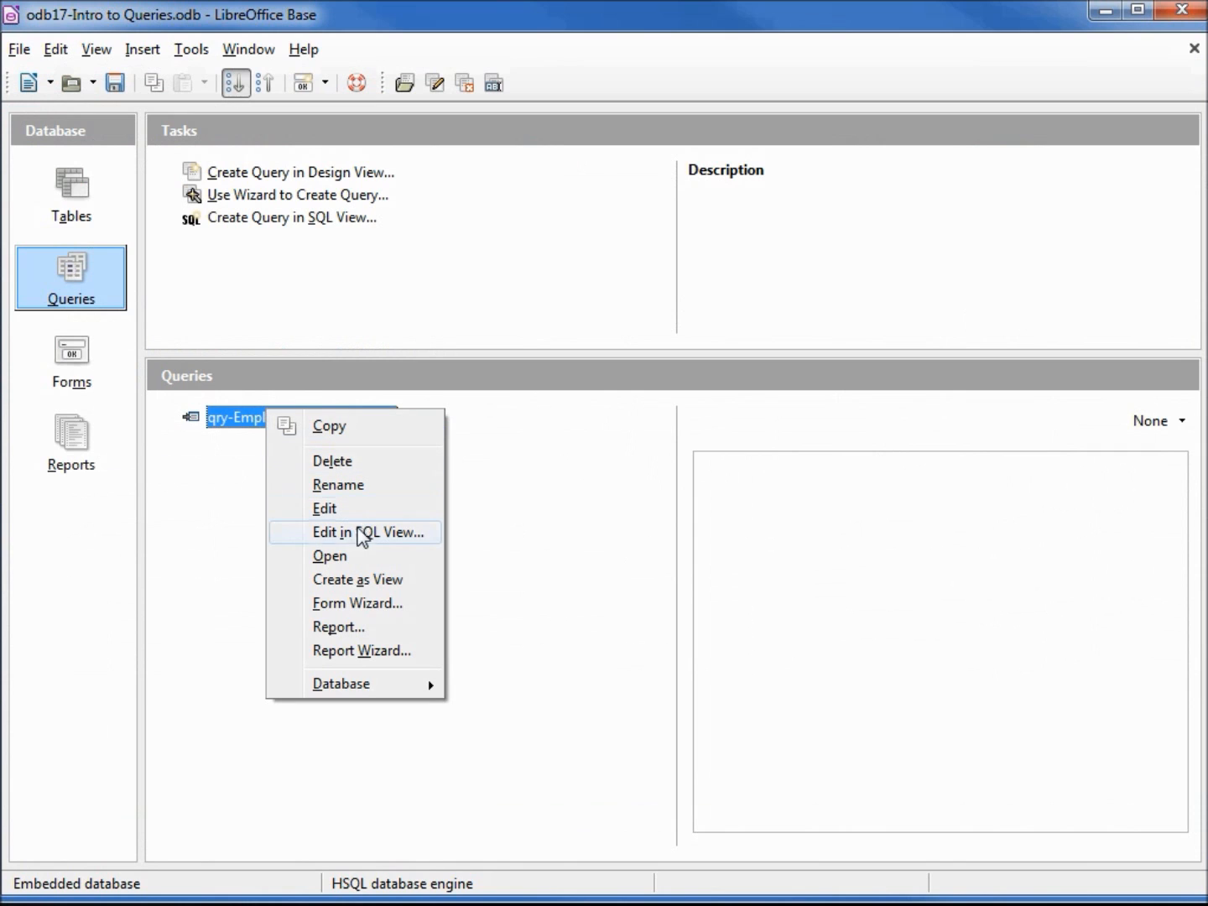
mouse_move(367, 543)
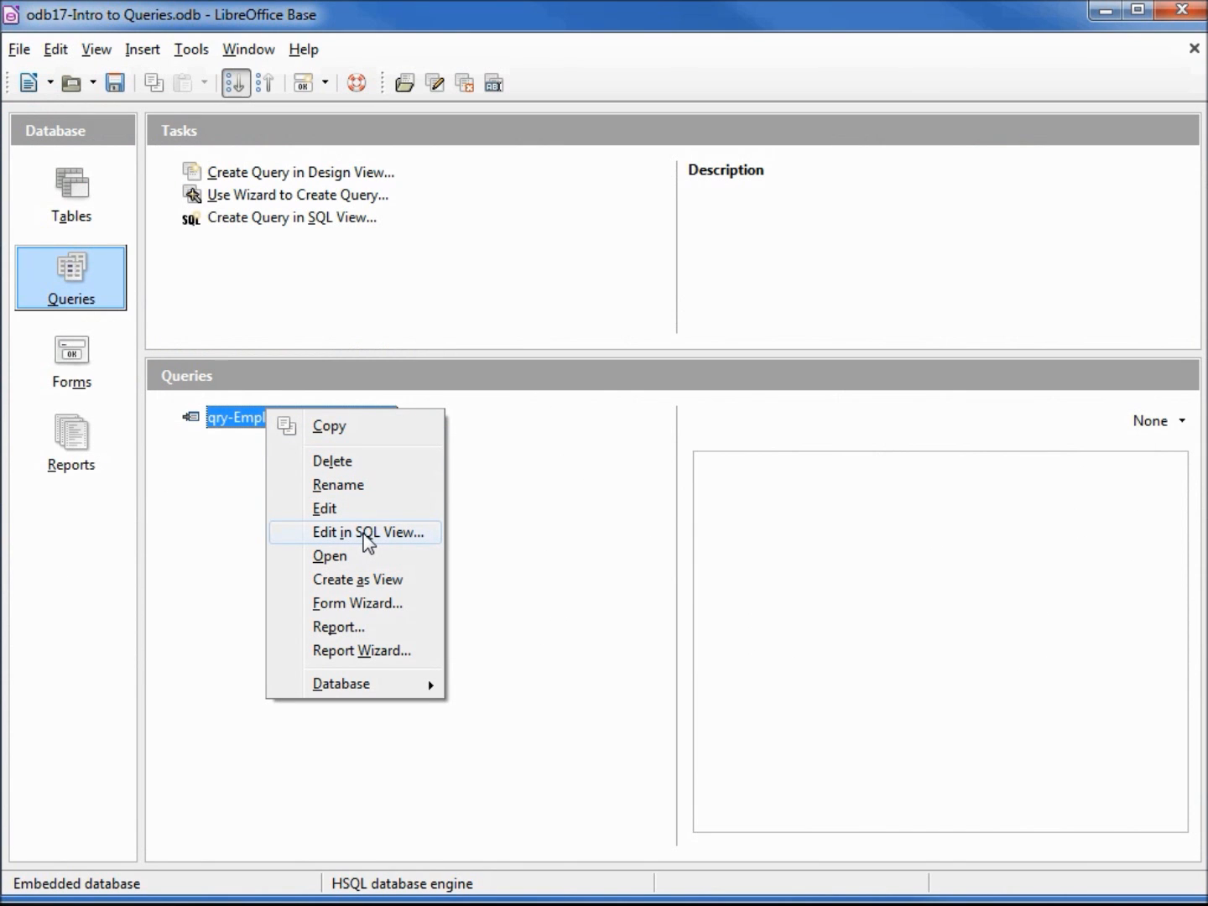
click(369, 532)
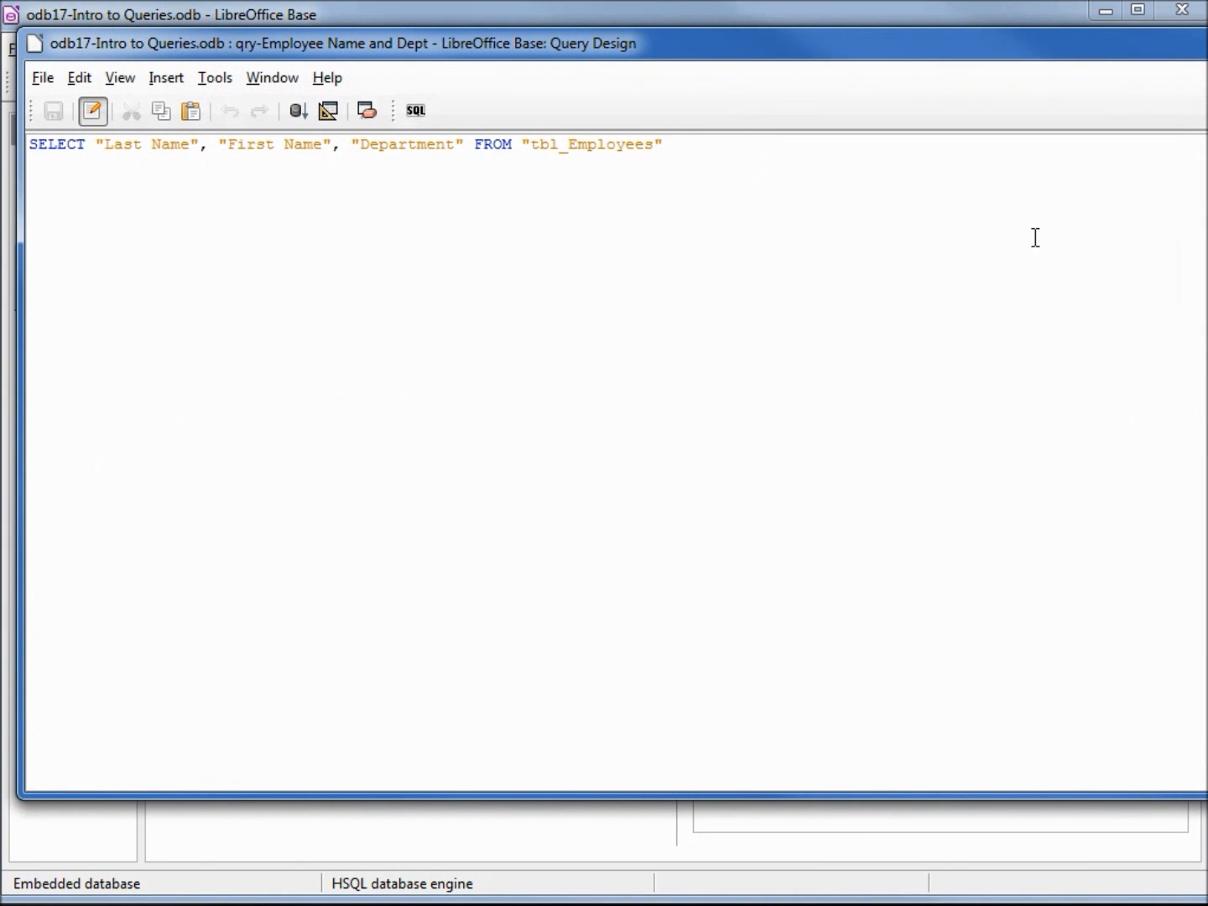
click(1183, 10)
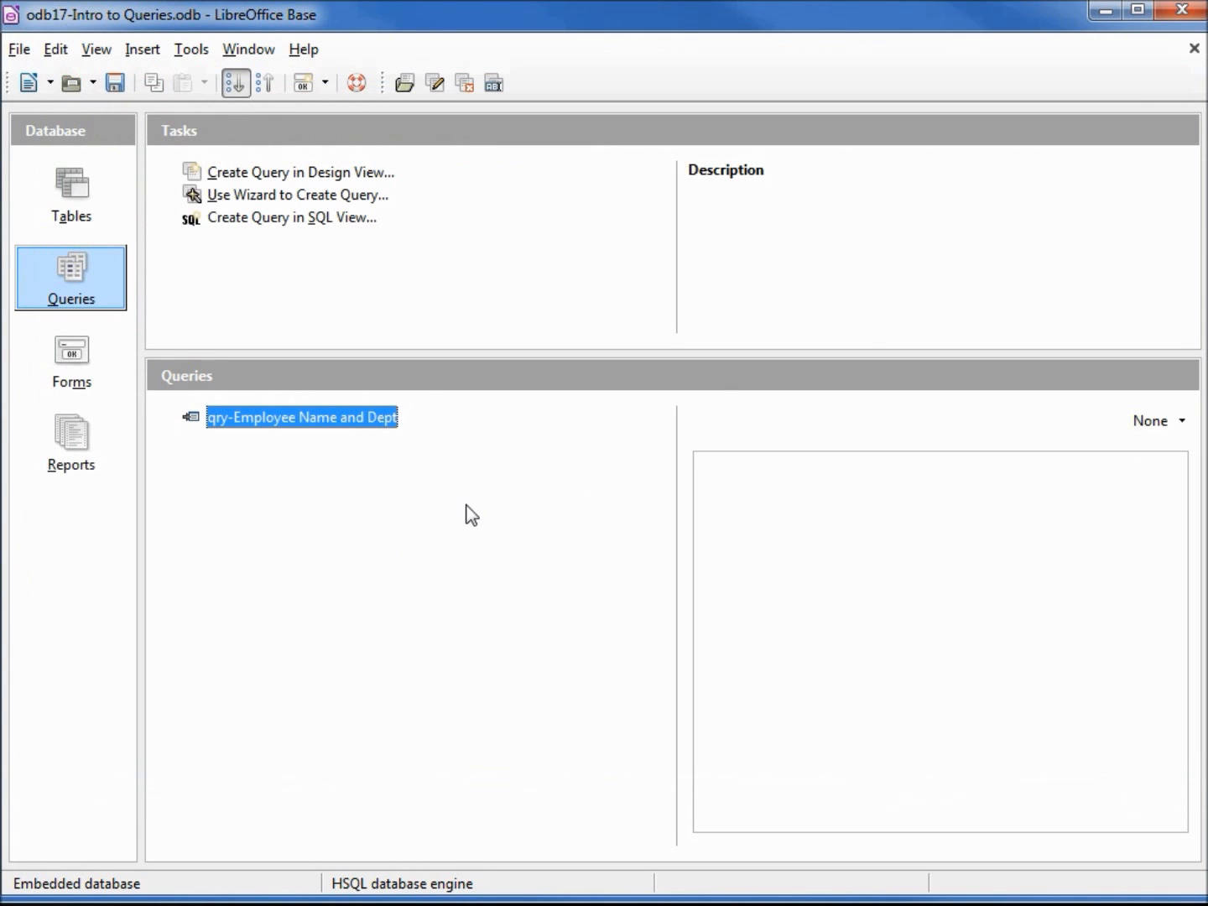
mouse_move(115, 83)
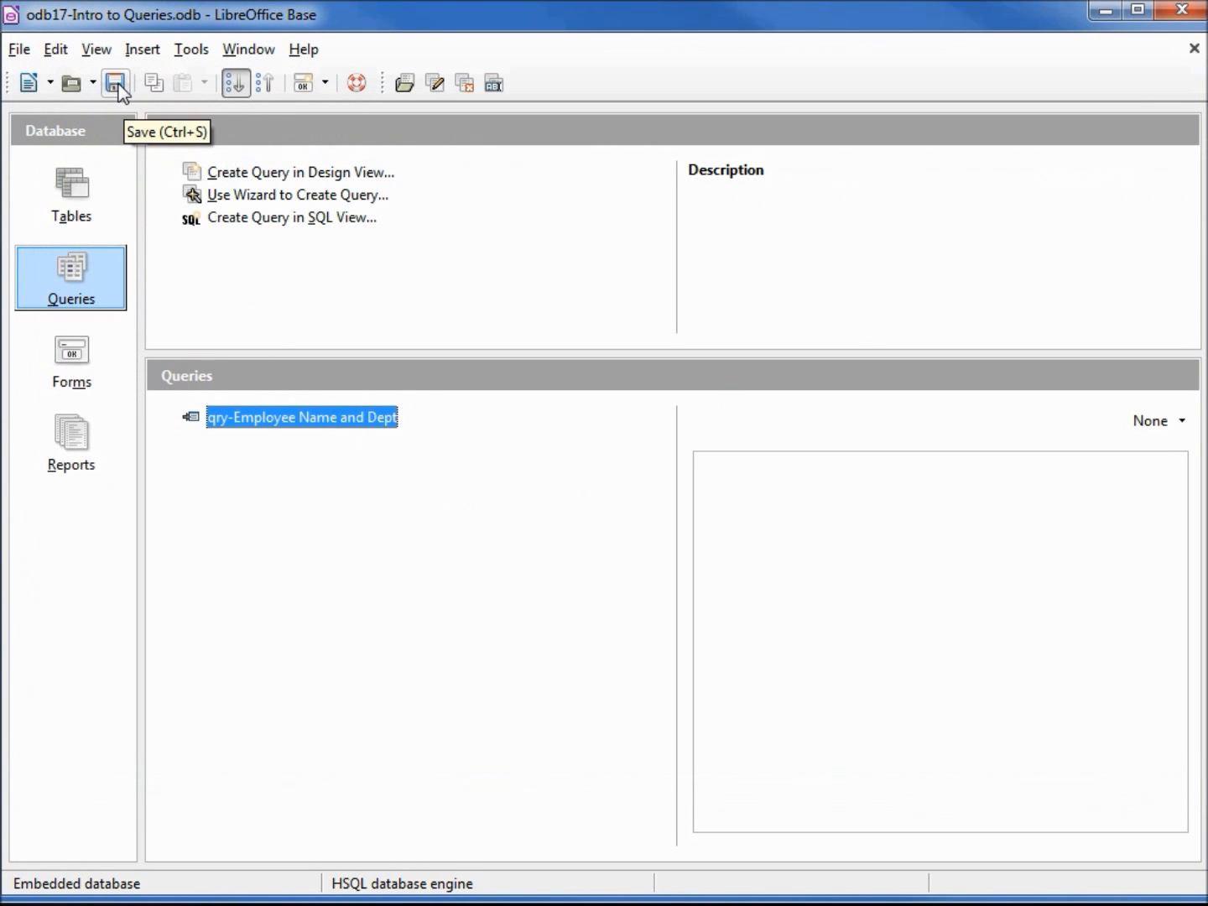